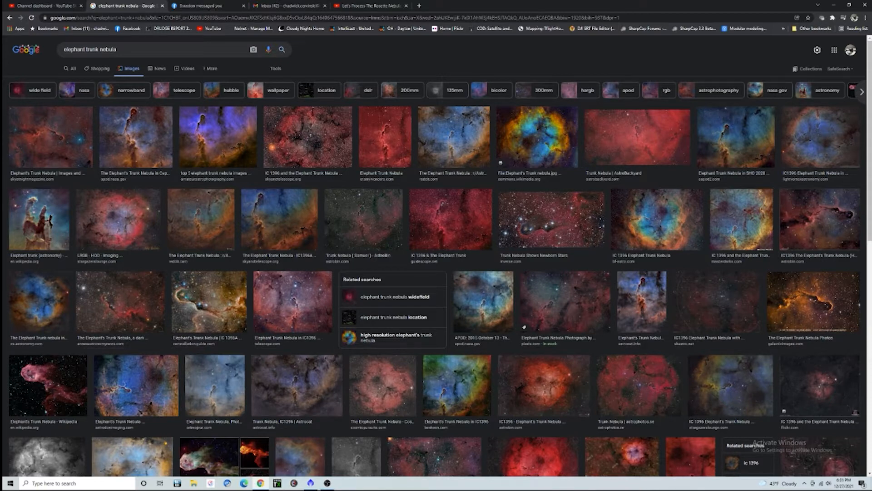
- Switch from the Google Images results to the 'Let's Process The Rosette Nebula' YouTube tab
click(370, 6)
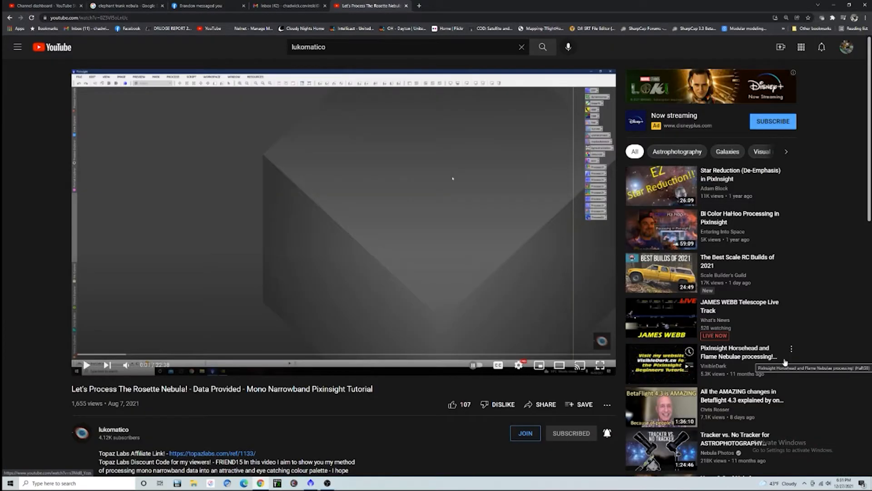
mouse_move(426, 398)
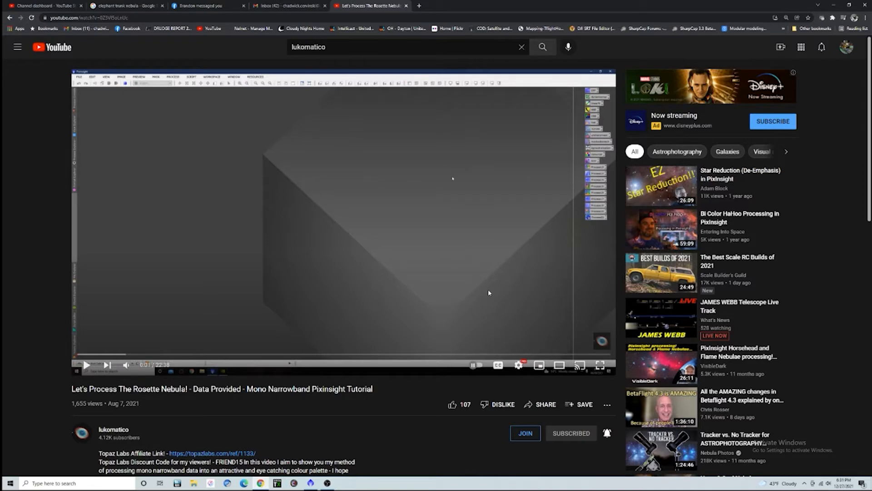
click(206, 6)
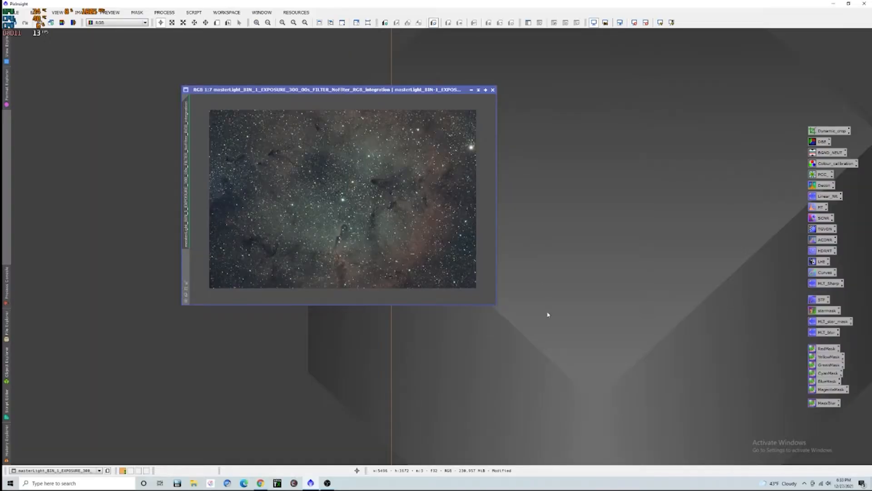
mouse_move(468, 287)
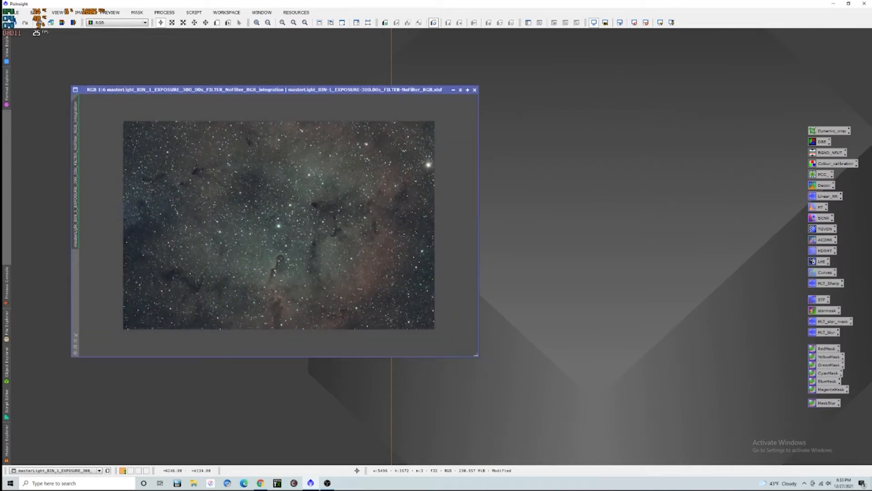
mouse_move(281, 195)
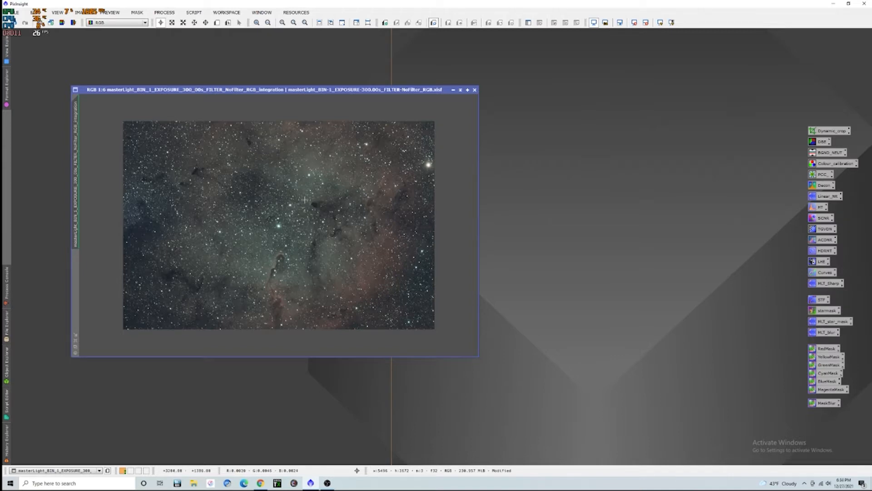
mouse_move(333, 126)
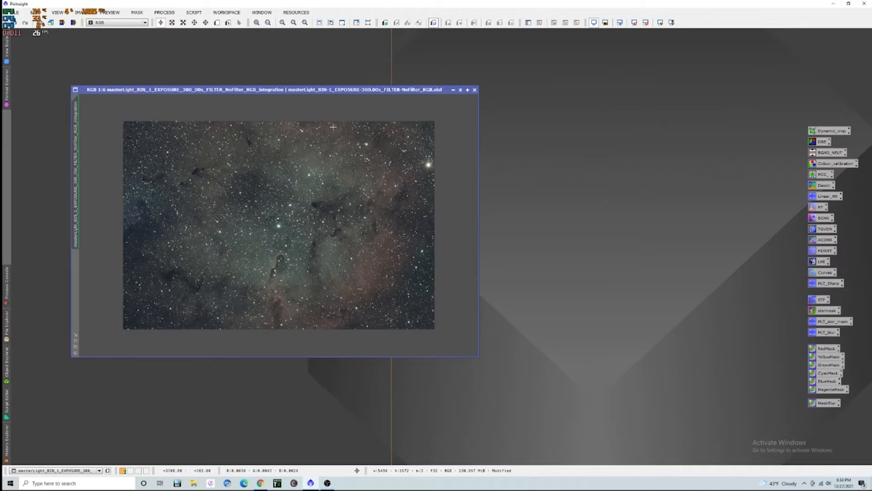
mouse_move(382, 258)
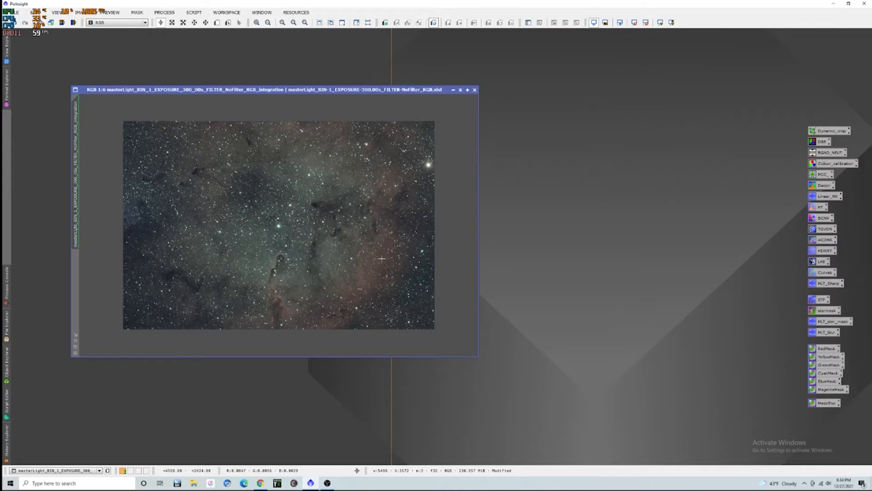
mouse_move(361, 268)
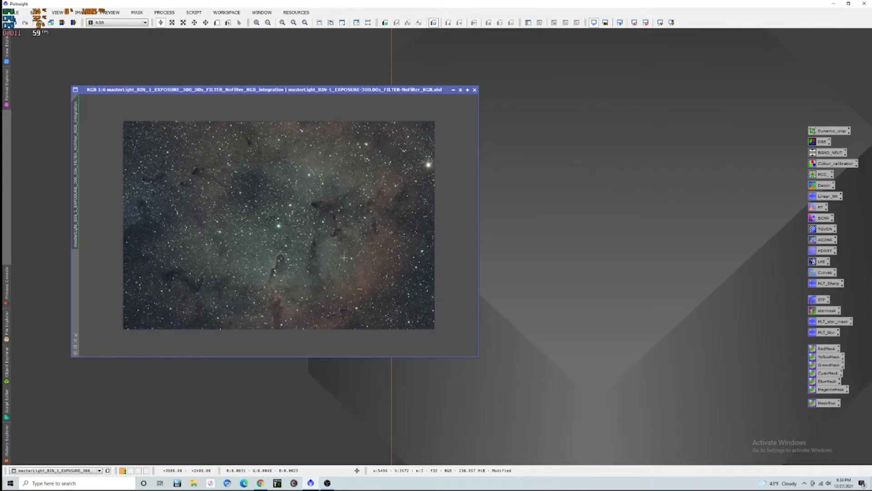
mouse_move(284, 230)
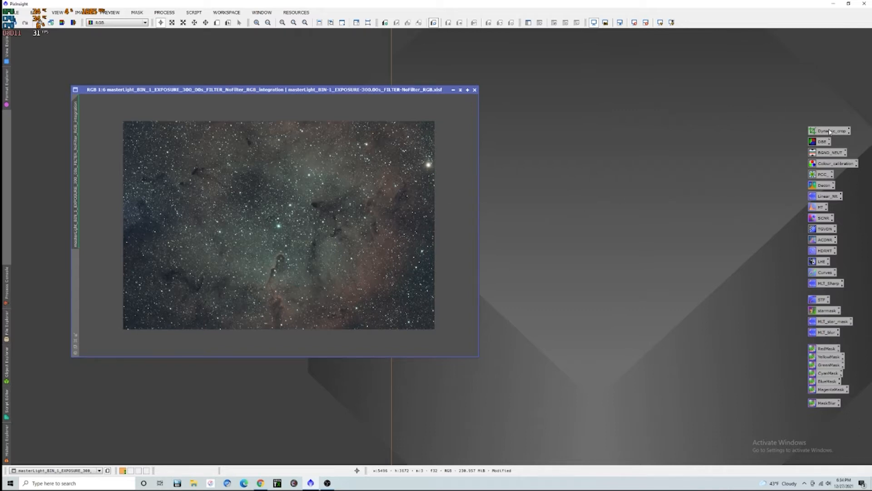
- Crop the image to 5238×3552 with the saved Dynamic_crop icon, then close DynamicCrop
click(833, 131)
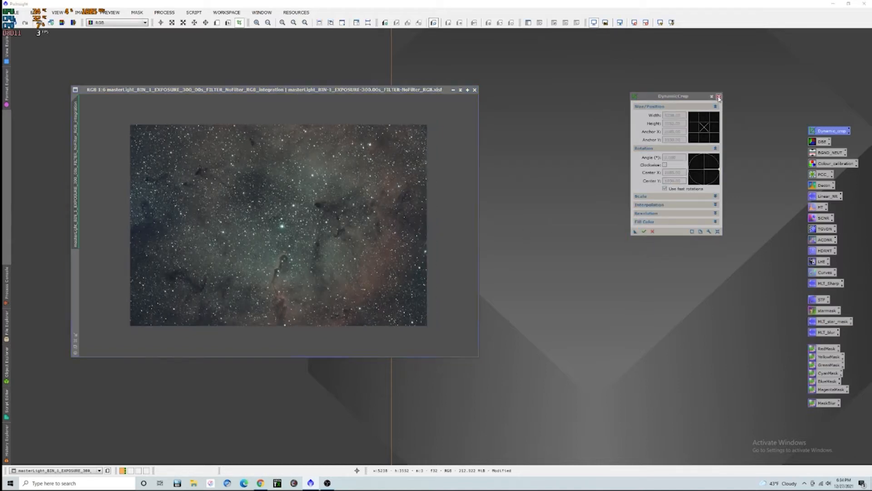
click(719, 97)
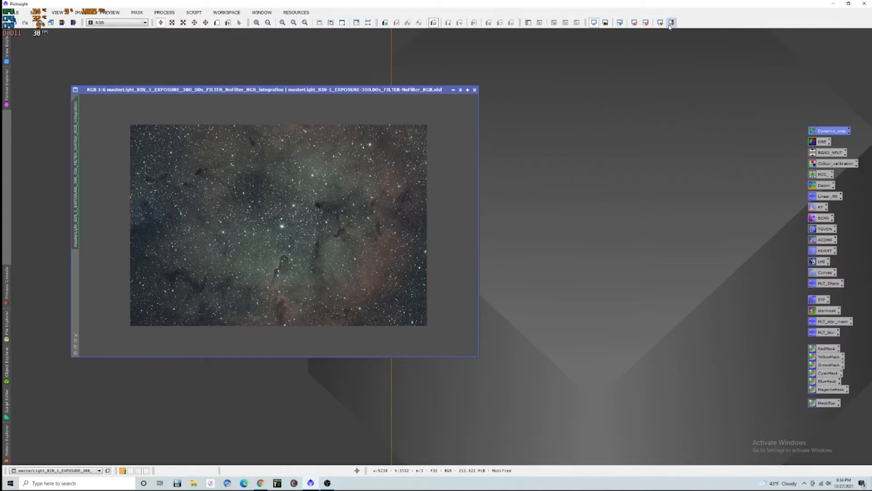
- Preview the cropped image with an STF auto-stretch, then reset it and open All Processes
click(669, 22)
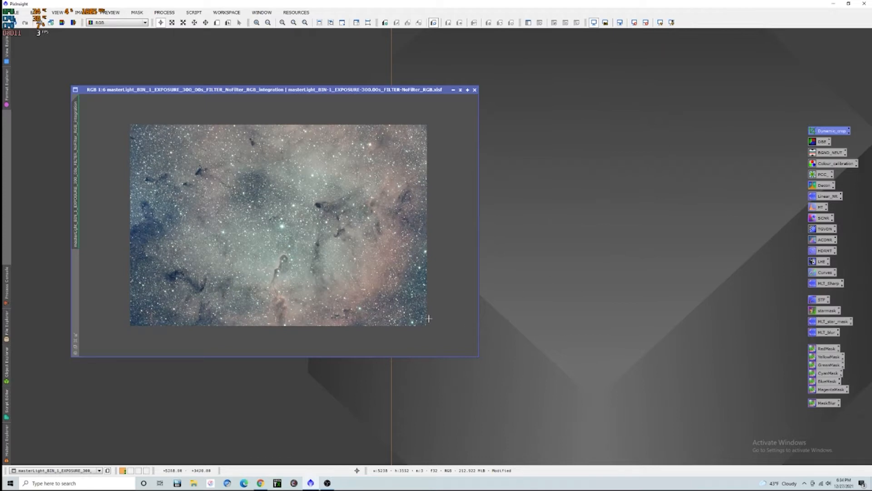
mouse_move(436, 226)
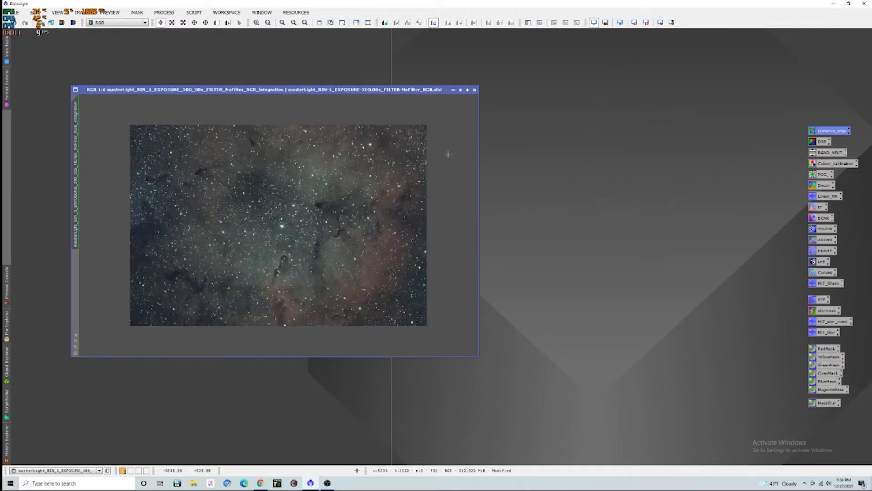
click(164, 13)
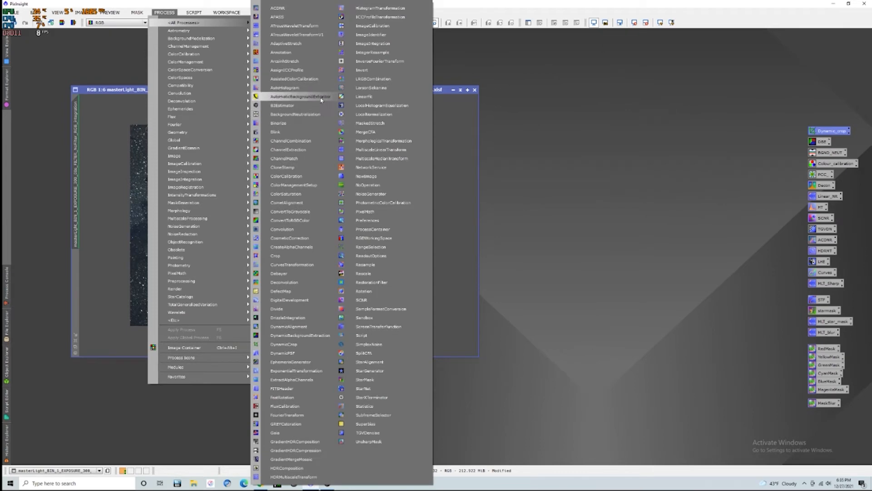
- Run AutomaticBackgroundExtractor with Subtraction correction, replacing the target image and discarding the model
click(302, 97)
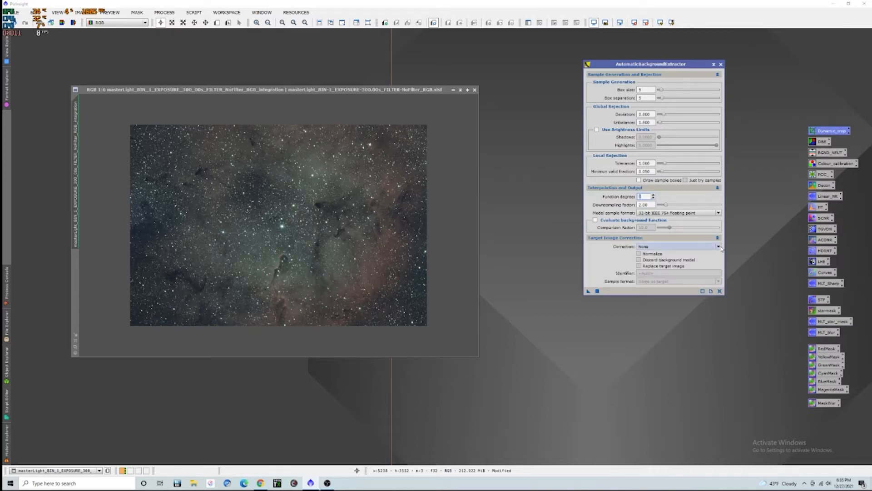
click(718, 245)
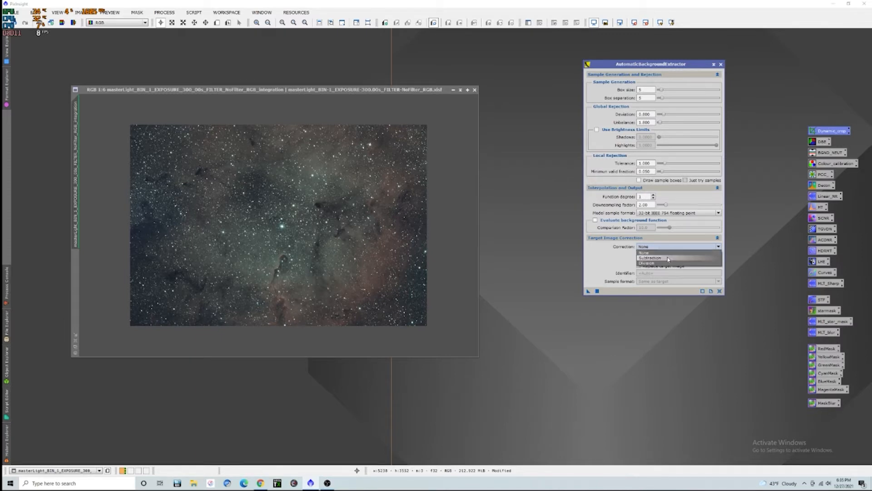
click(647, 258)
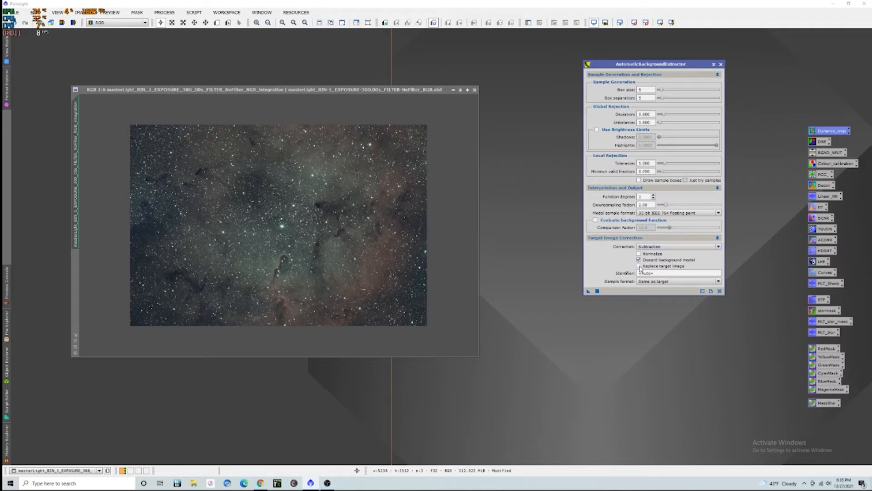
click(639, 266)
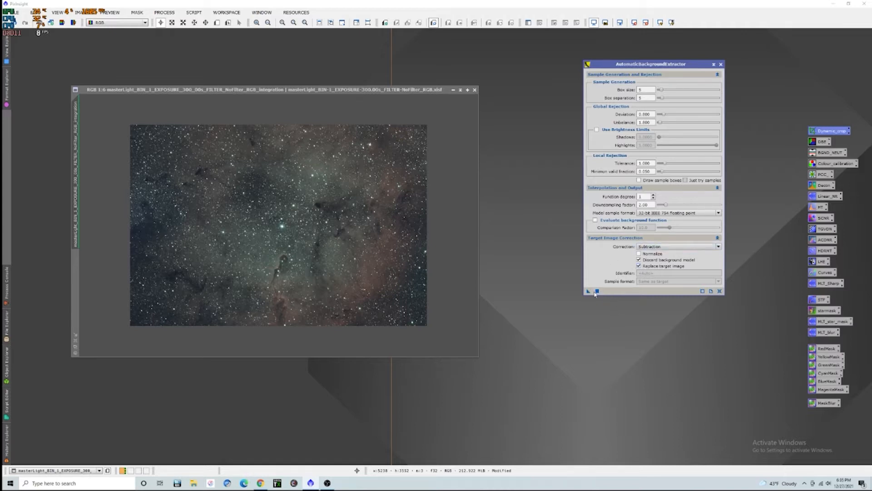
click(595, 291)
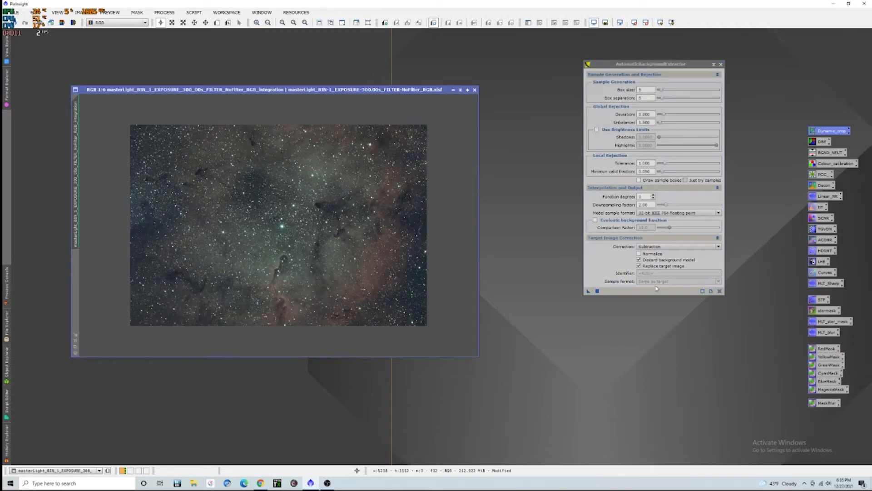
mouse_move(758, 221)
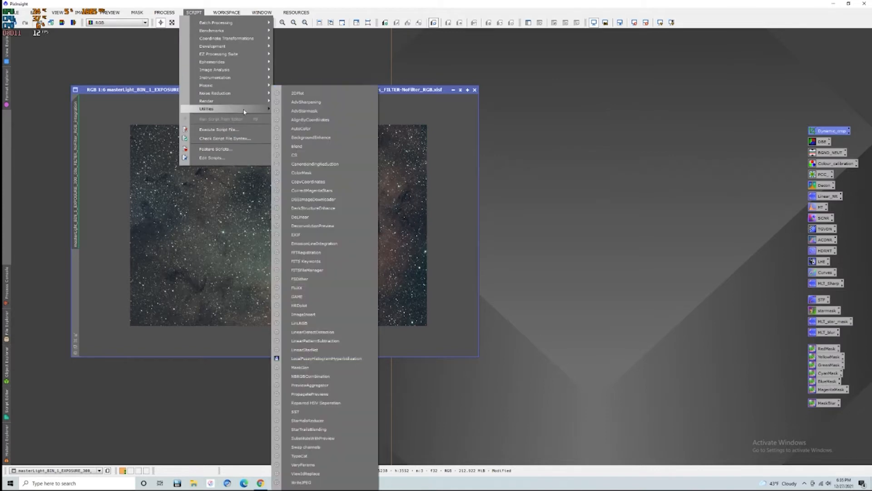
mouse_move(325, 181)
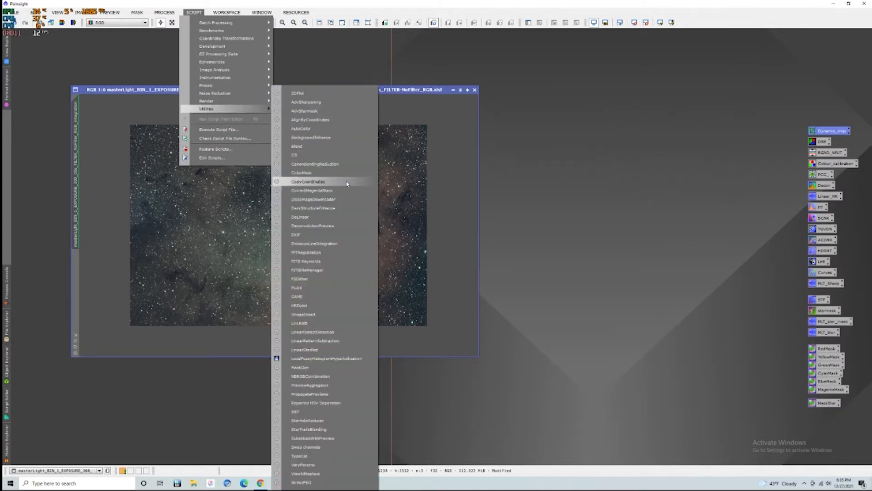
mouse_move(322, 146)
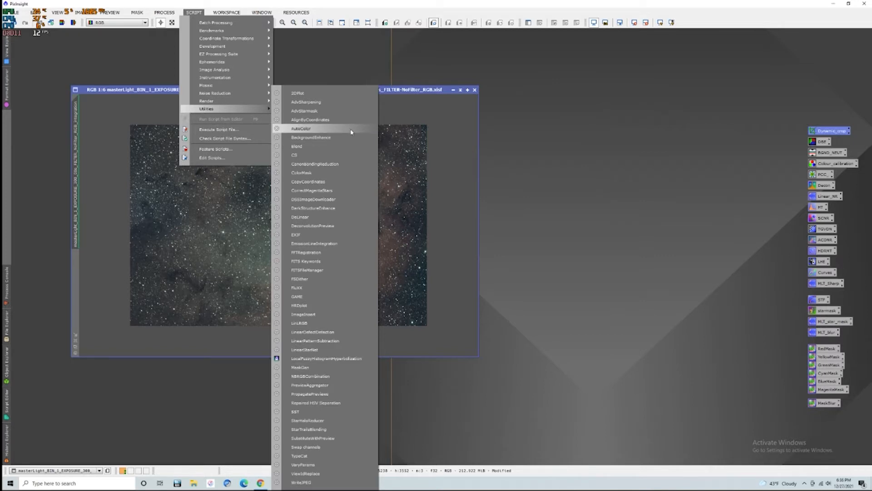
- Run the AutoColor script on the image and zoom back out to inspect it
click(301, 129)
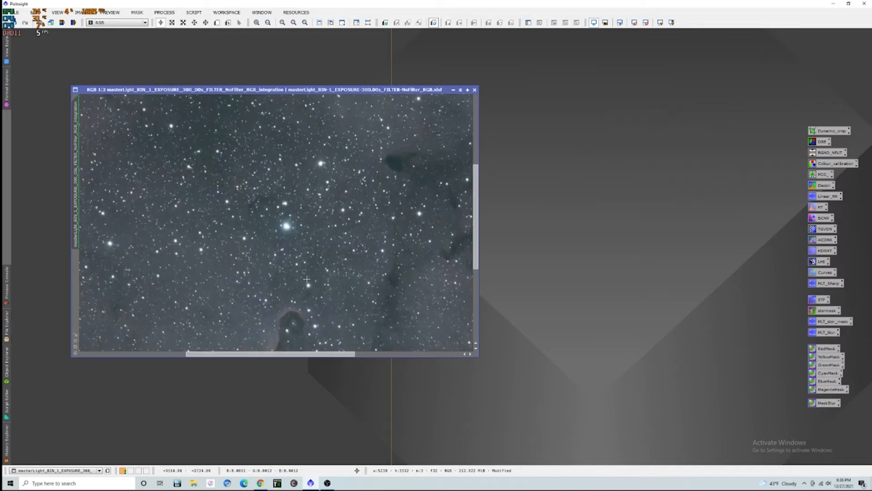
click(283, 22)
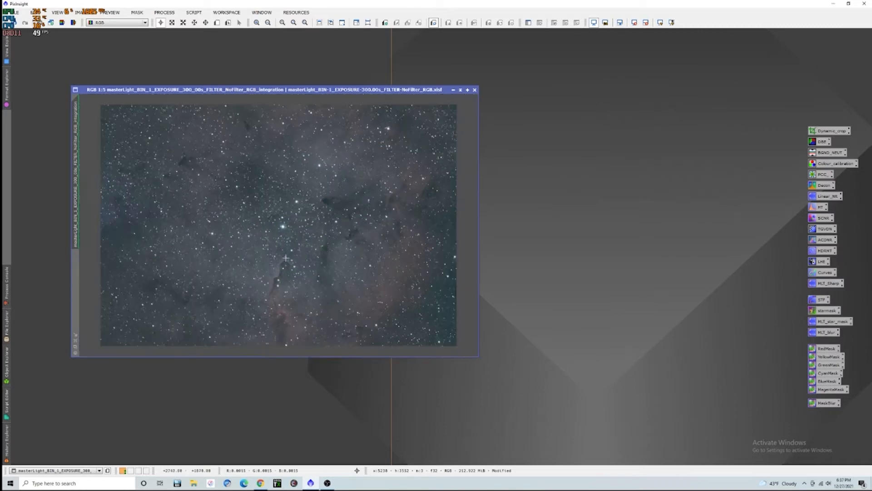
- Apply SCNR removing Green with Average Neutral at amount 1.00
click(825, 217)
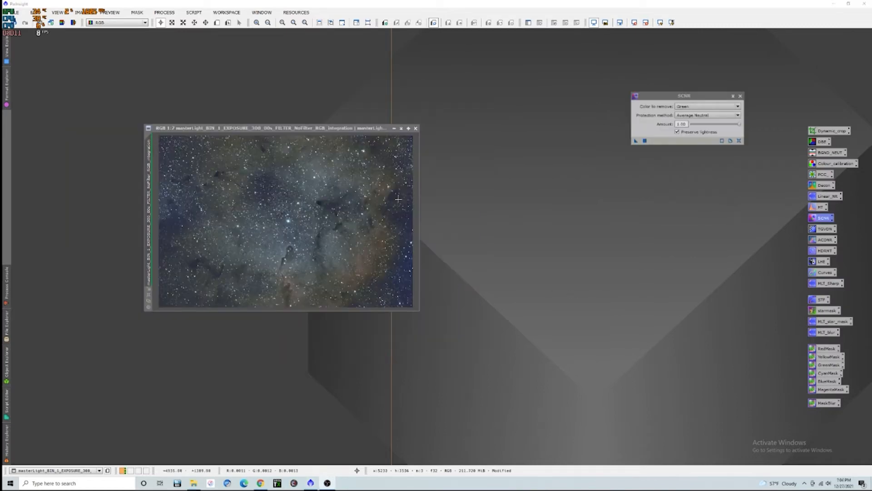
mouse_move(371, 175)
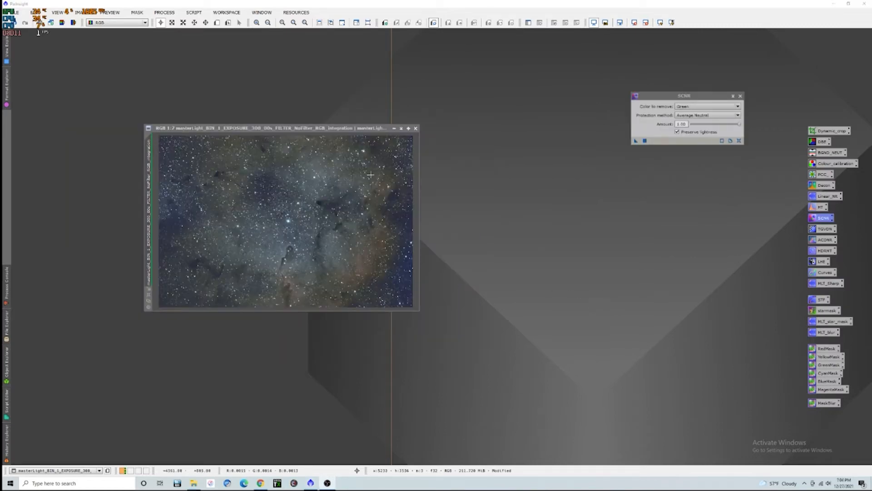
click(635, 141)
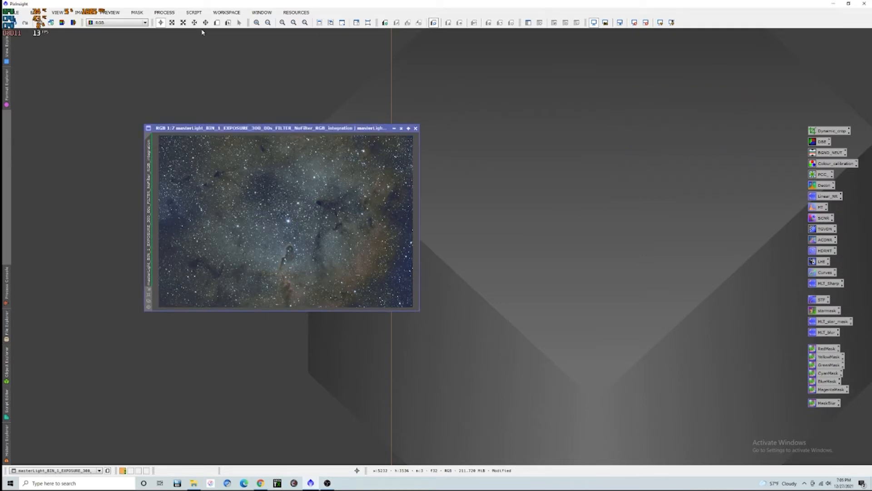
- Browse the EZ Processing Suite scripts and drag the image window left
click(193, 12)
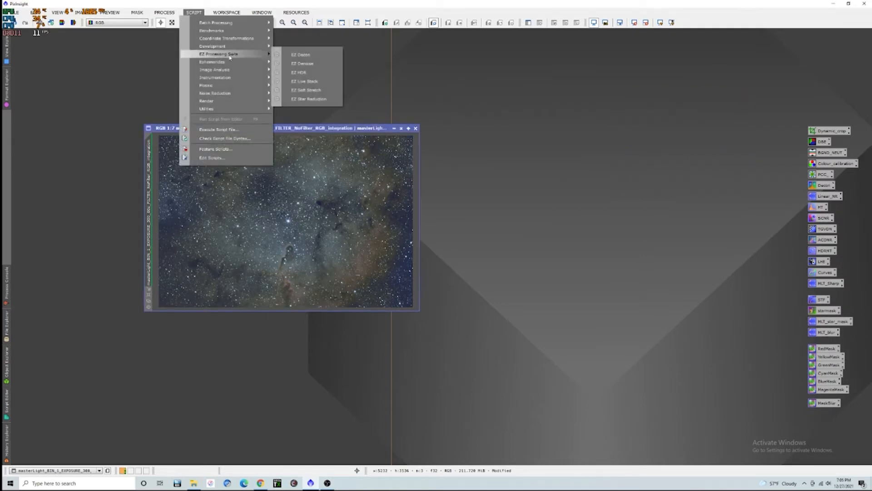
mouse_move(213, 45)
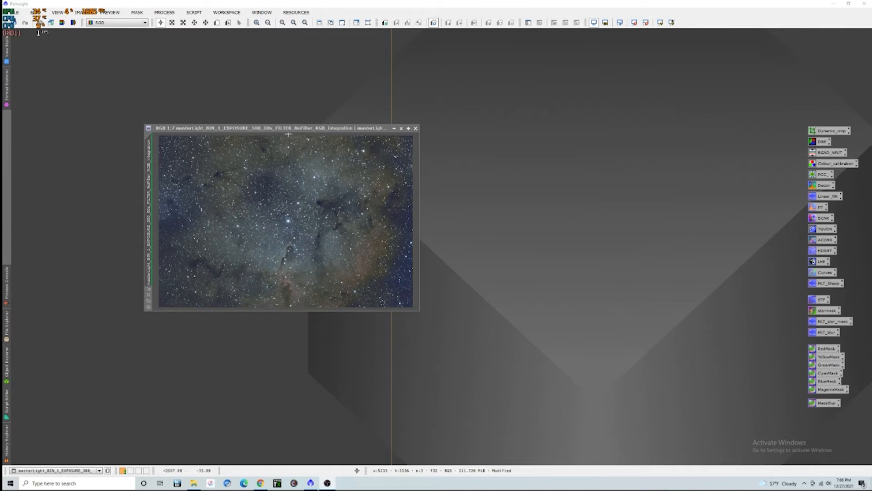
drag(278, 127, 197, 115)
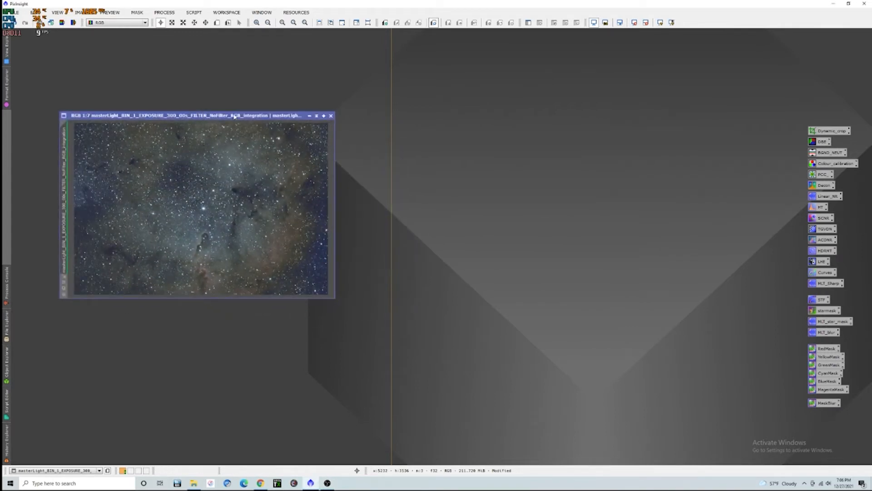
- Launch StarXTerminator from the Process > All Processes list
click(163, 12)
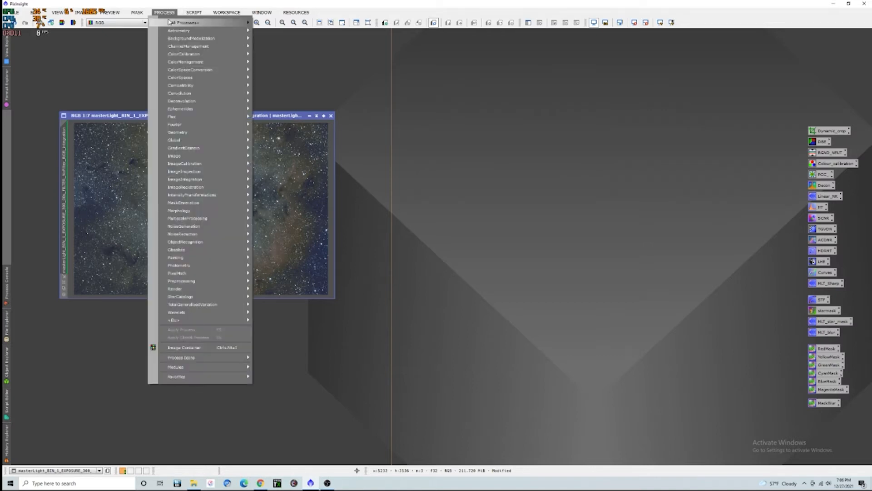
click(184, 22)
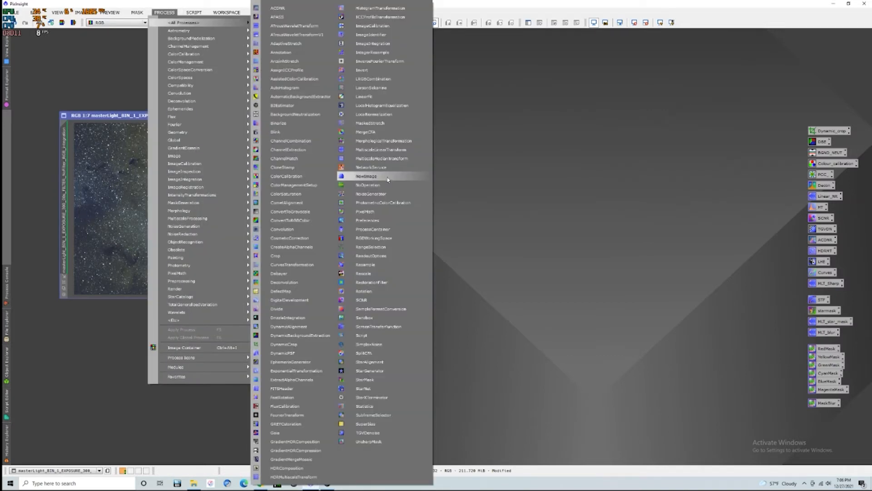
mouse_move(389, 309)
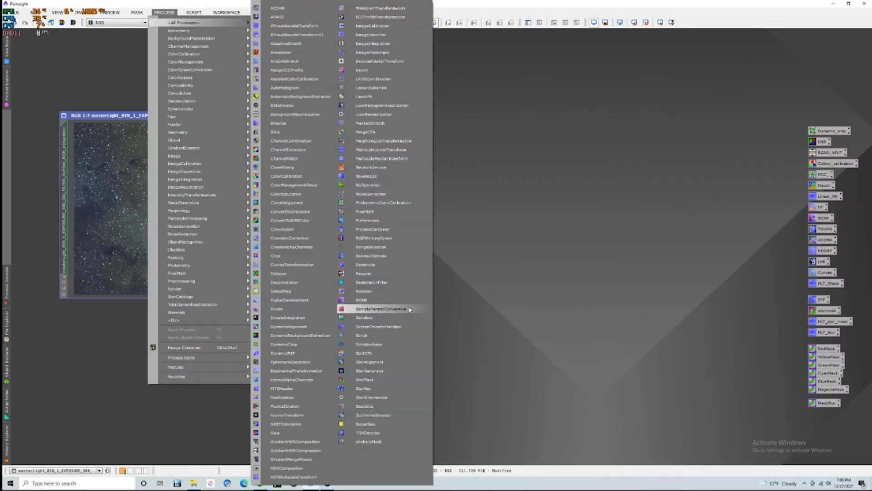
mouse_move(397, 397)
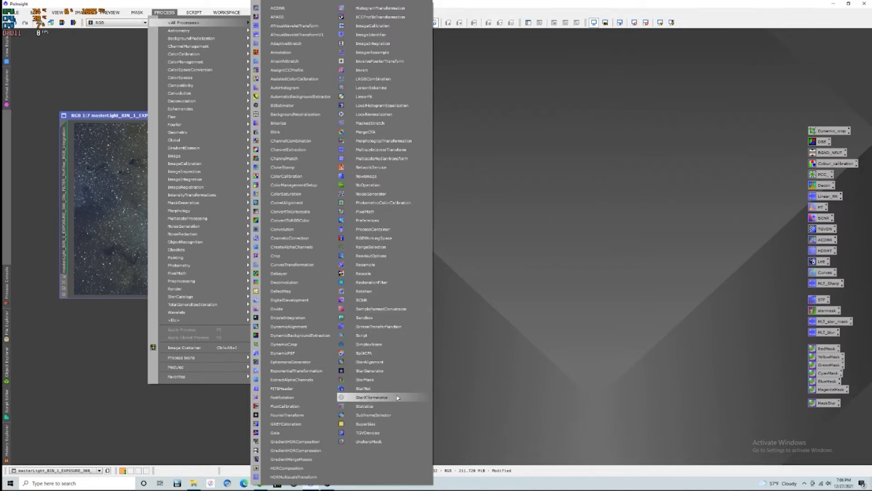
click(371, 396)
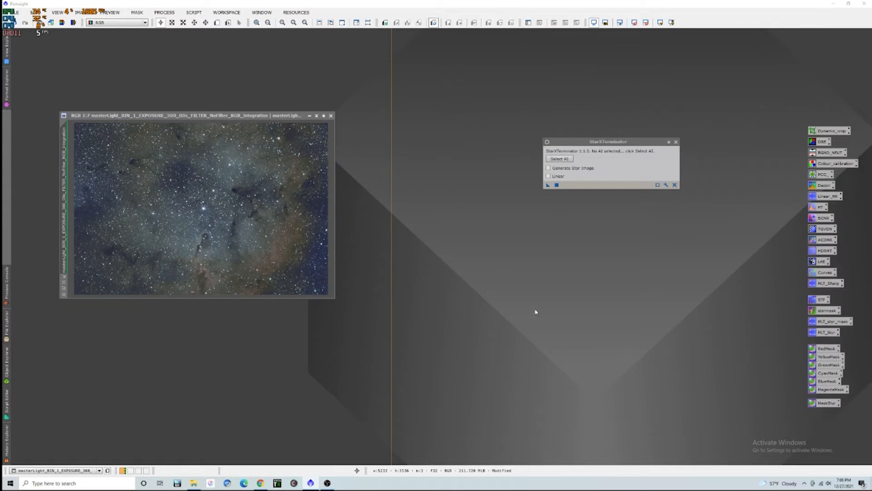
mouse_move(583, 239)
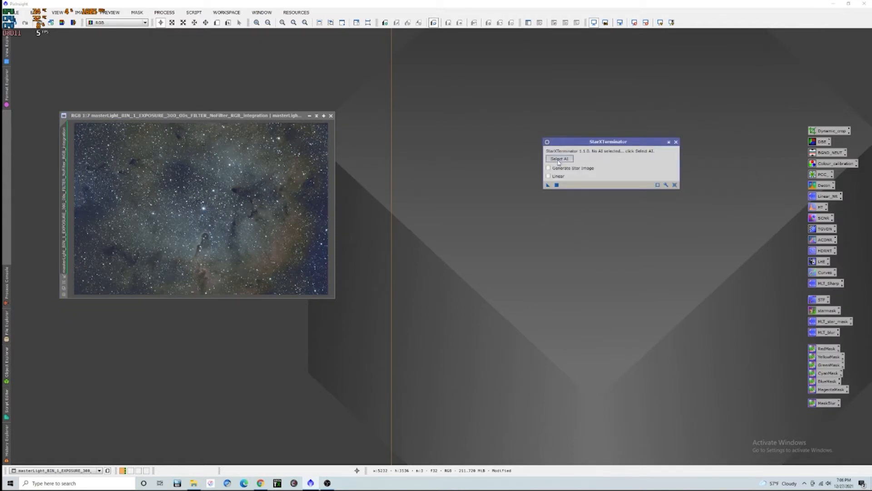
- Run StarXTerminator with an AI model selected and Generate star image enabled
click(558, 159)
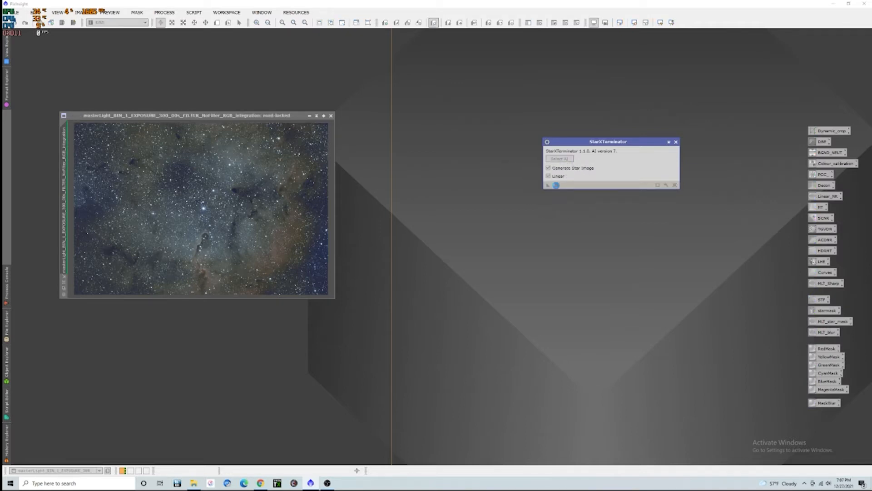
click(548, 185)
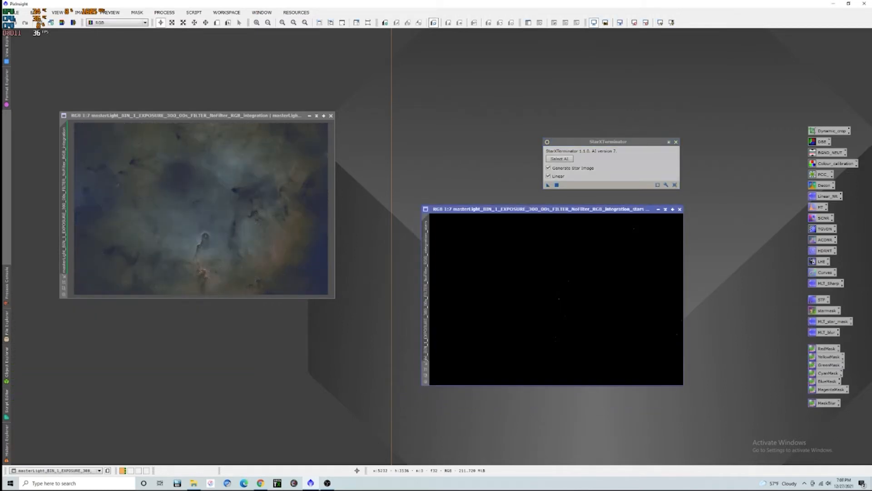
mouse_move(205, 214)
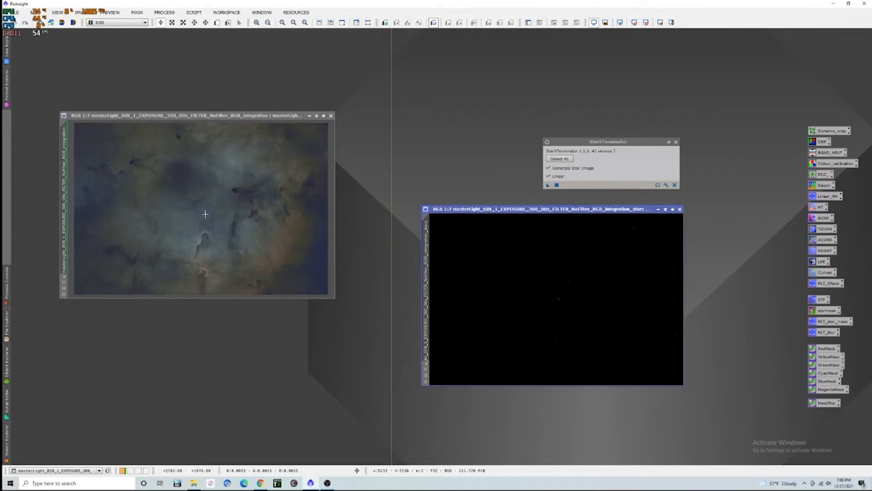
mouse_move(505, 293)
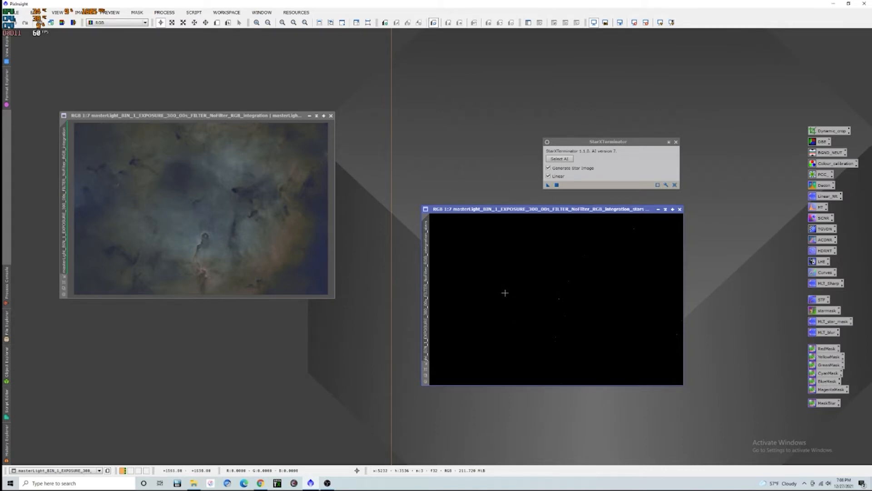
- Stretch the stars-only image with HistogramTransformation using Real-Time Preview
click(676, 142)
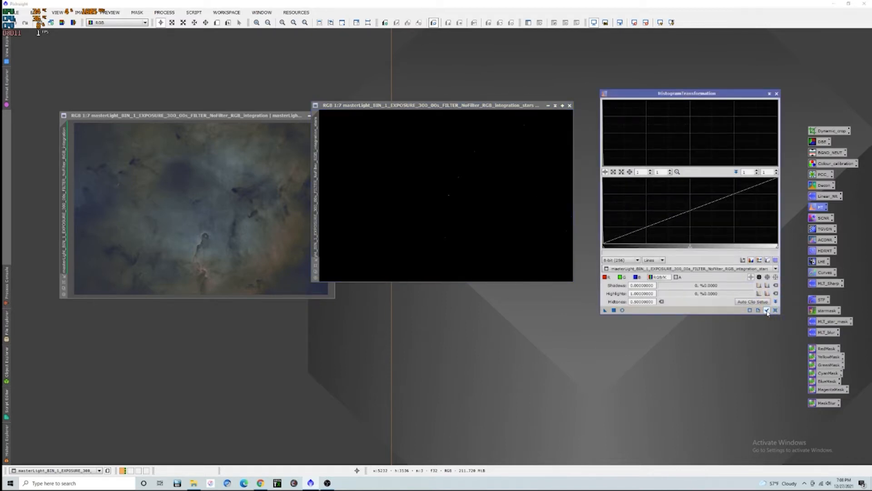
click(623, 310)
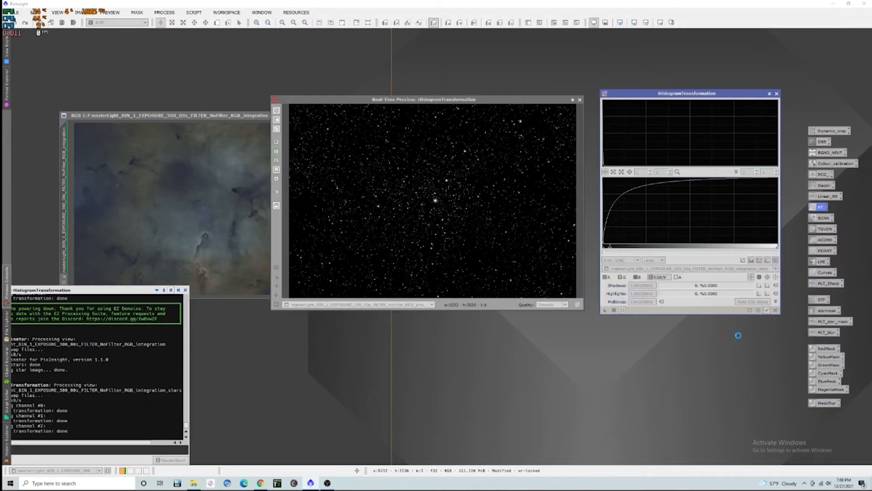
click(773, 311)
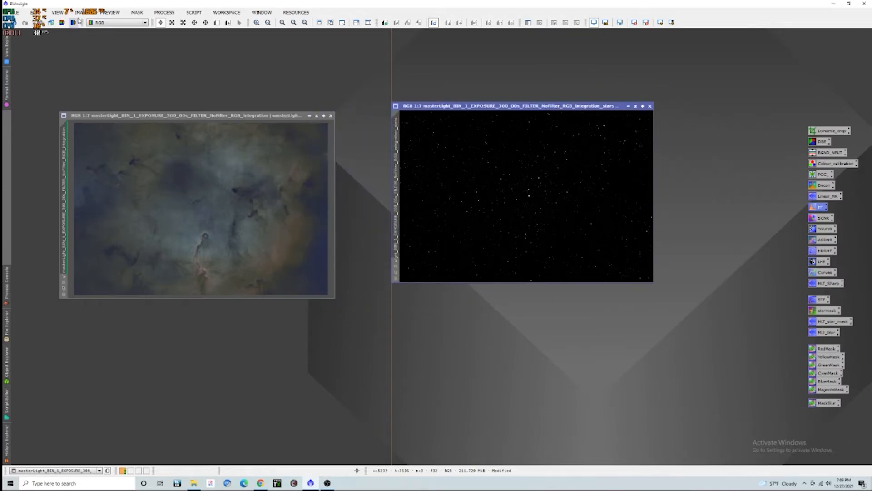
- Invert the stars-only image and remove its green and red casts with SCNR
click(80, 12)
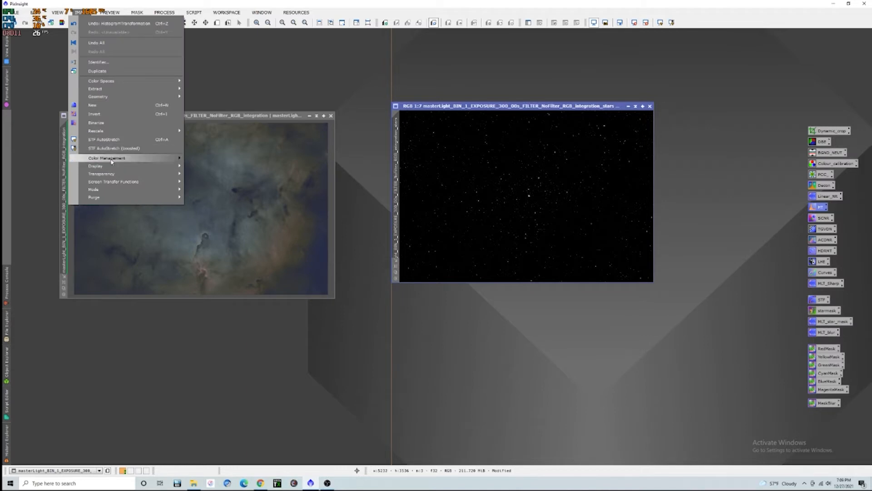
mouse_move(111, 114)
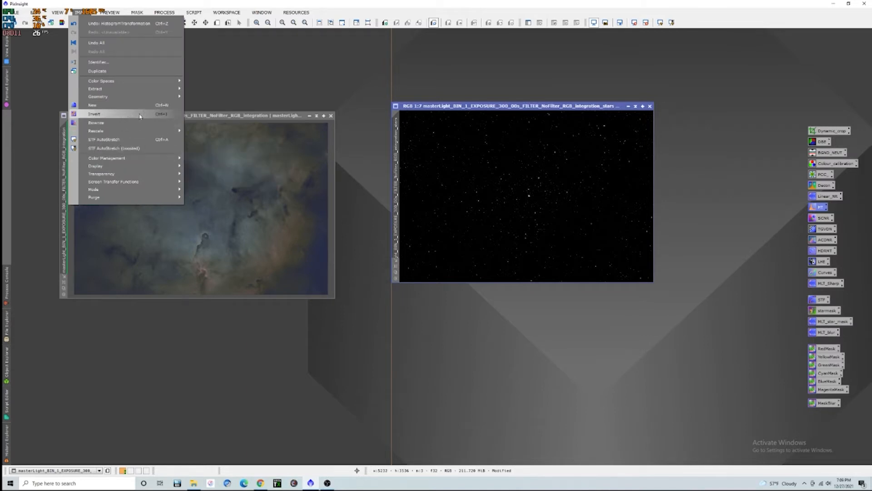
click(94, 114)
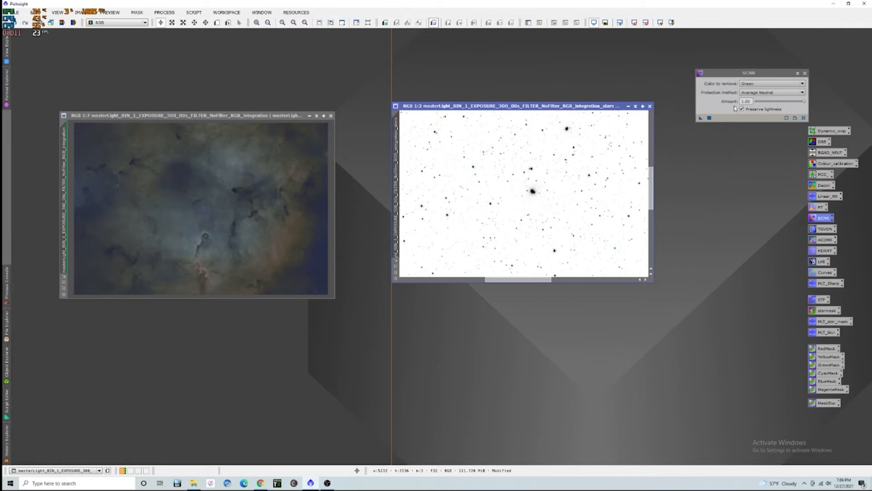
click(773, 84)
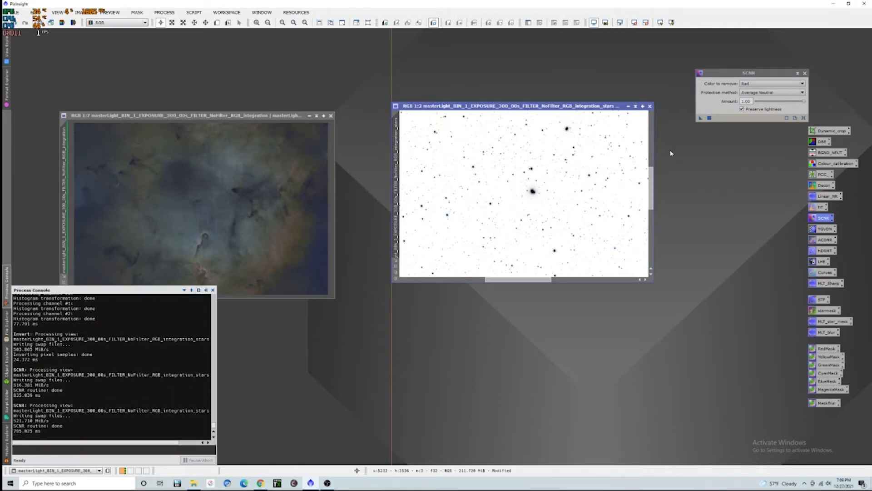
- Invert the stars image back to black and adjust its brightness curve
click(805, 72)
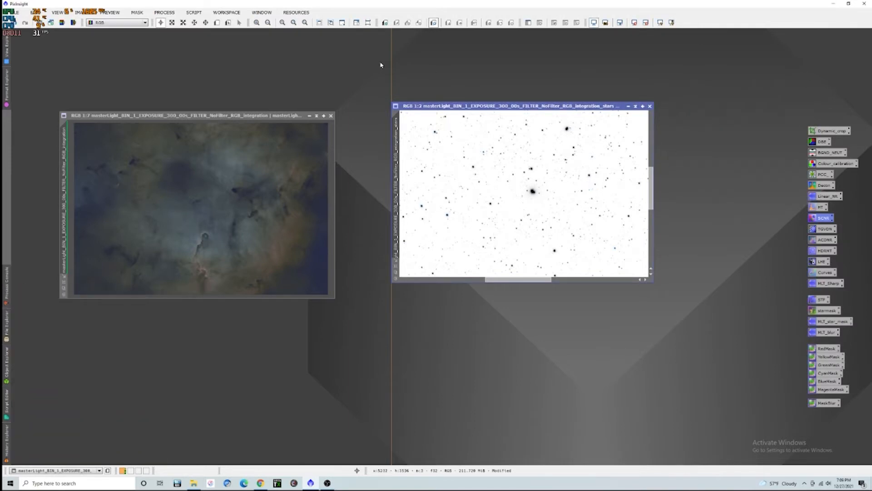
click(90, 12)
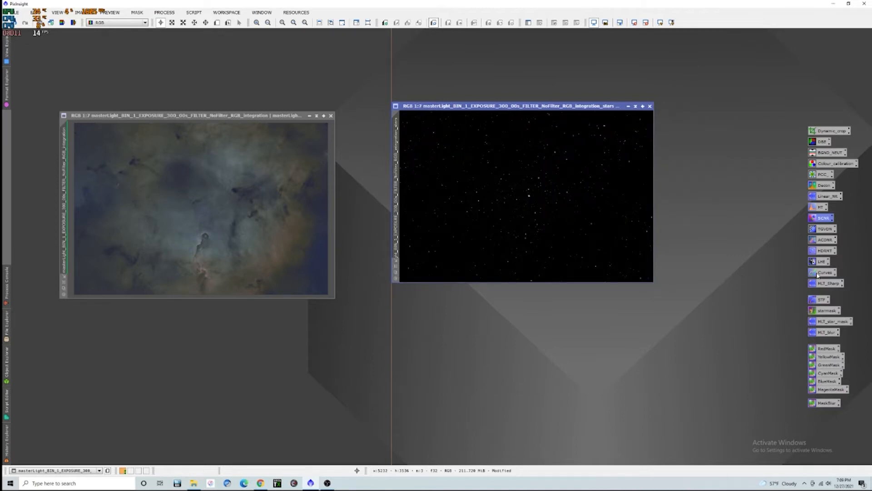
click(826, 273)
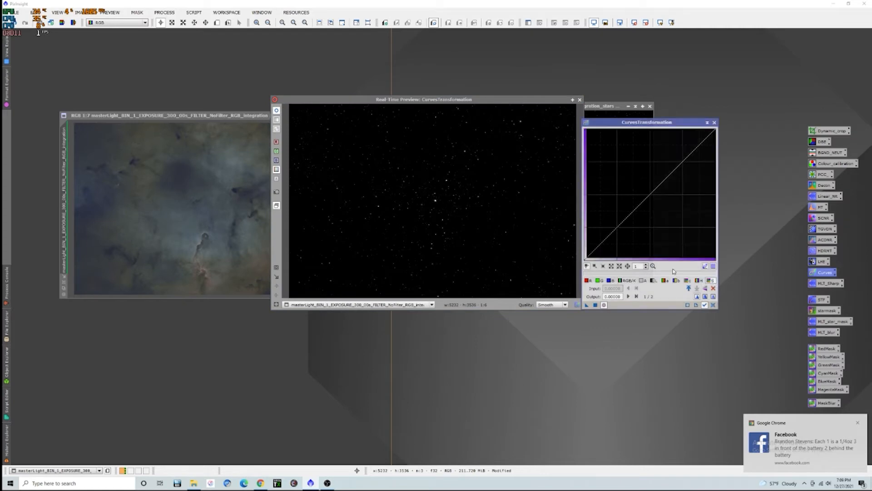
click(650, 195)
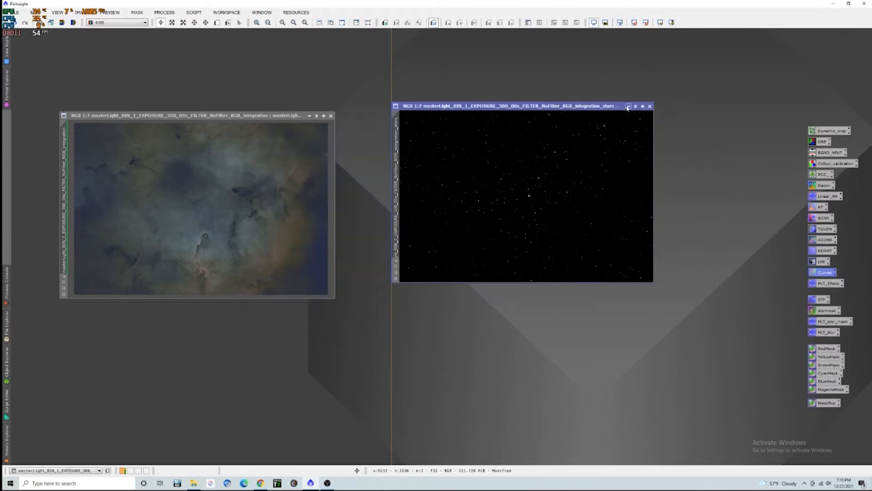
- Iconize the stars image as 'stars' and stretch the starless nebula with HistogramTransformation
click(635, 106)
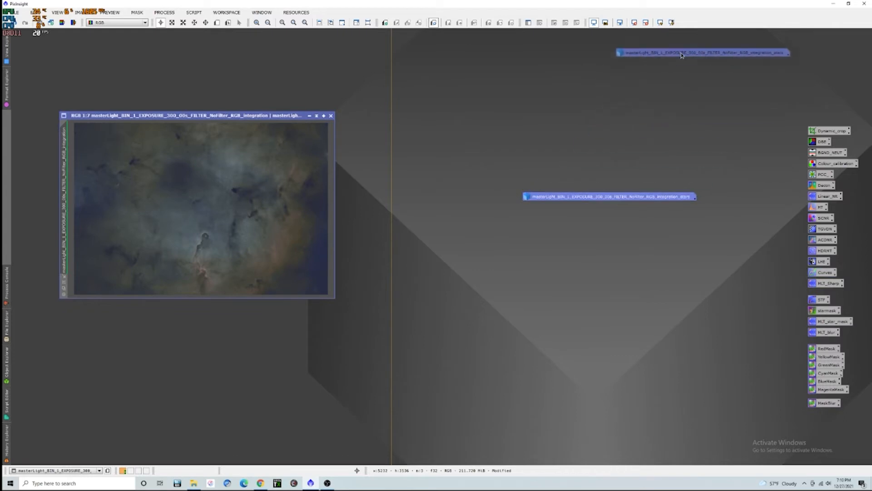
double_click(610, 196)
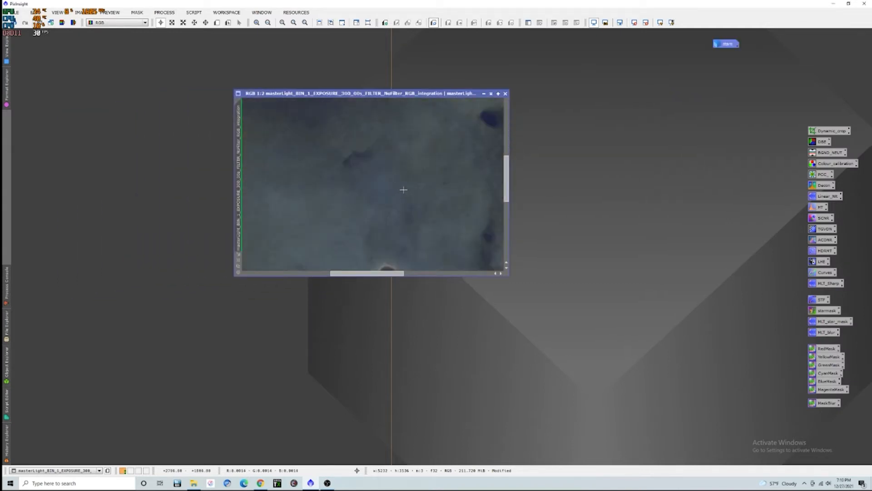
click(267, 22)
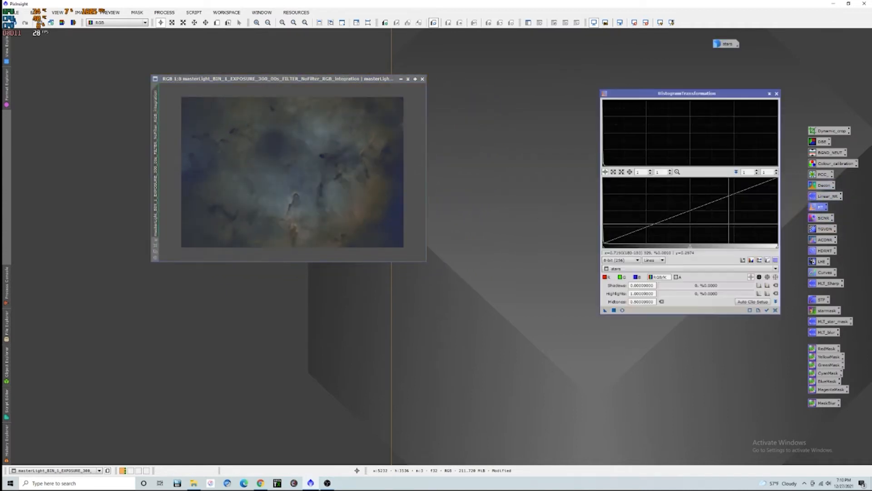
click(612, 310)
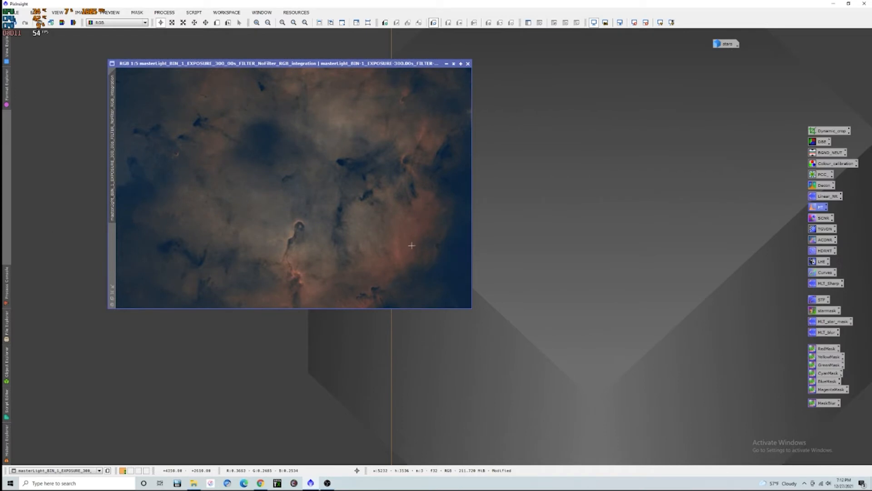
mouse_move(386, 248)
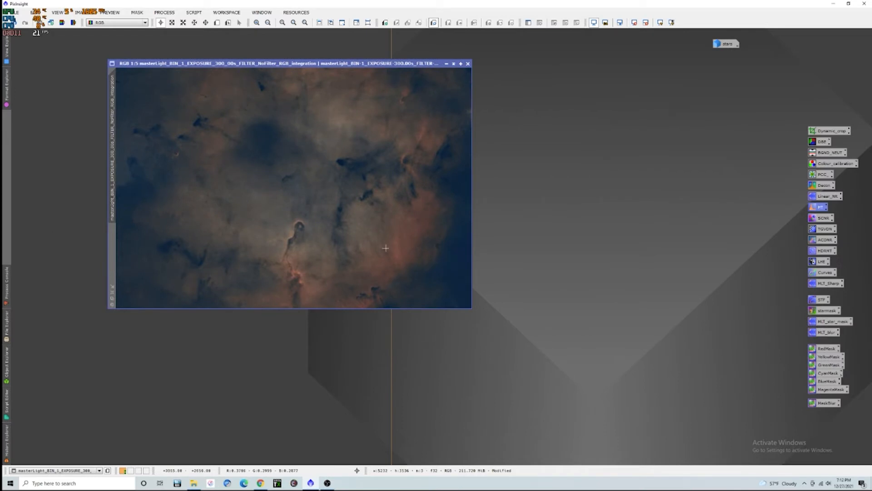
mouse_move(268, 193)
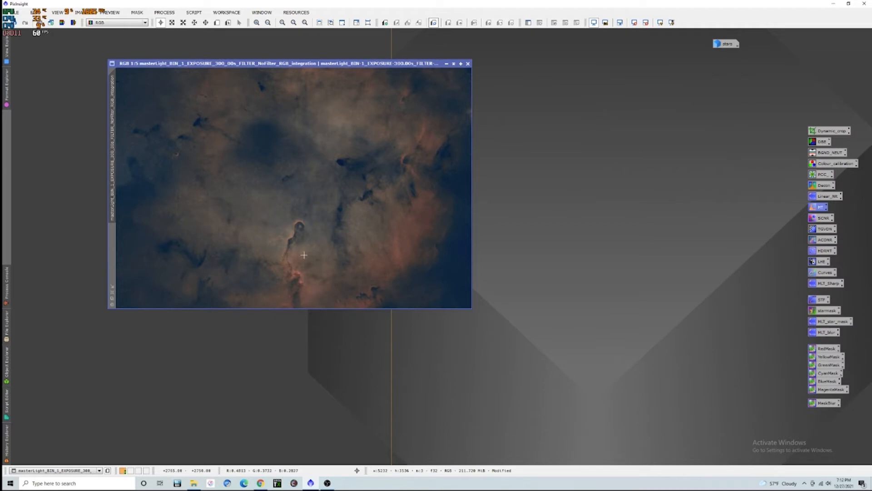
mouse_move(297, 248)
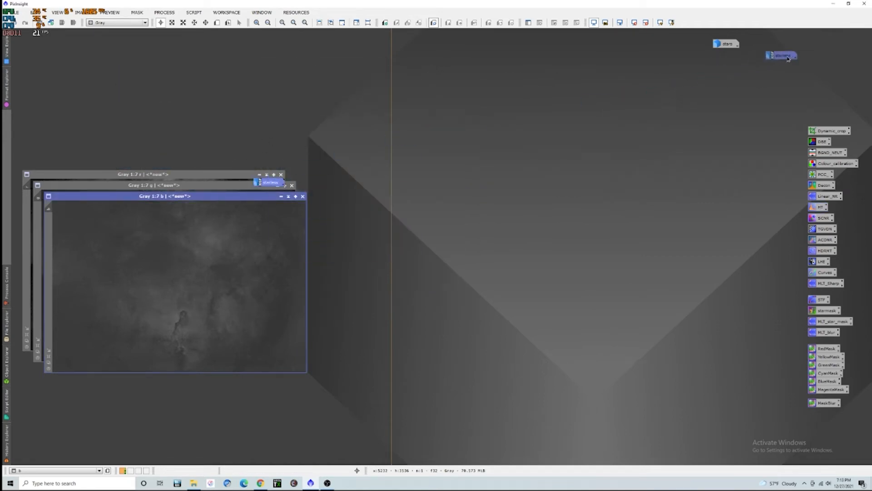
- Place the starless icon beside the stars icon and extract r, g, b grayscale images
drag(165, 196, 332, 180)
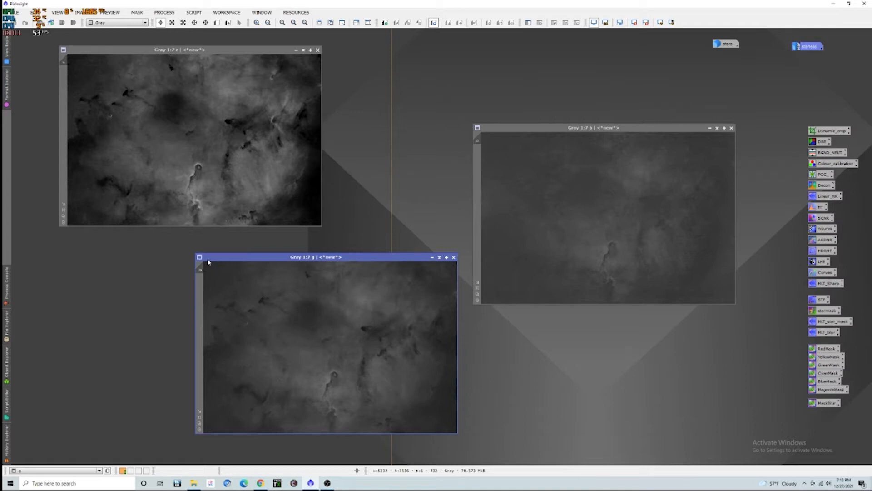
mouse_move(602, 221)
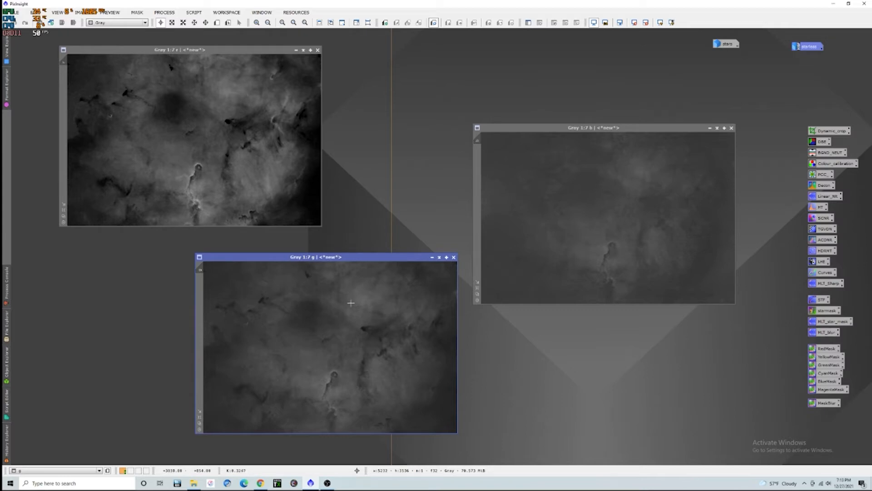
mouse_move(540, 216)
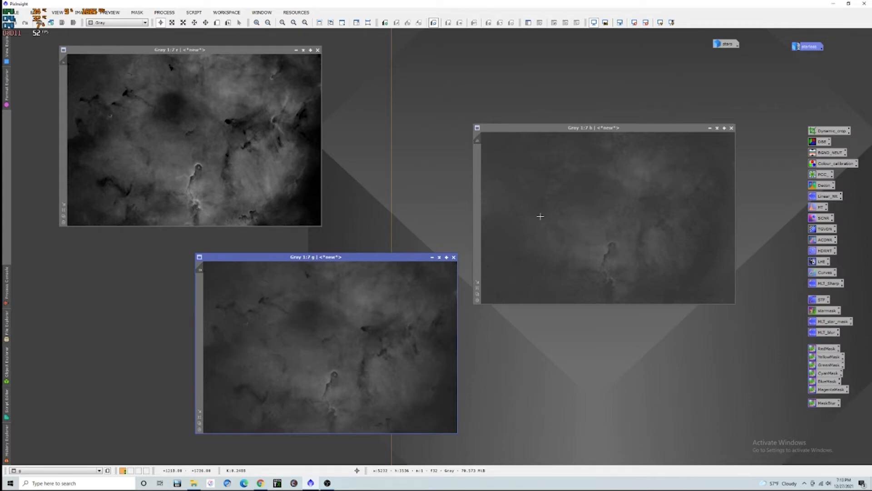
mouse_move(559, 226)
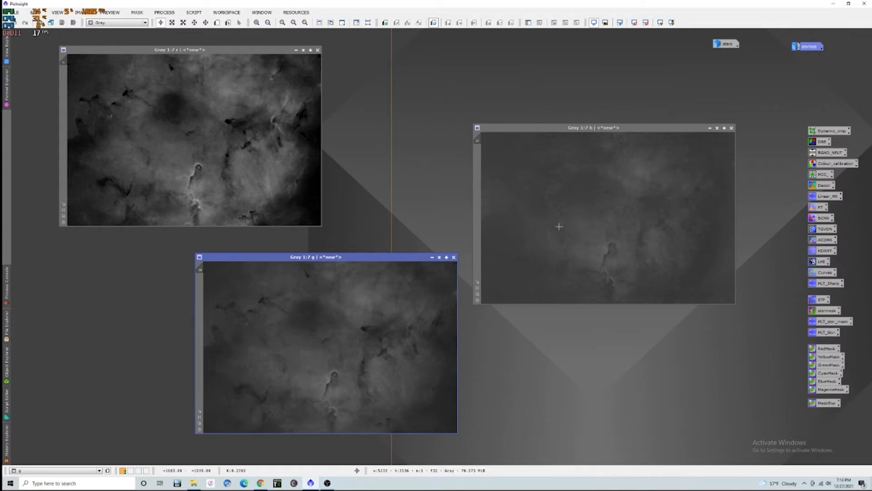
click(732, 127)
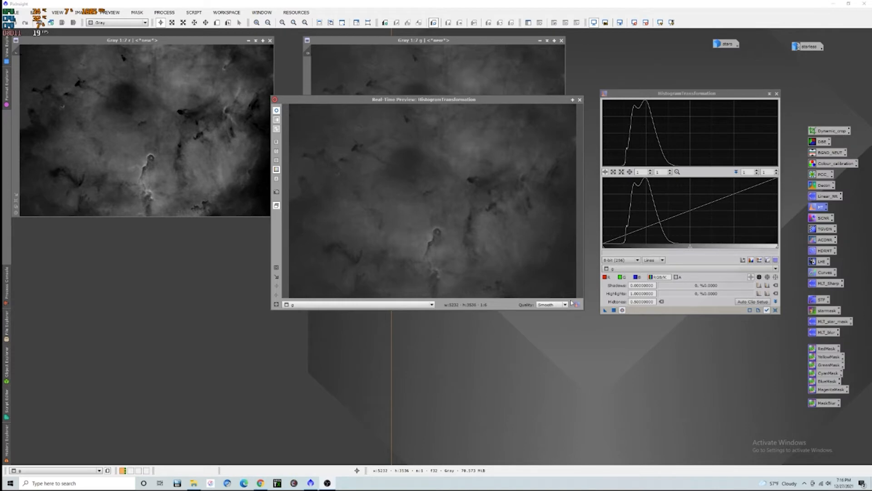
mouse_move(344, 83)
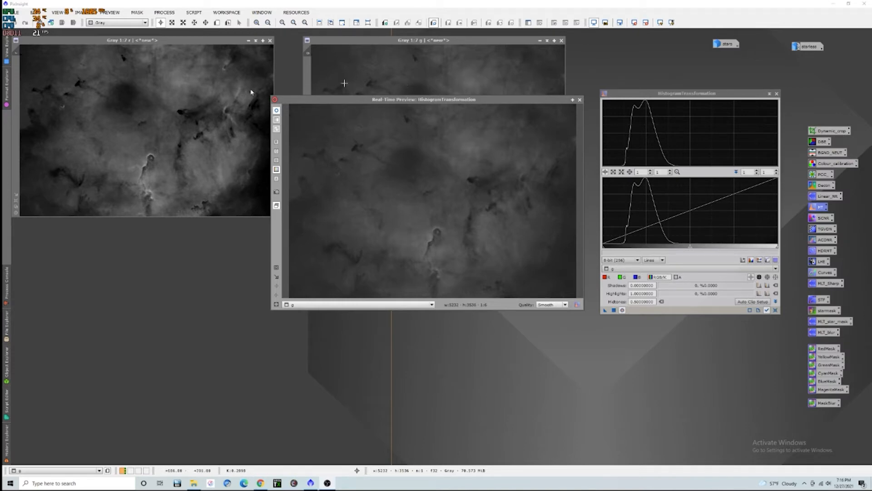
mouse_move(233, 194)
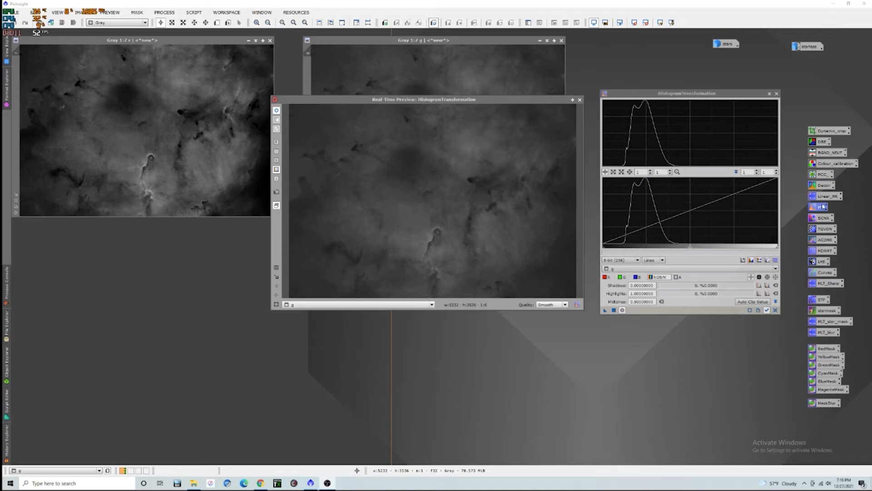
mouse_move(732, 253)
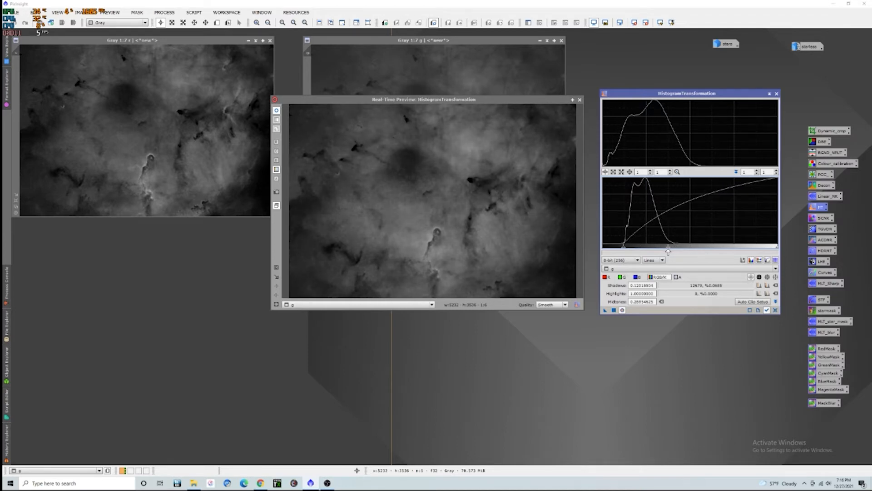
mouse_move(660, 253)
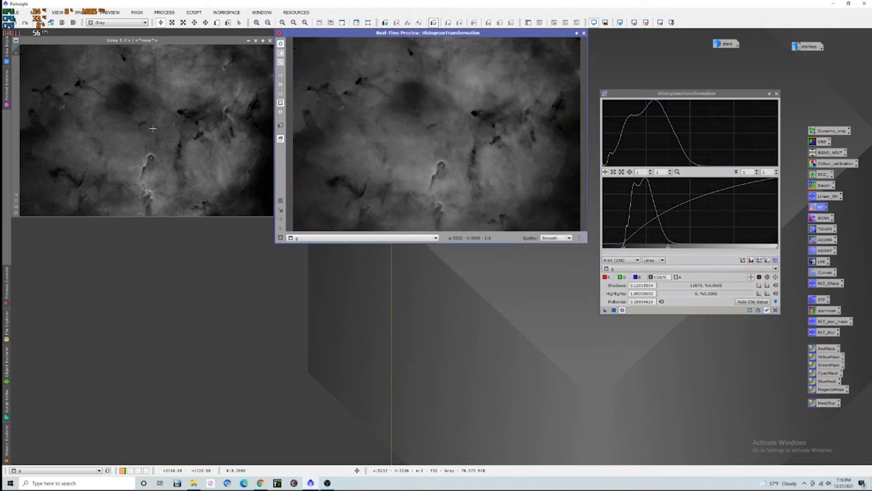
mouse_move(521, 213)
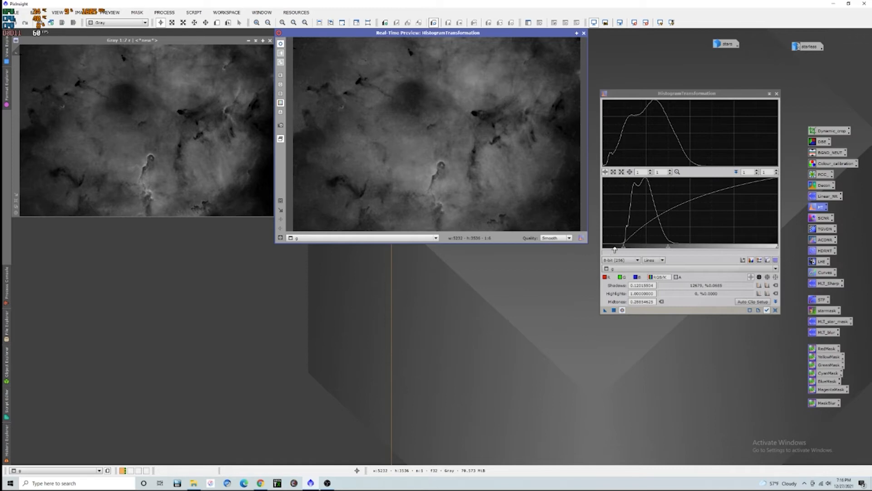
mouse_move(674, 217)
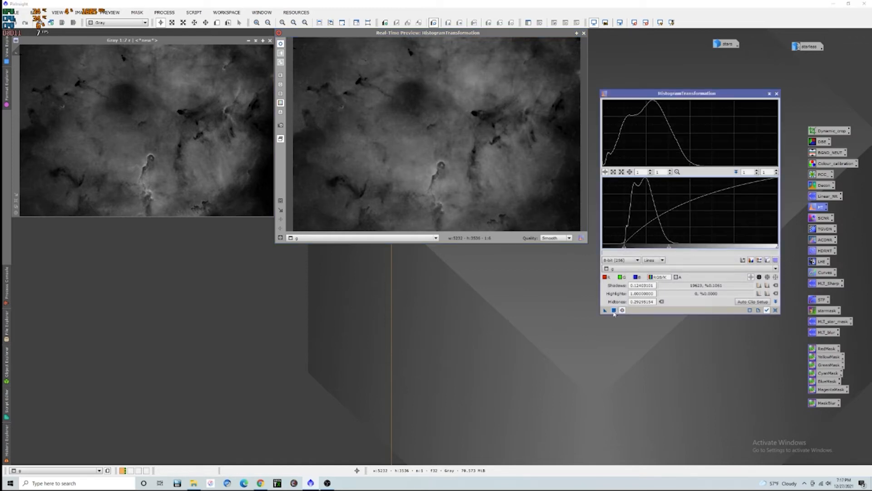
- Apply the darker-shadows histogram stretch to g and close HistogramTransformation
click(613, 310)
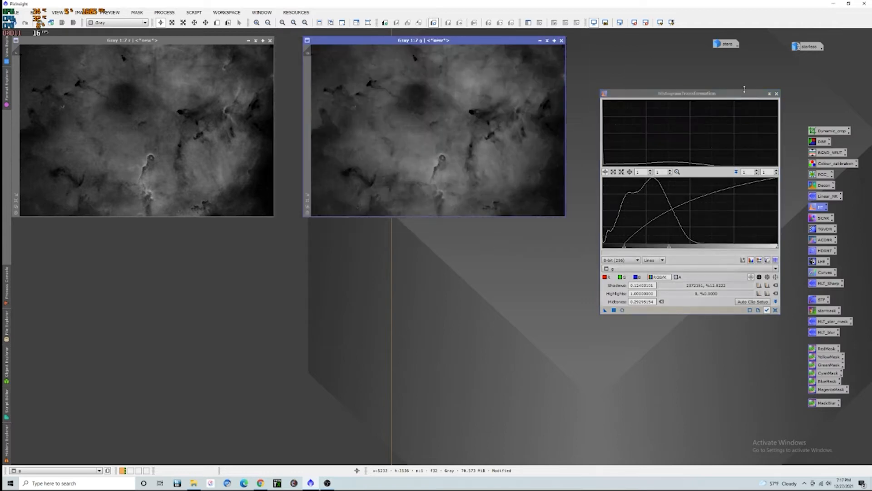
click(776, 93)
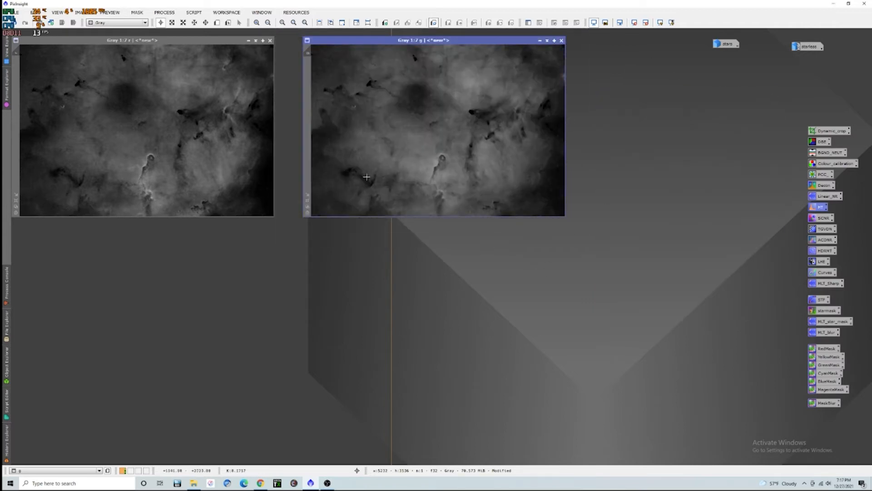
mouse_move(431, 179)
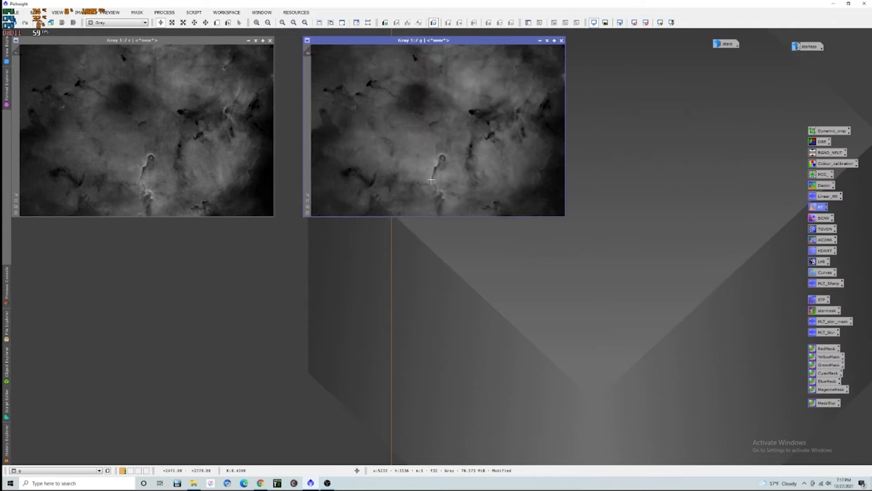
mouse_move(207, 158)
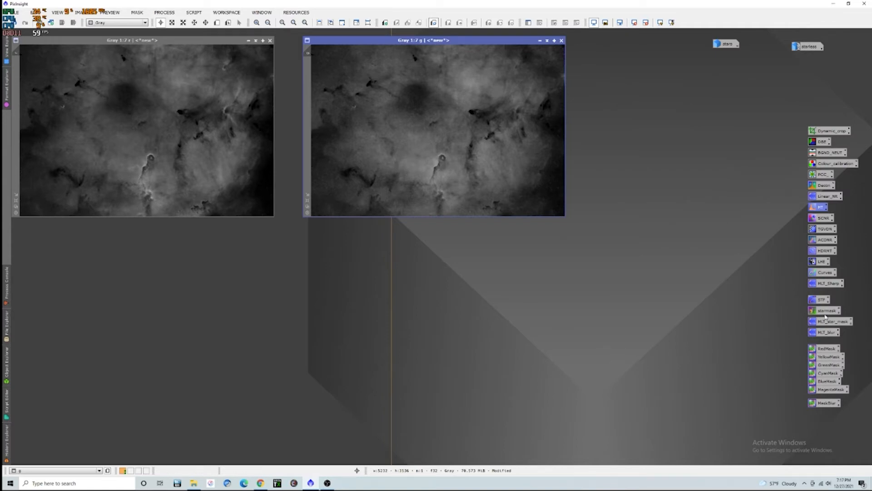
- Apply an S-curve contrast boost to g with a live-preview CurvesTransformation
click(826, 272)
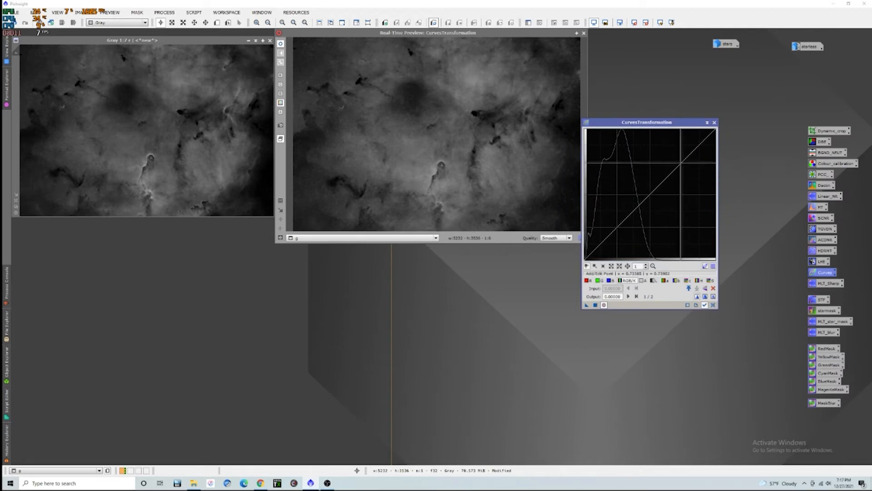
mouse_move(433, 156)
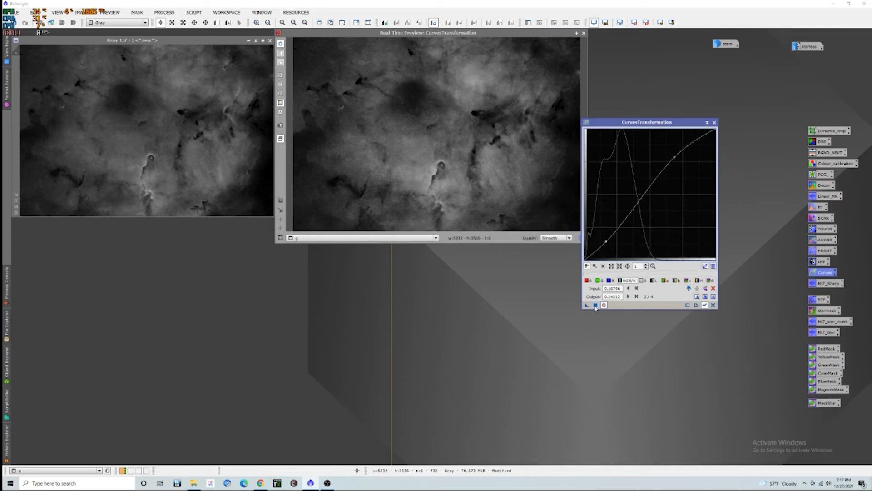
click(163, 13)
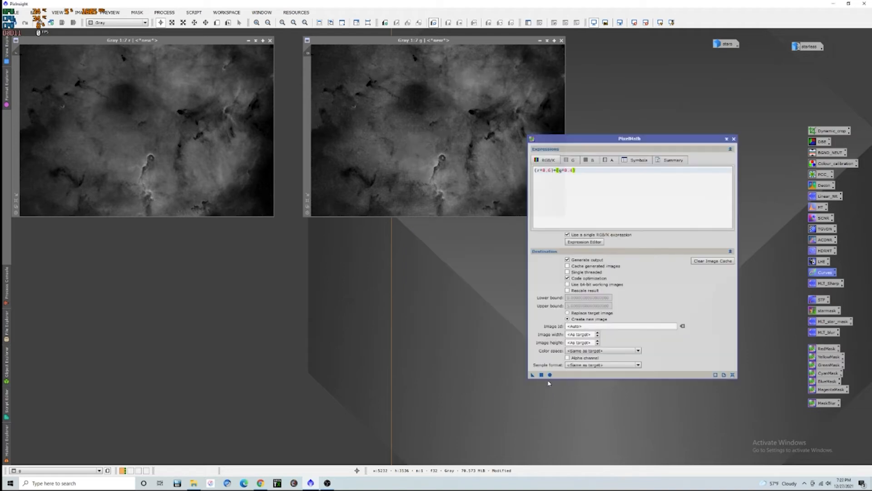
- Create a new image from (r*0.5)+(g*0.5) in PixelMath and rename it b
click(540, 375)
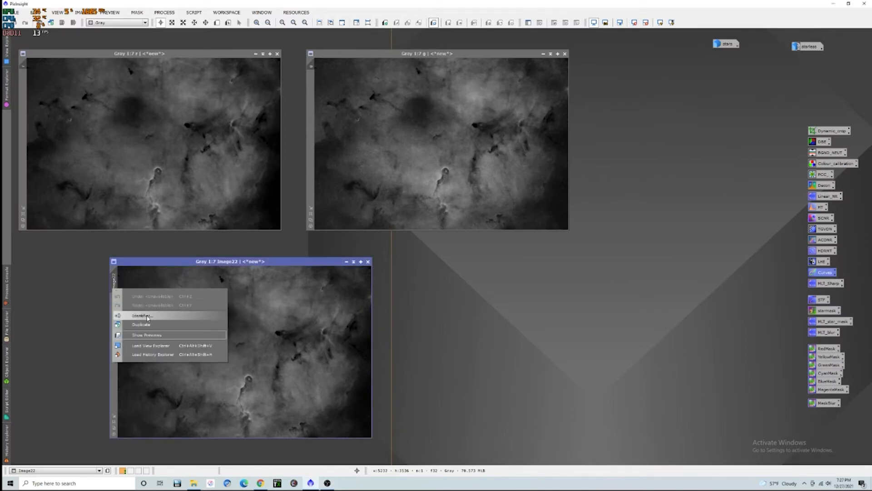
click(142, 316)
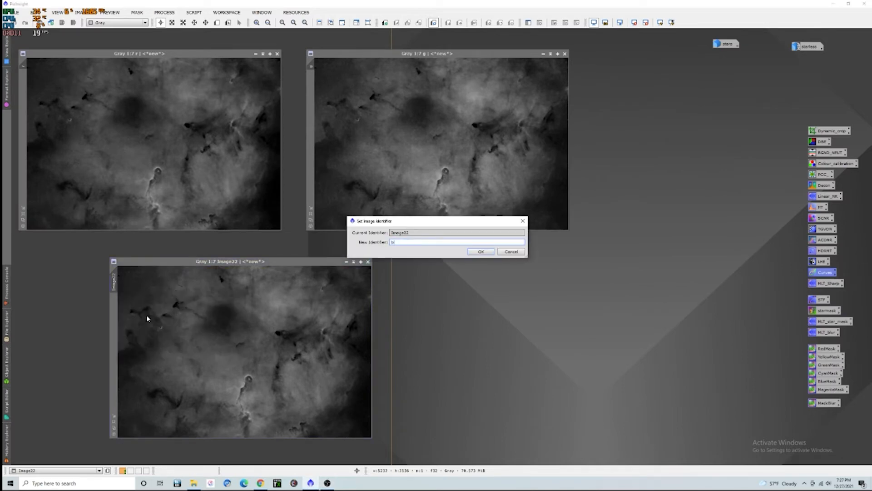
click(480, 251)
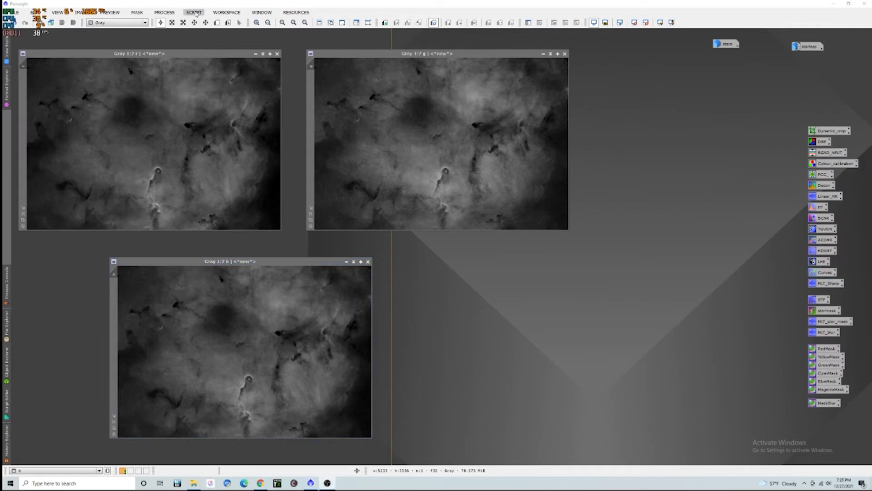
click(164, 12)
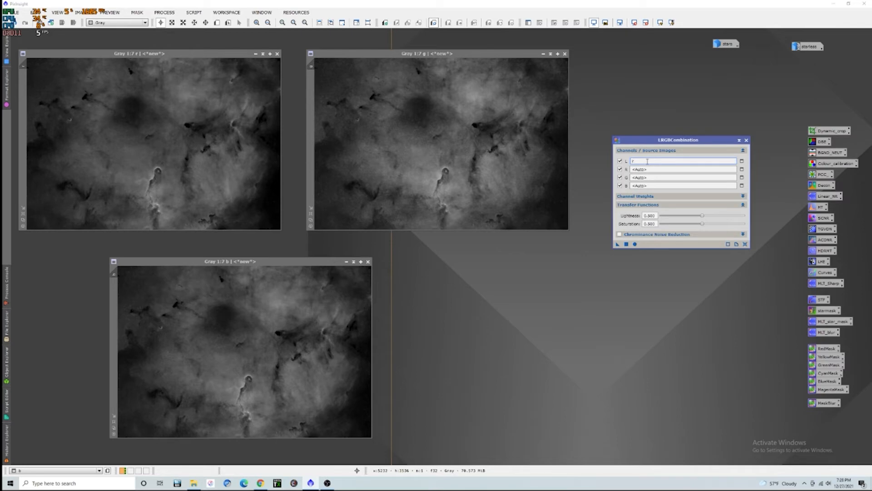
- Combine L=r, R=r, G=b, B=g with chrominance noise reduction, applying globally
click(684, 169)
text(r)
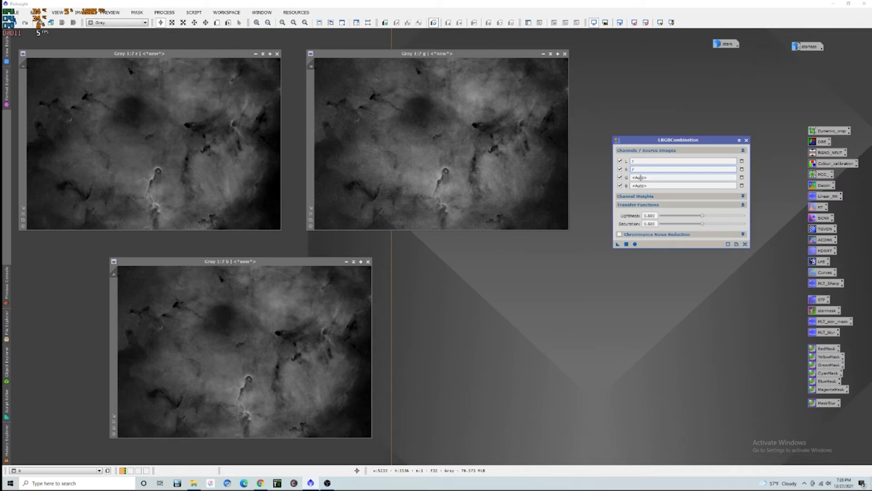
click(684, 177)
text(b)
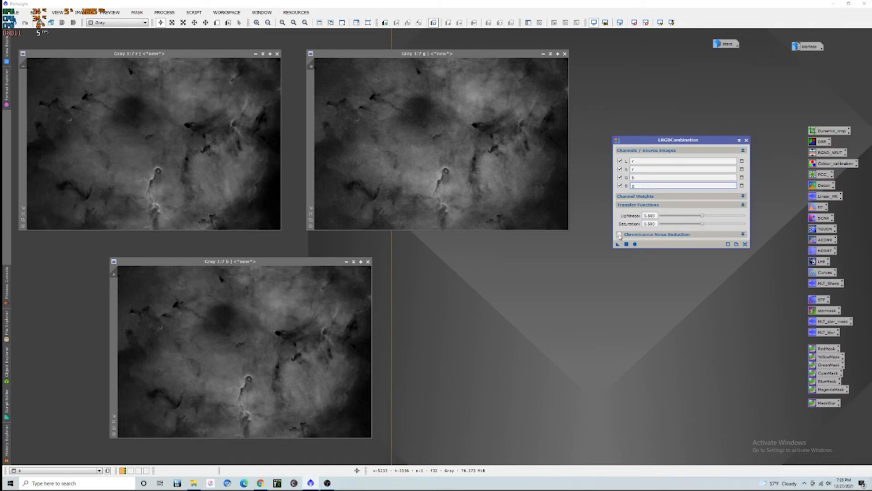
click(620, 233)
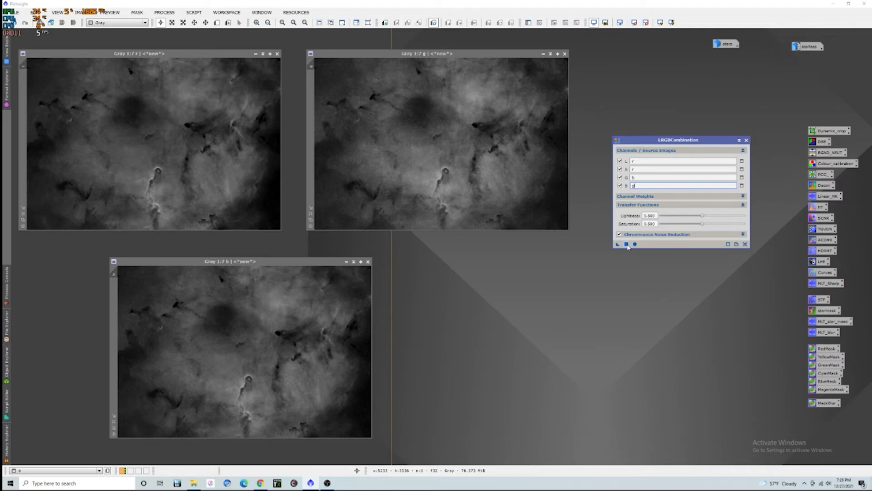
click(626, 245)
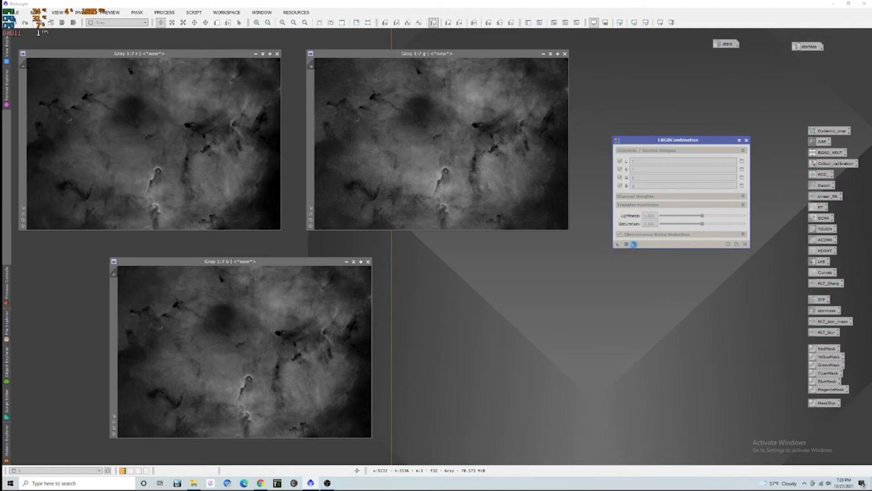
- Get Image23 from the LRGB combination and iconize the b, g and r windows
click(634, 244)
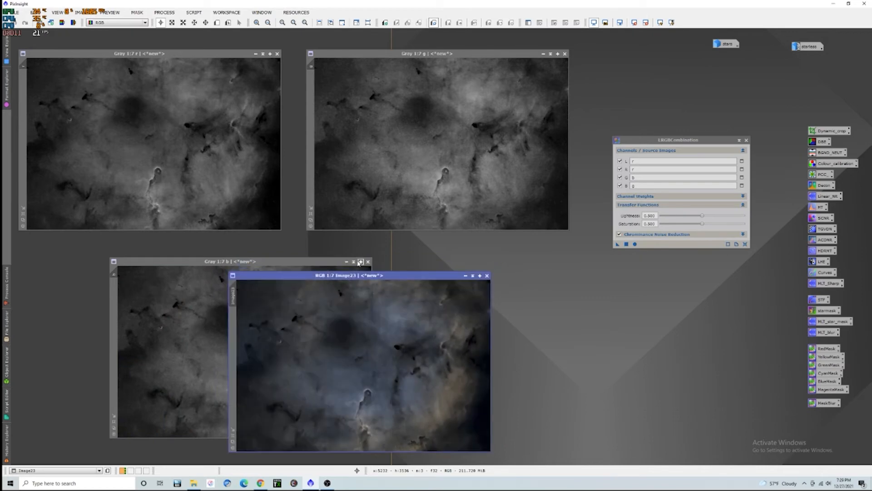
click(353, 262)
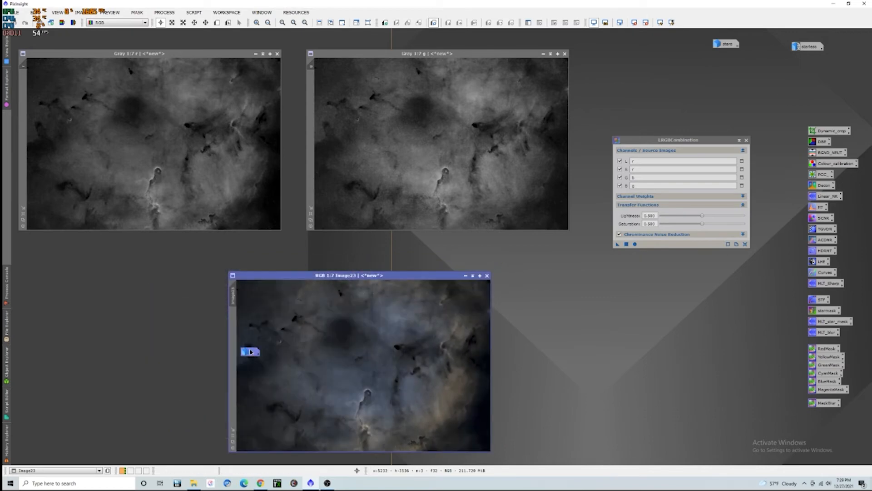
click(747, 139)
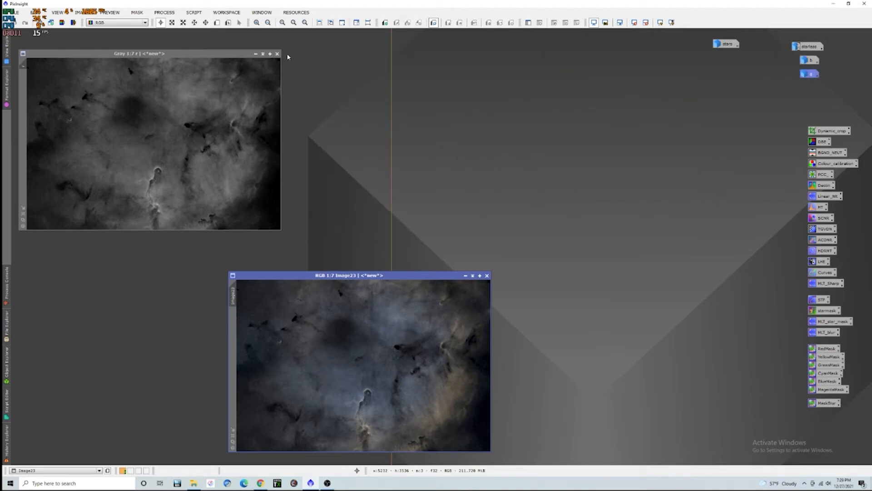
click(276, 53)
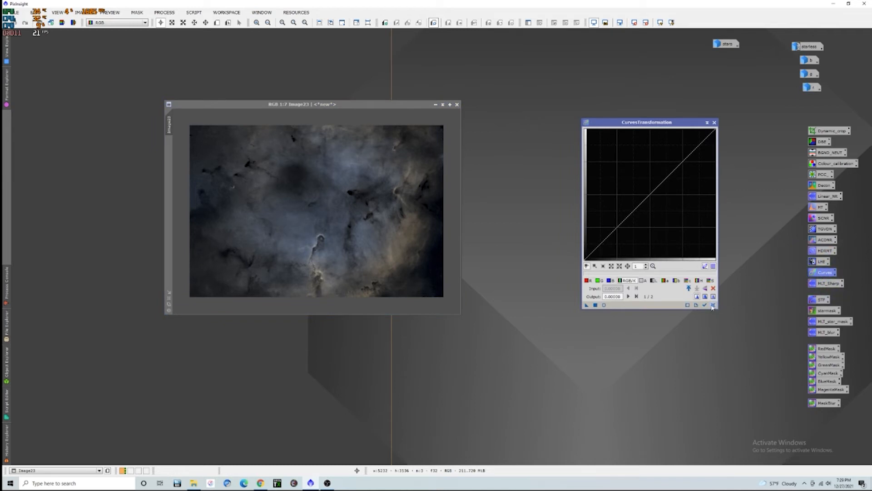
- Reset the curve, enable live preview, and add a point raising Image23's curve
click(605, 305)
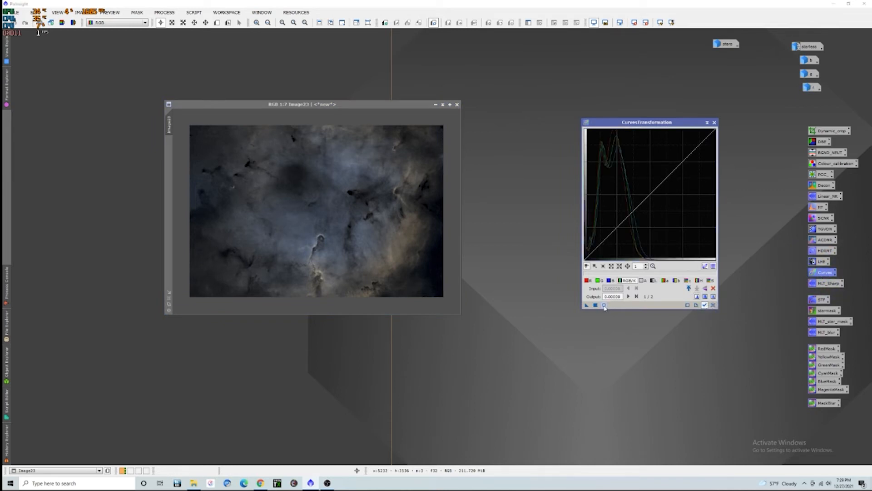
click(604, 305)
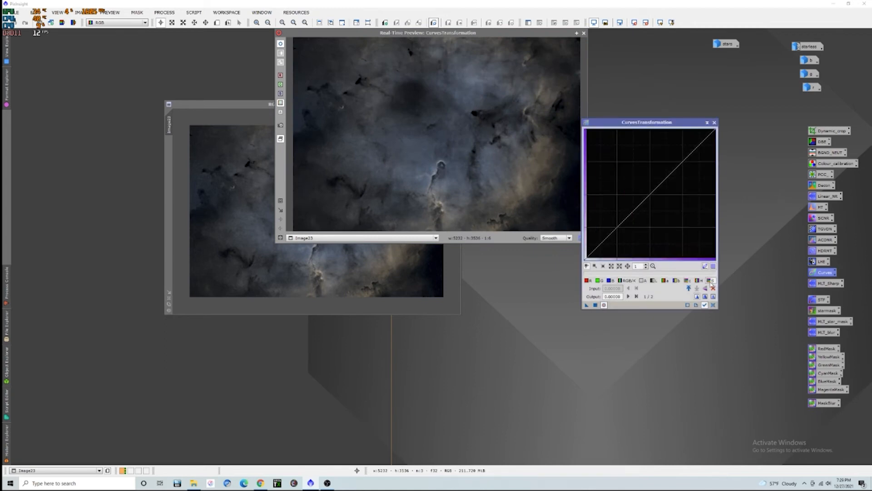
mouse_move(650, 193)
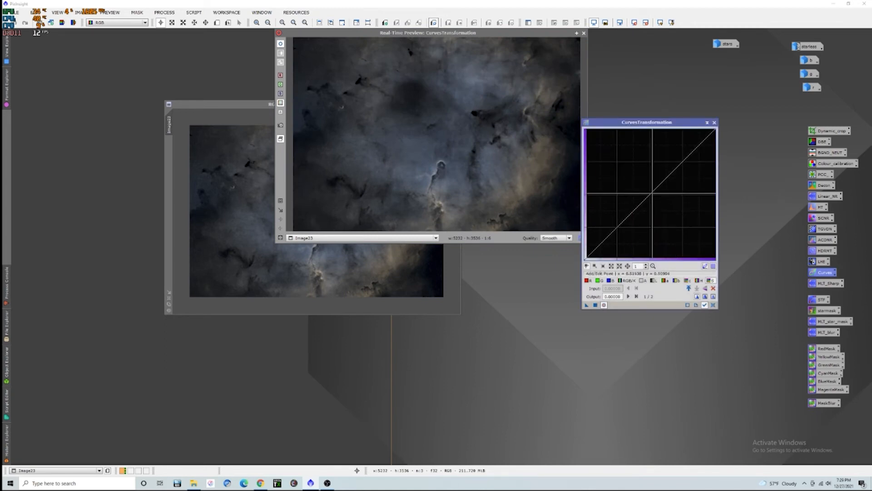
click(650, 193)
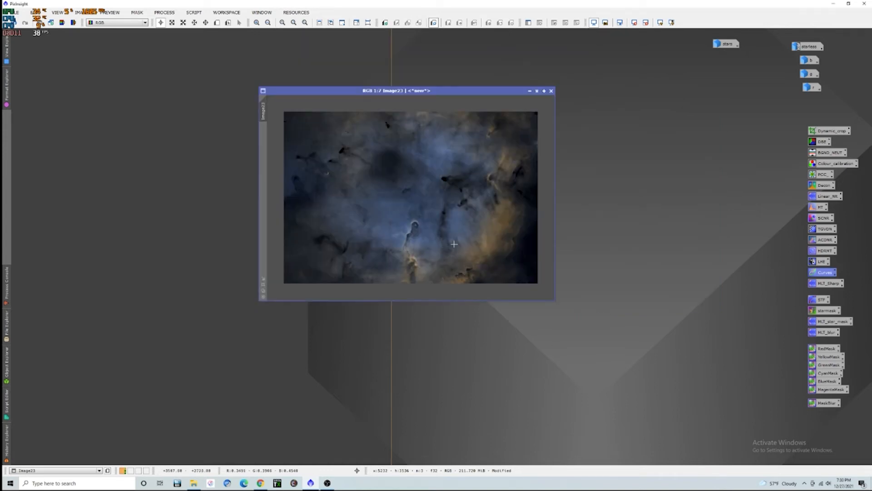
mouse_move(459, 233)
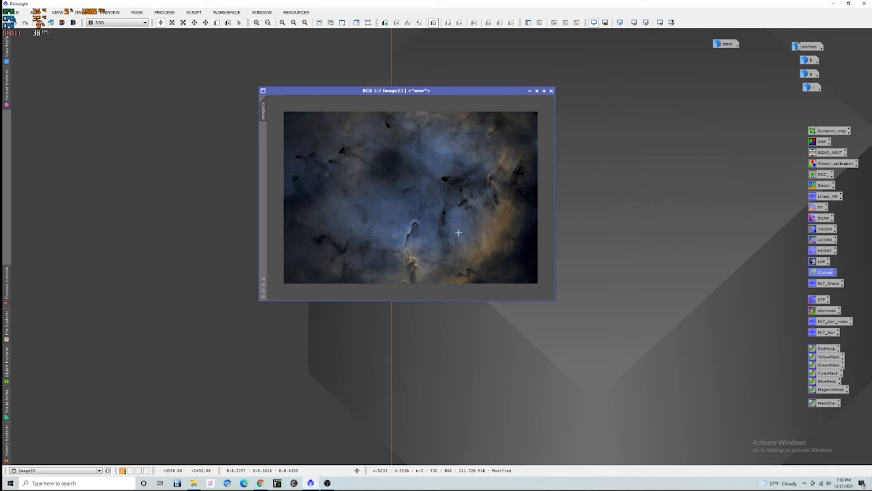
mouse_move(458, 232)
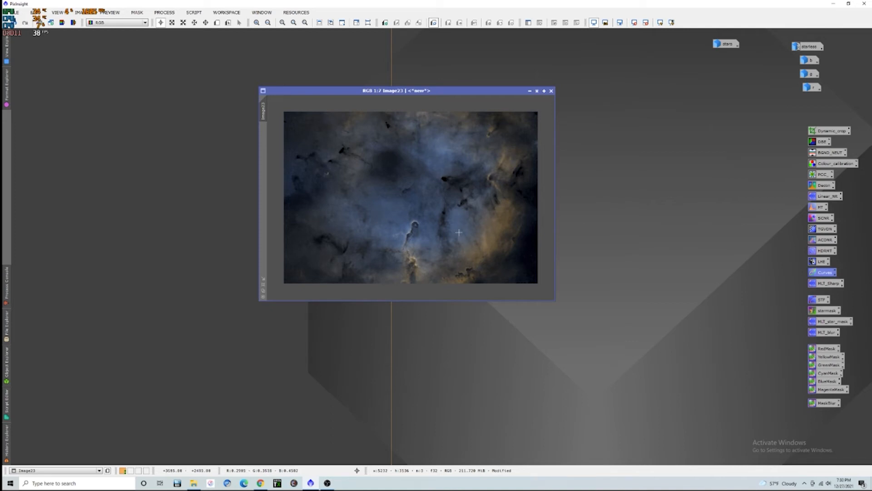
mouse_move(489, 208)
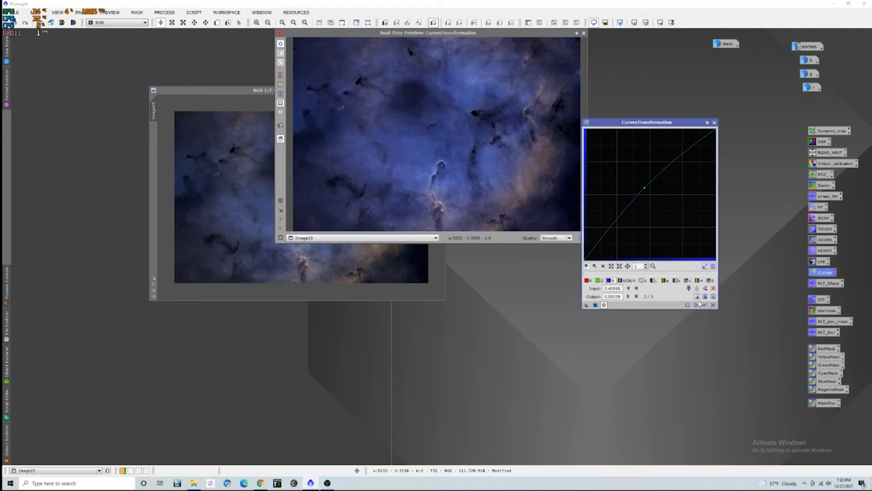
- Apply the first curve to Image23, then apply a second RGB/K midtone-lifting curve
click(586, 280)
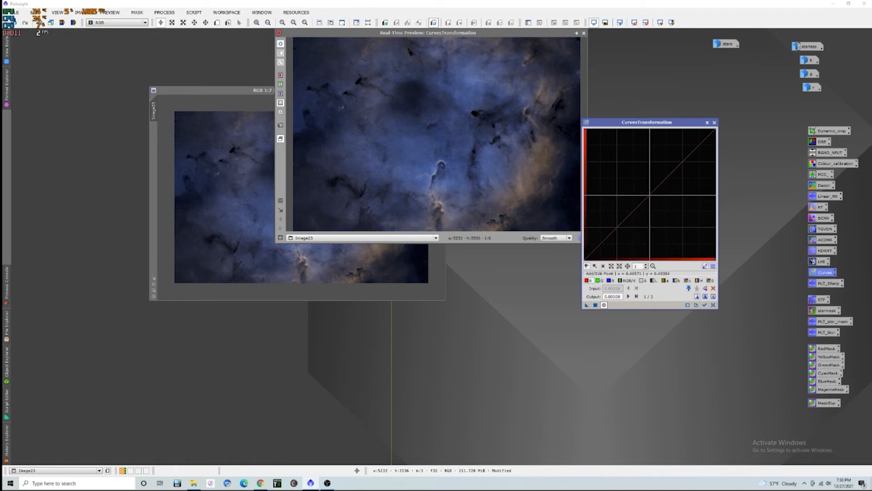
click(647, 189)
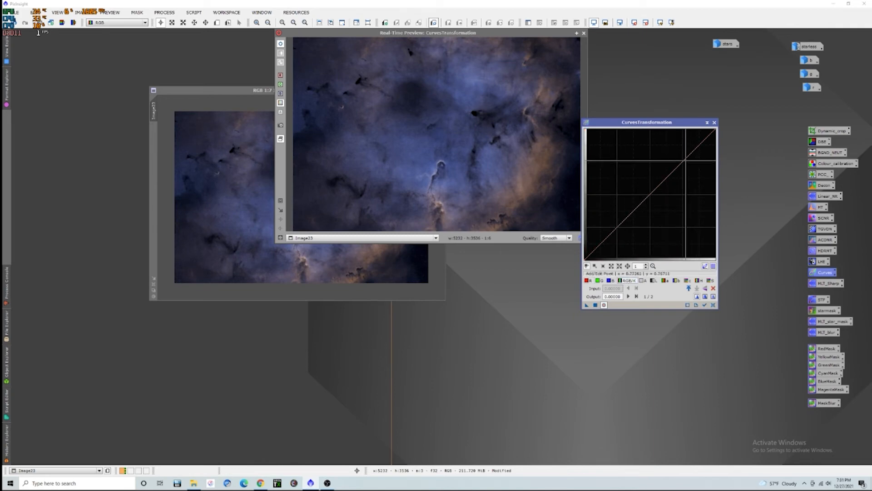
click(704, 306)
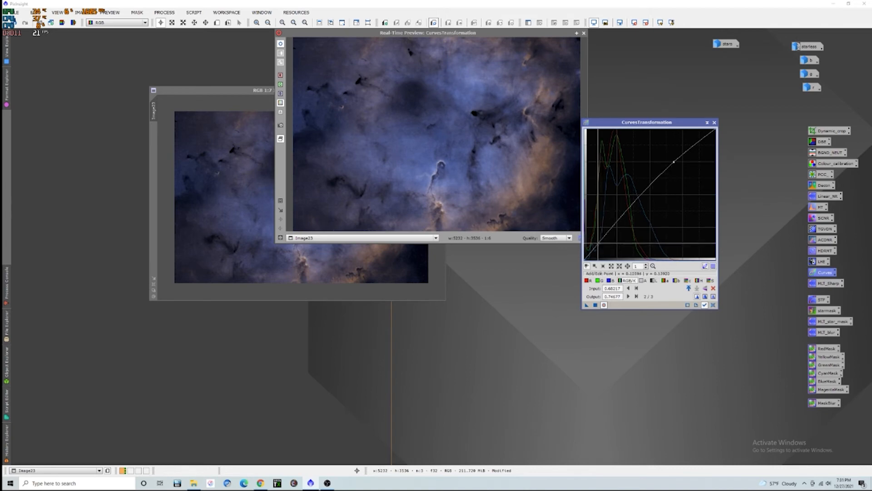
click(599, 240)
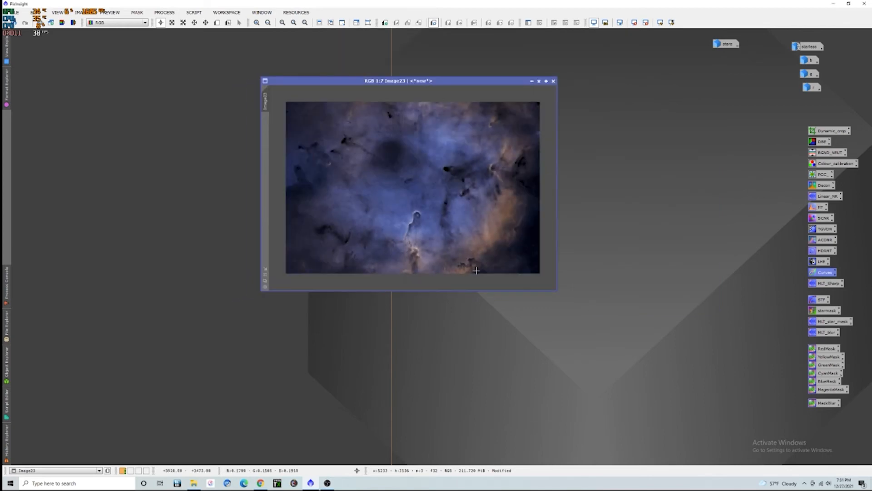
mouse_move(451, 243)
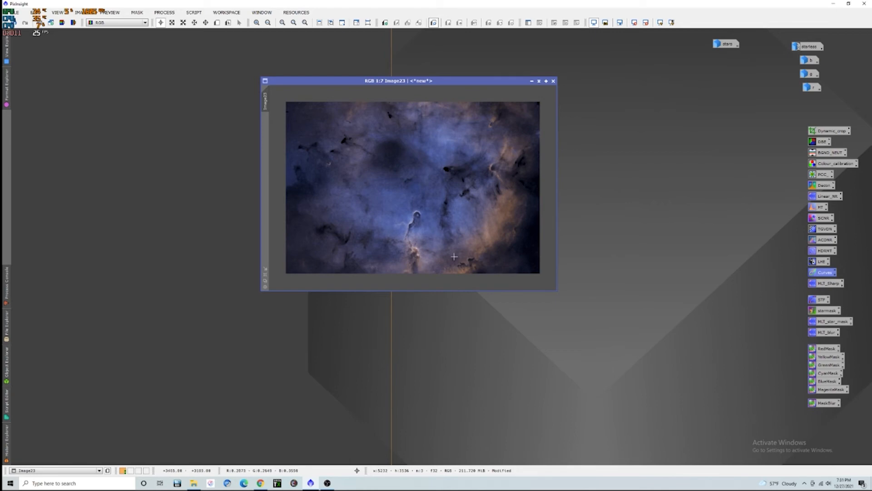
mouse_move(382, 227)
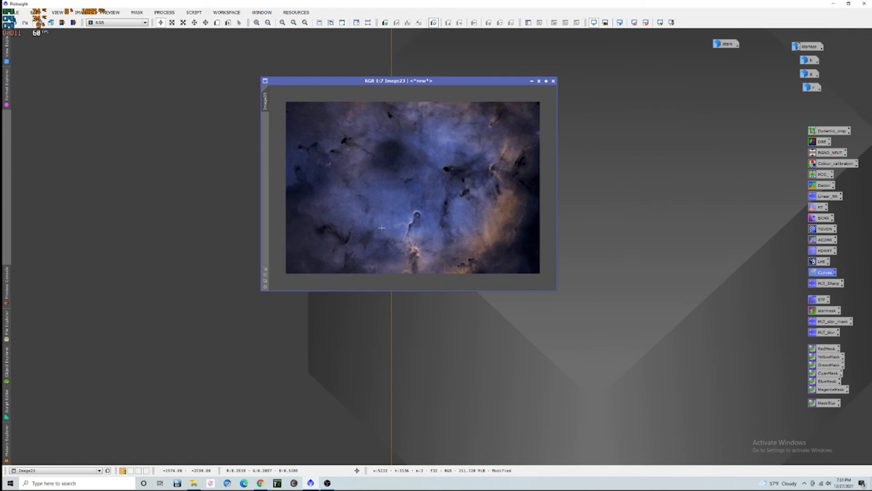
mouse_move(504, 261)
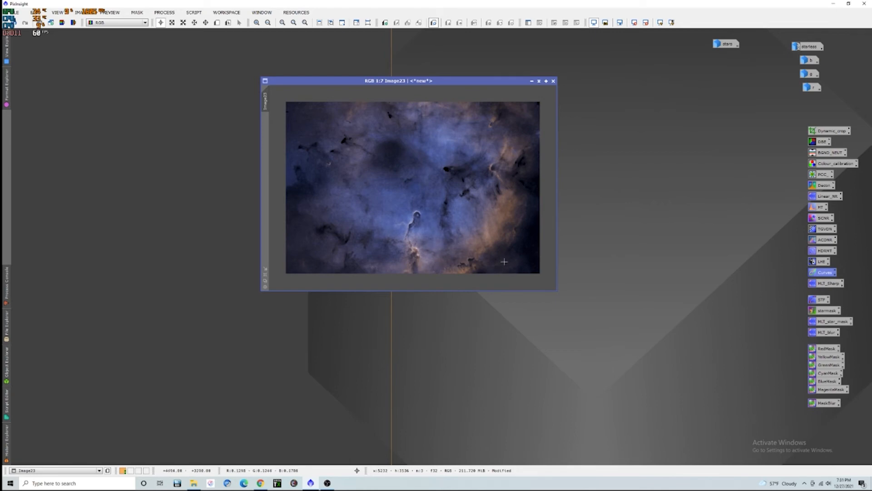
mouse_move(654, 329)
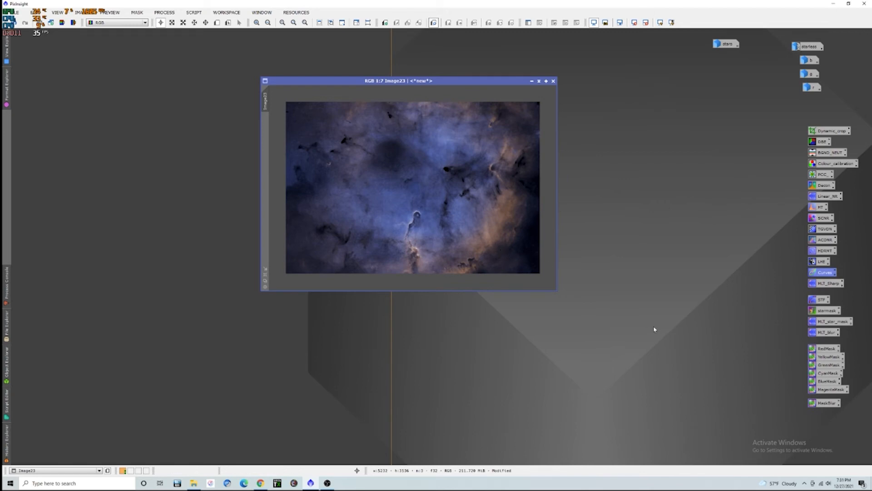
mouse_move(647, 318)
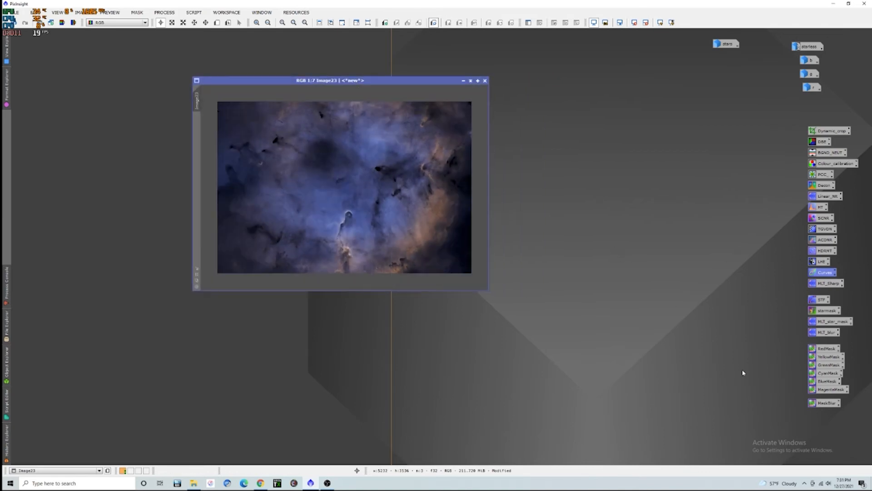
mouse_move(754, 377)
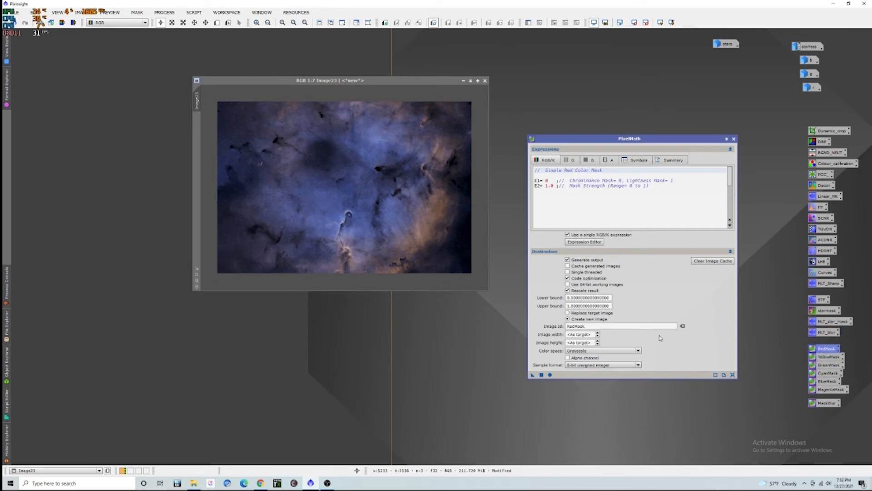
mouse_move(532, 379)
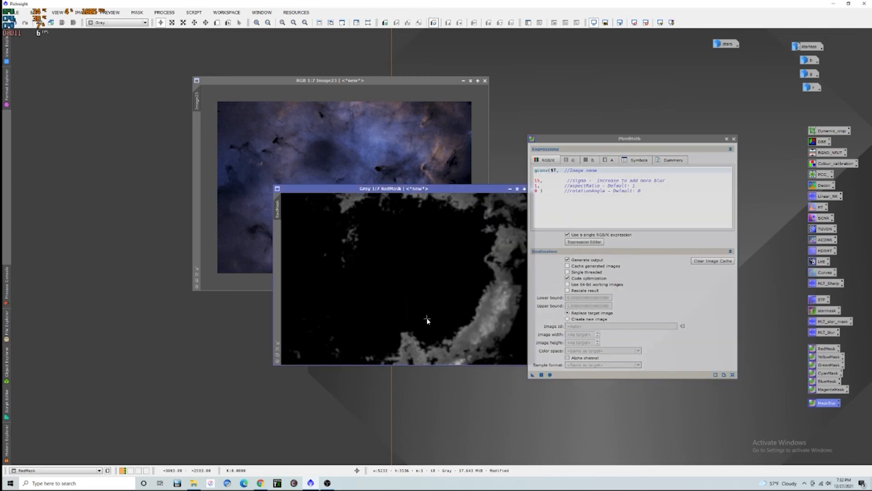
mouse_move(550, 383)
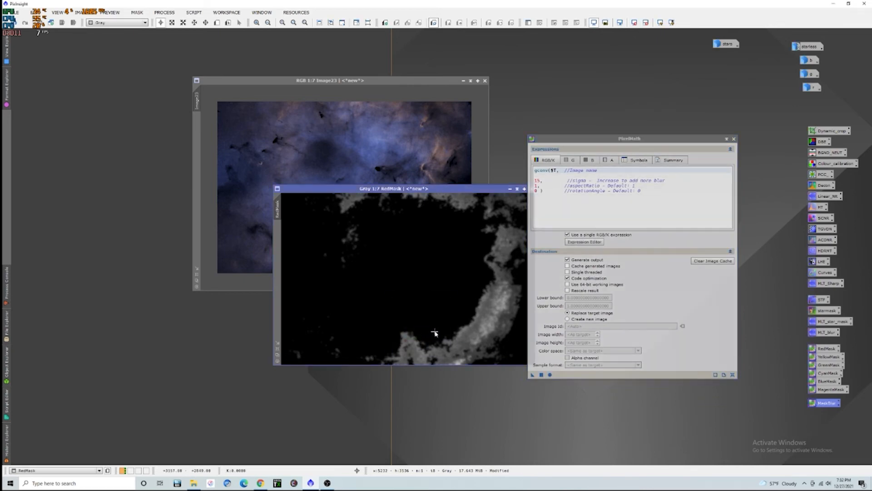
- Blur the RedMask image by applying the MaskBlur PixelMath (gconv) icon
click(733, 139)
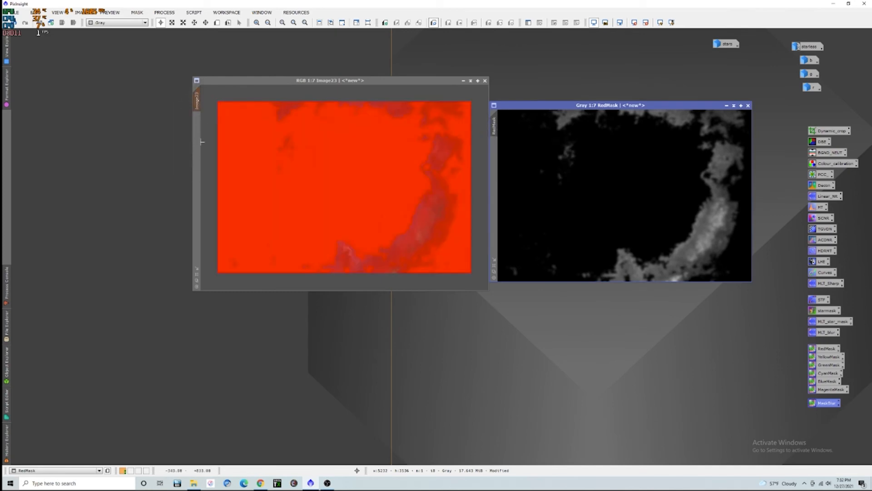
mouse_move(570, 161)
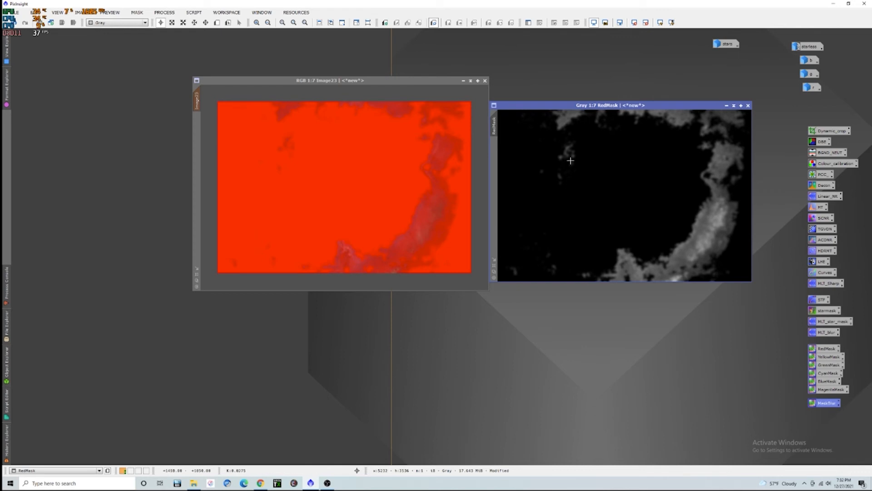
mouse_move(494, 62)
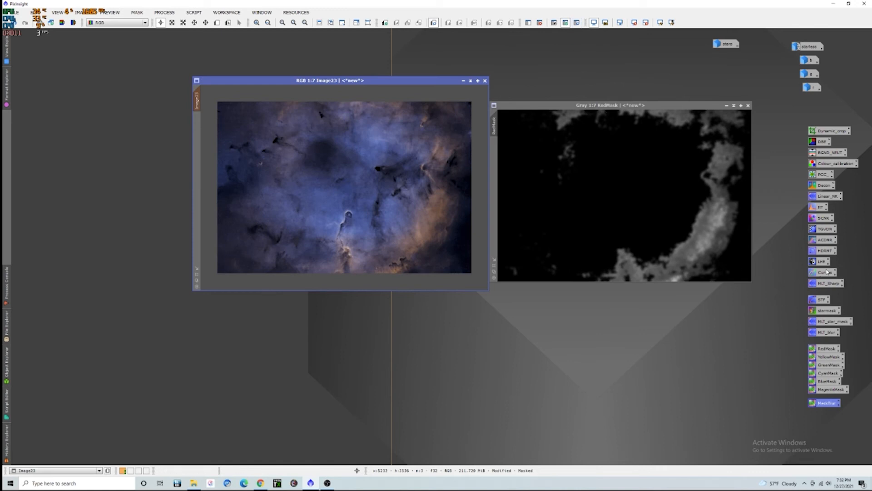
- Boost the reddish-orange regions of masked Image23 with a Curves adjustment
click(823, 272)
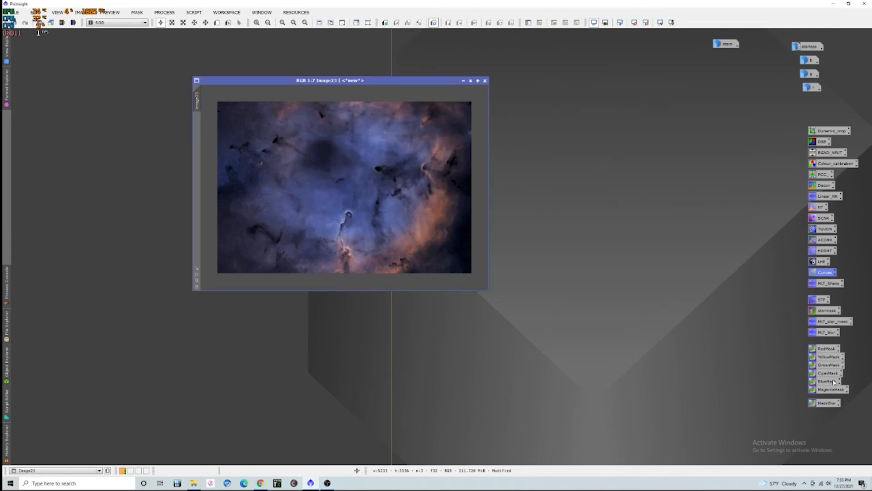
mouse_move(746, 362)
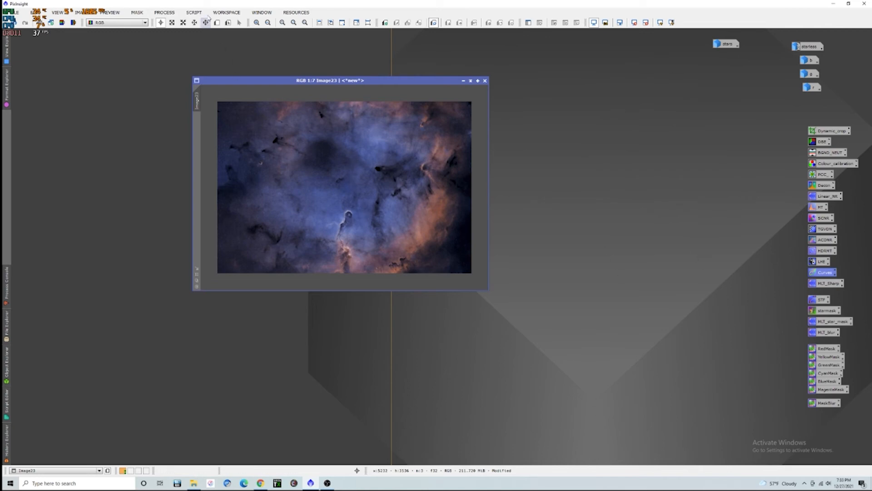
- Run the CorrectMagentaStars script on Image23, dismissing the recursive script error
click(193, 13)
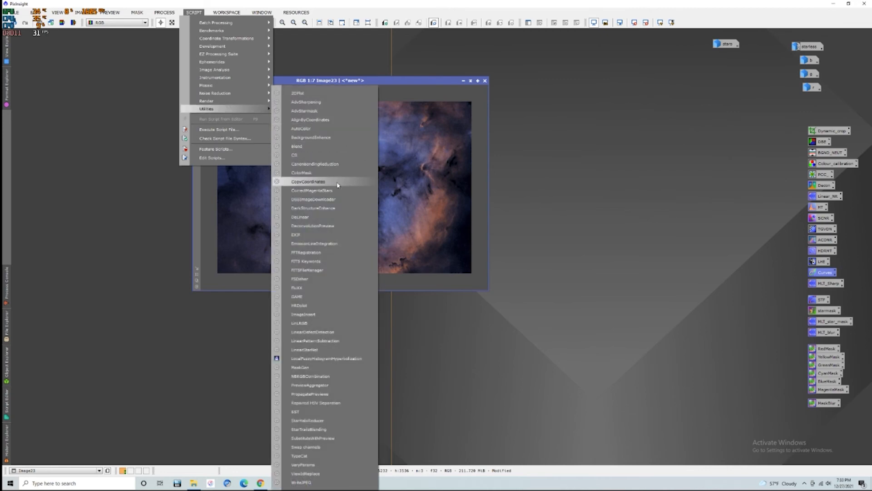
mouse_move(322, 235)
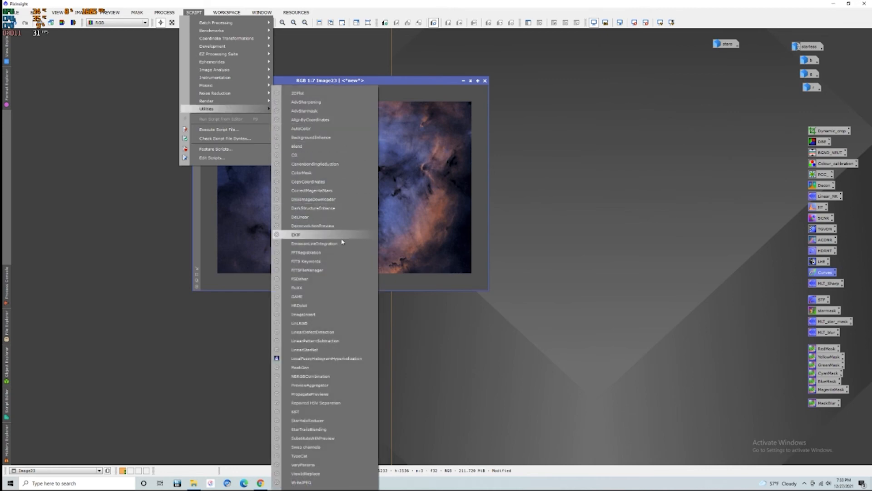
mouse_move(331, 198)
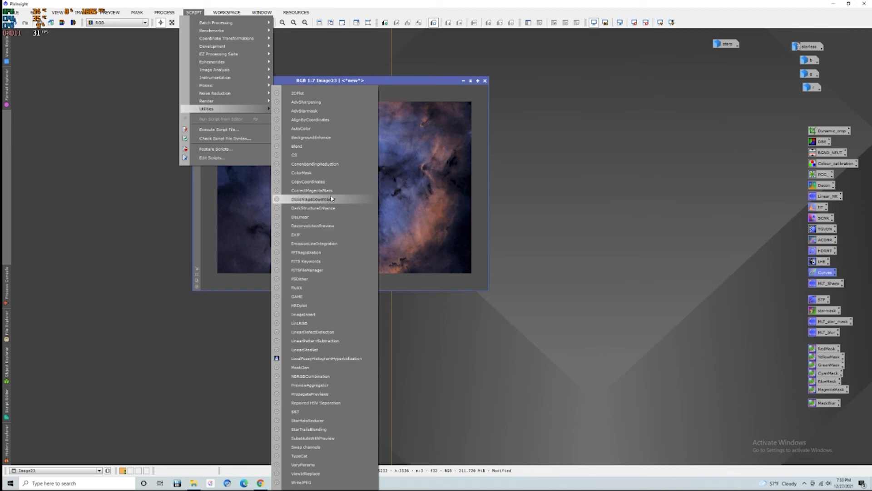
click(311, 190)
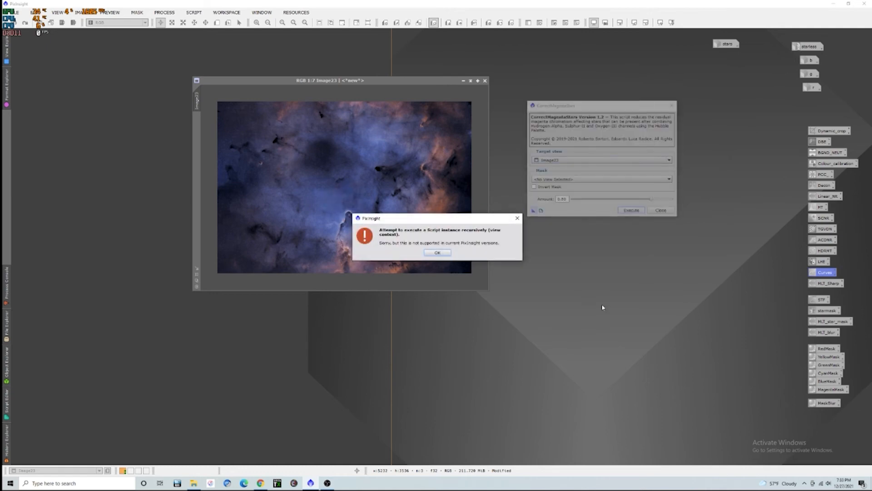
click(437, 252)
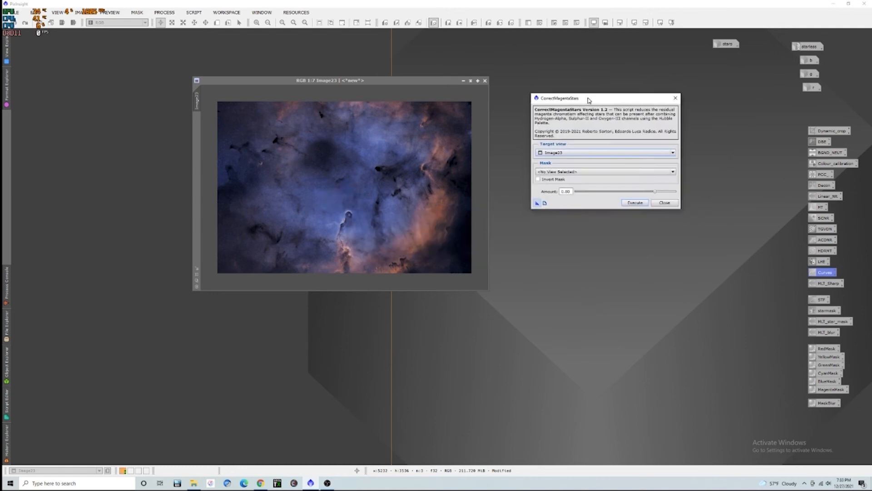
click(664, 203)
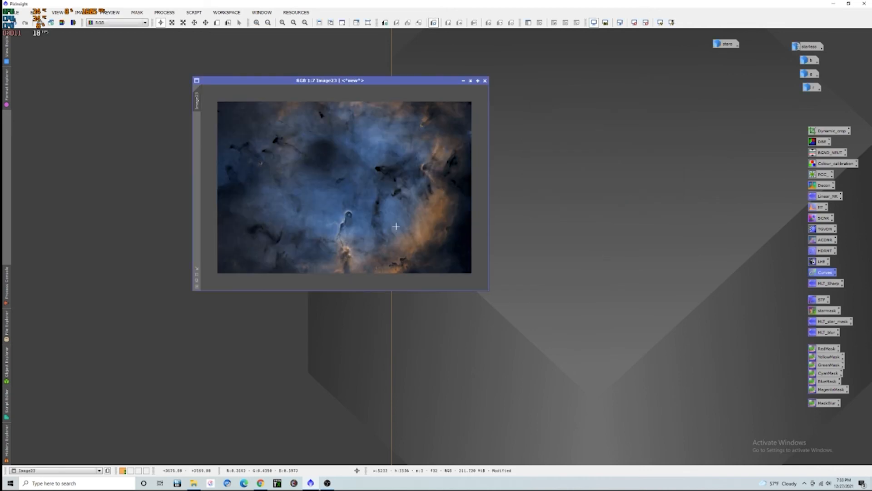
mouse_move(416, 200)
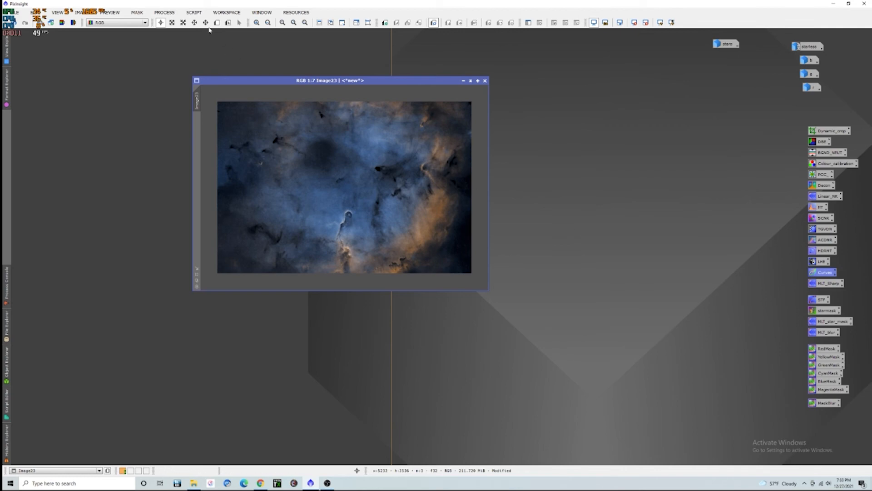
click(193, 13)
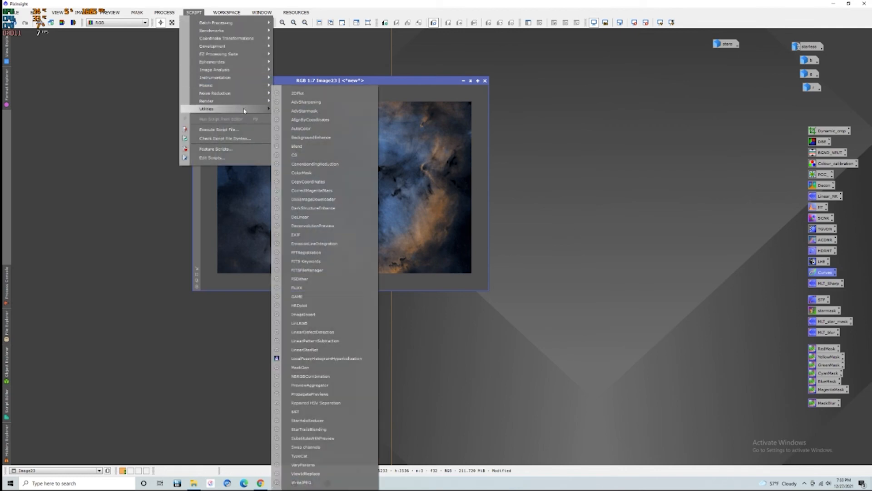
mouse_move(323, 101)
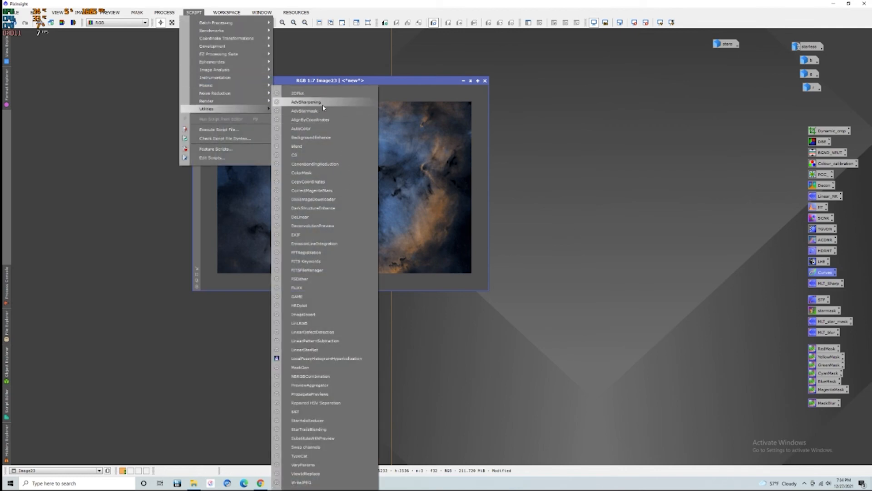
- Run DarkStructureEnhance on Image23 with default parameters
click(312, 208)
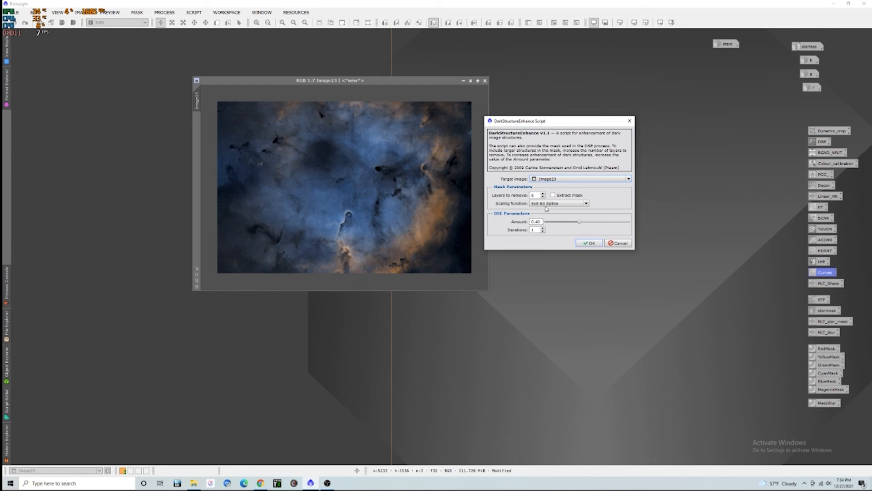
click(589, 242)
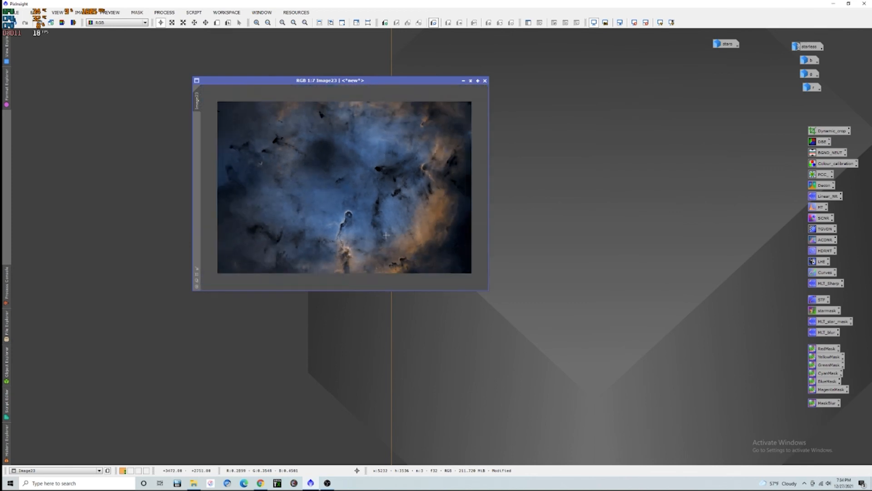
mouse_move(386, 235)
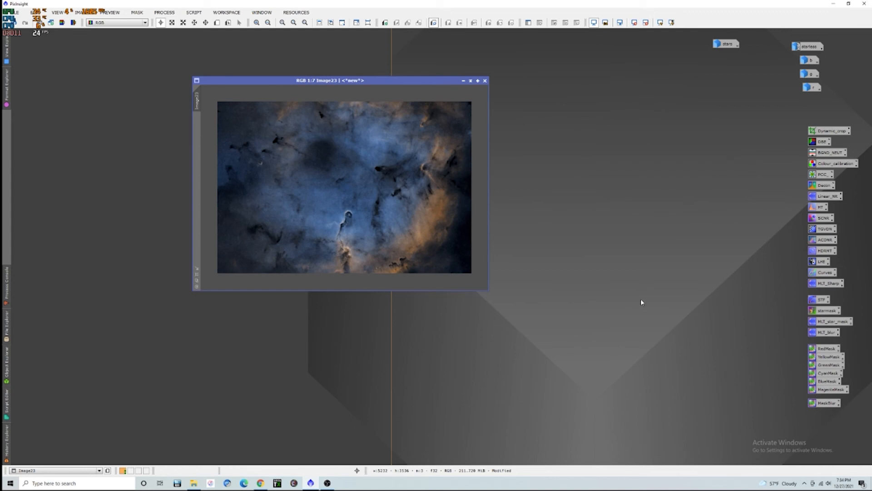
mouse_move(681, 292)
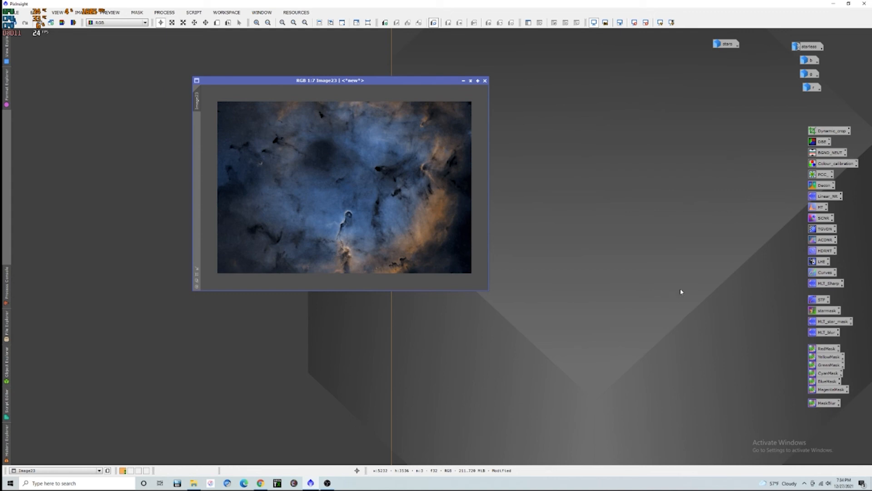
mouse_move(688, 294)
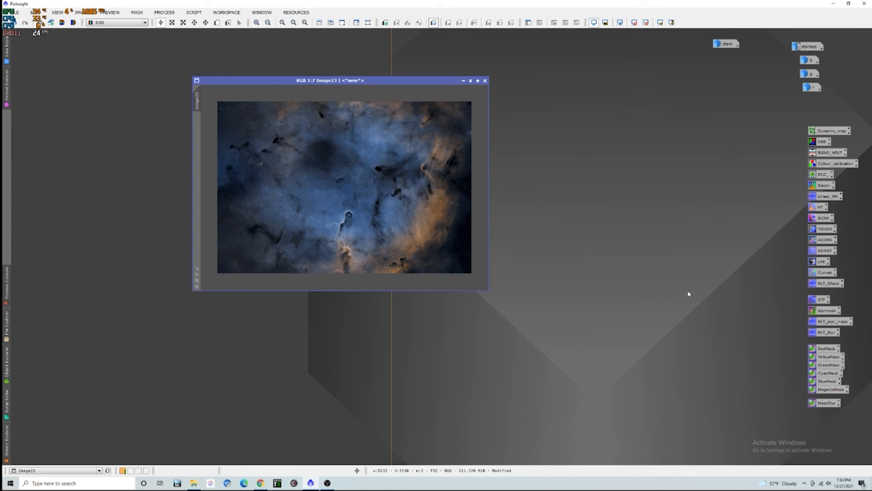
mouse_move(711, 243)
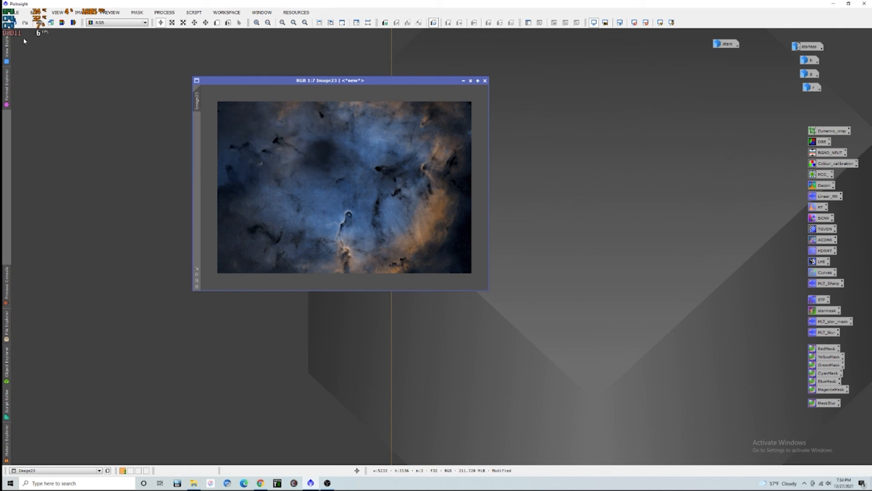
- Save Image23 as a 32-bit float, uncompressed TIFF
click(10, 12)
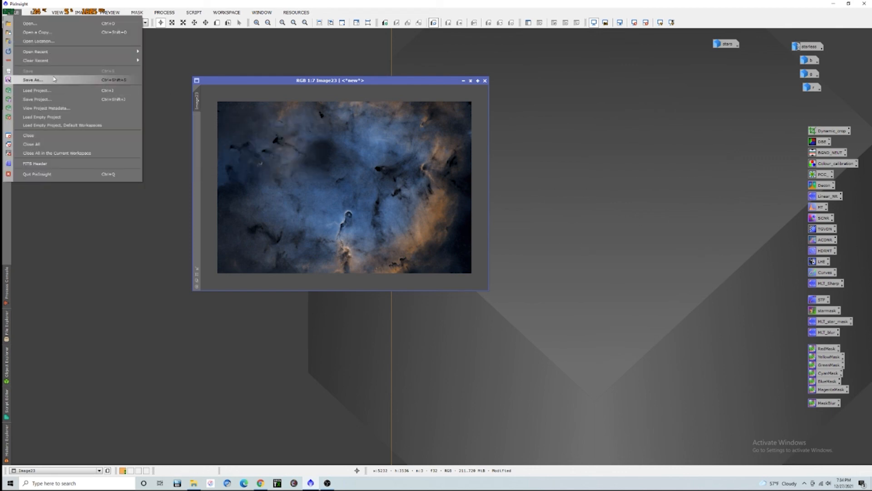
click(32, 80)
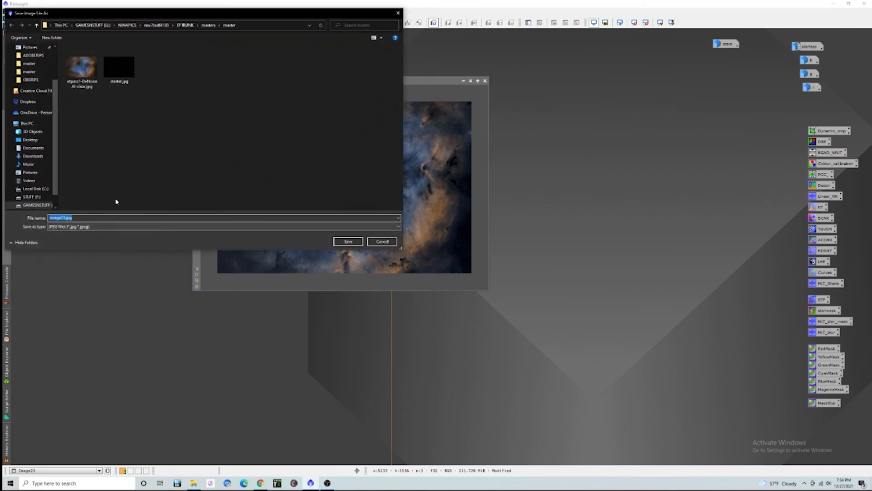
click(348, 240)
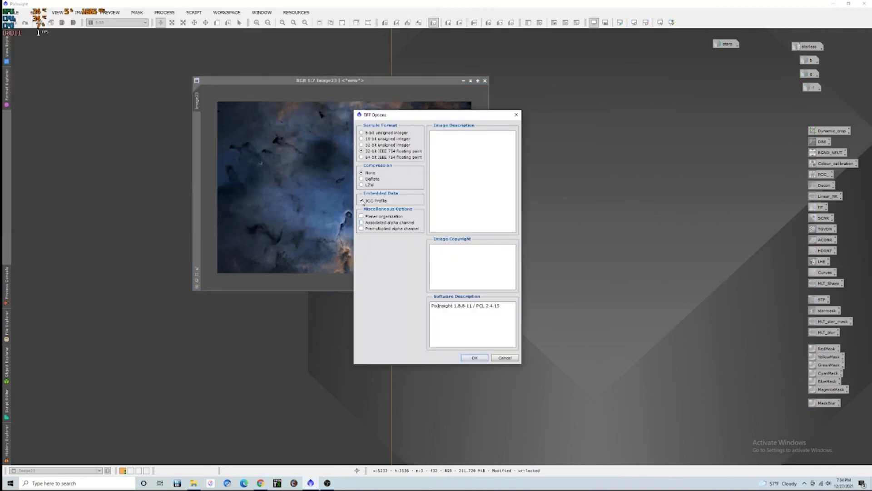
click(362, 138)
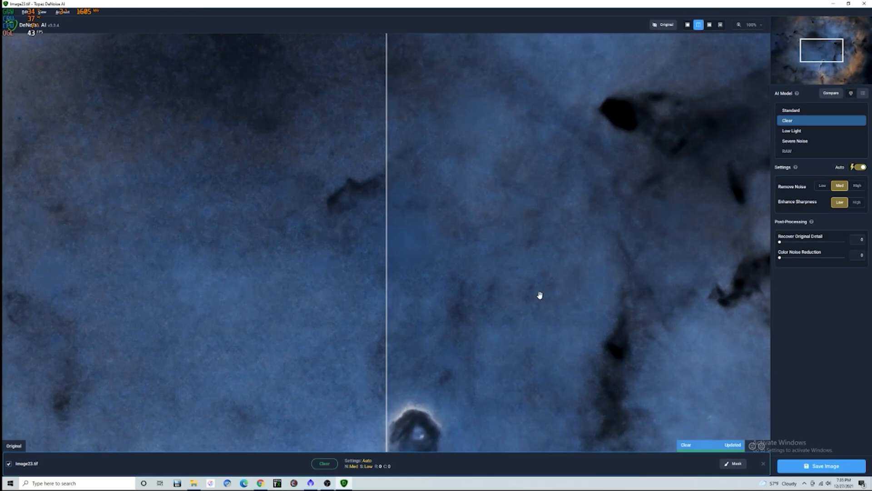
mouse_move(538, 276)
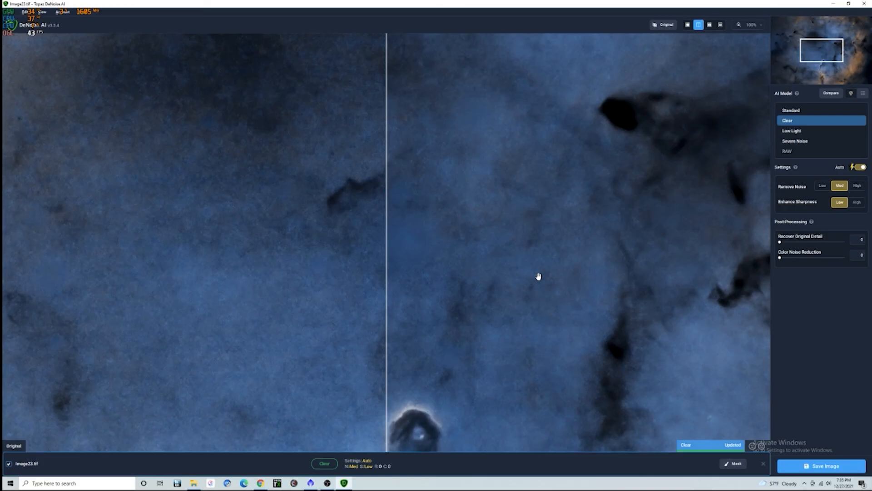
- Denoise with the Clear model (Remove Noise Med, Sharpness Low) and bring up saving options
scroll(down, 3)
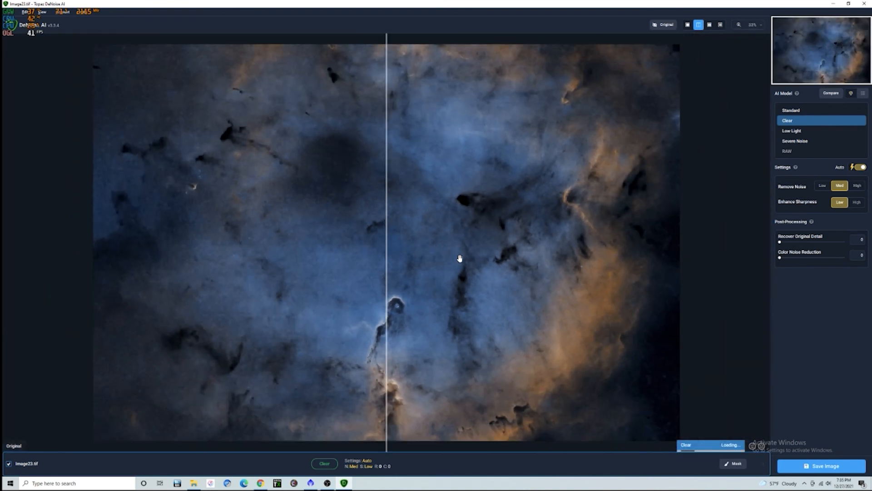
mouse_move(422, 273)
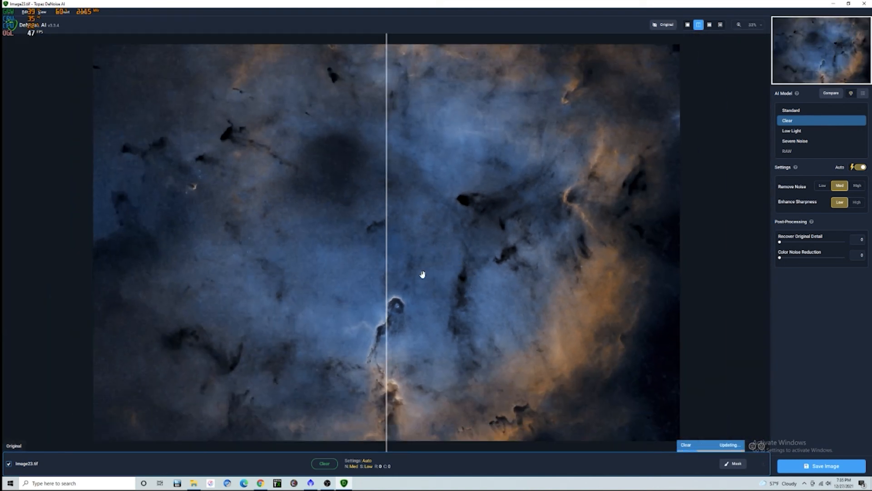
mouse_move(423, 320)
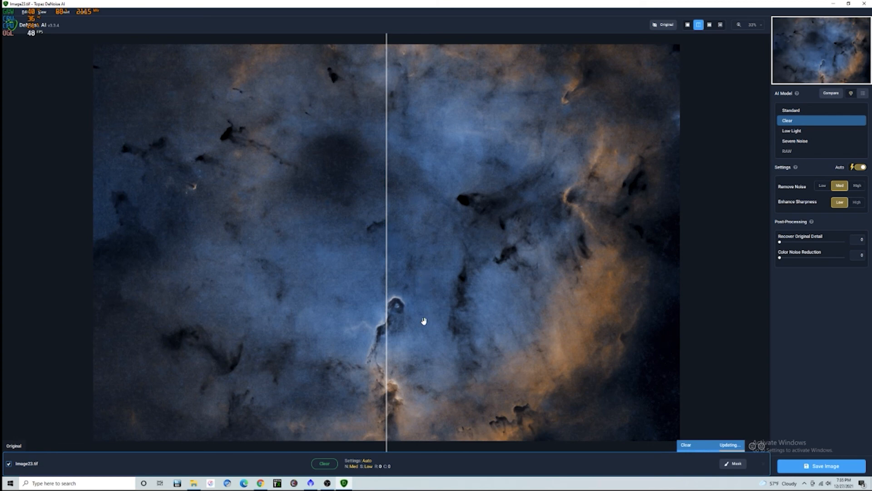
mouse_move(435, 322)
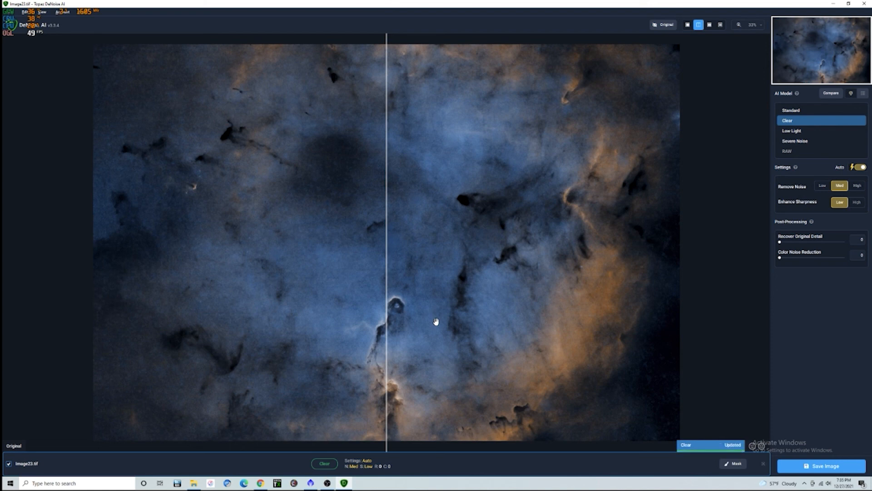
mouse_move(429, 208)
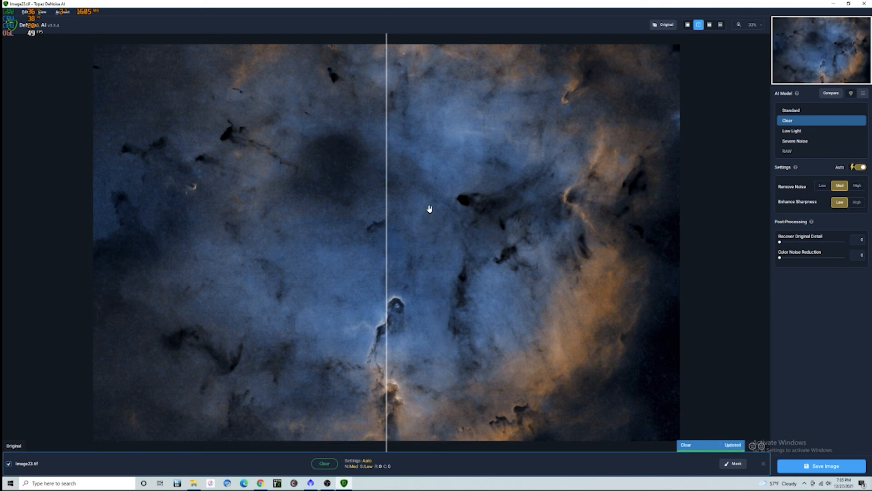
mouse_move(474, 281)
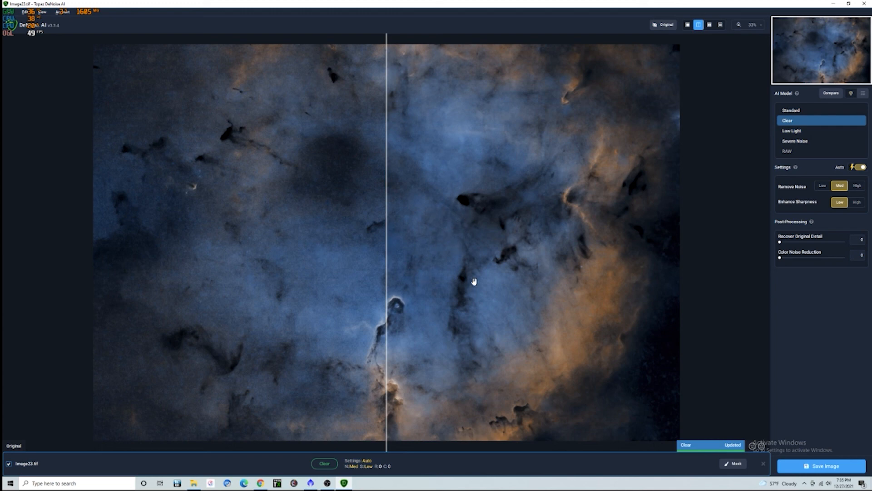
mouse_move(826, 466)
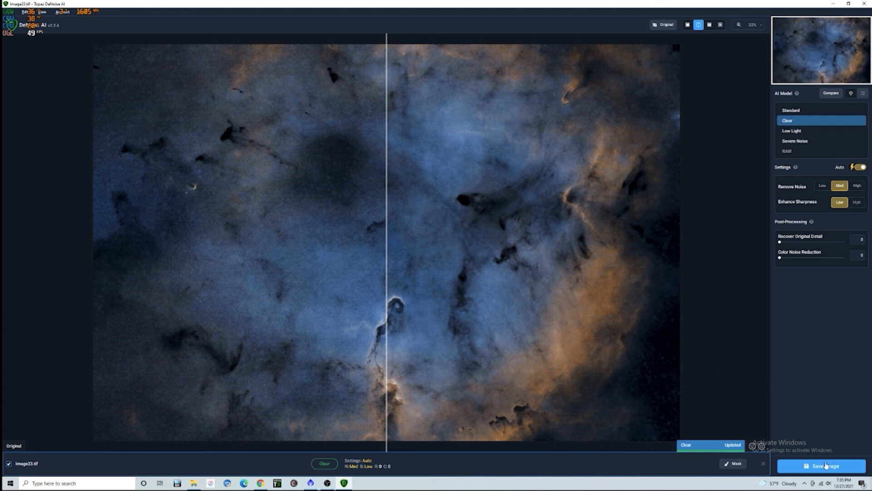
click(823, 466)
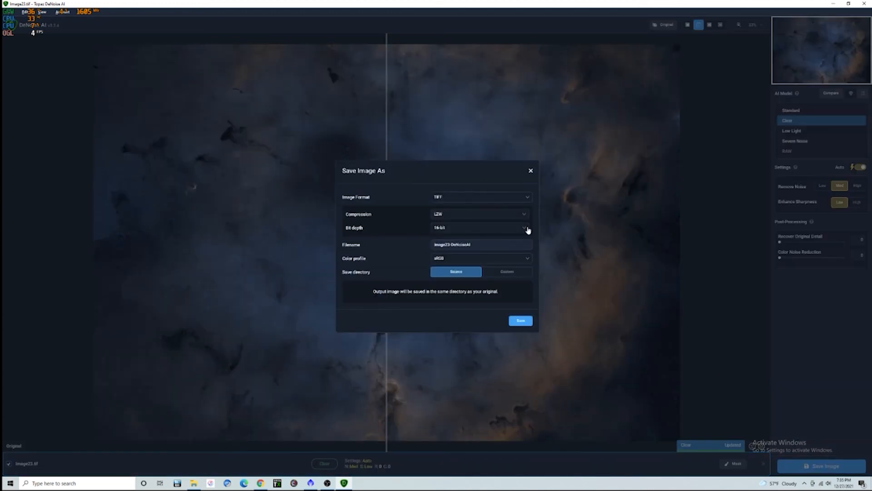
mouse_move(523, 305)
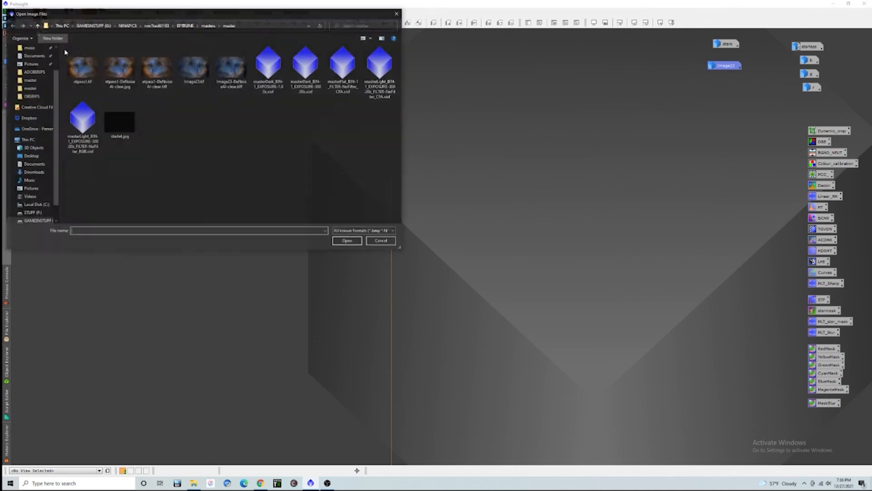
- Open the denoised TIFF and rename it starless2, since 'starless' is taken
click(156, 68)
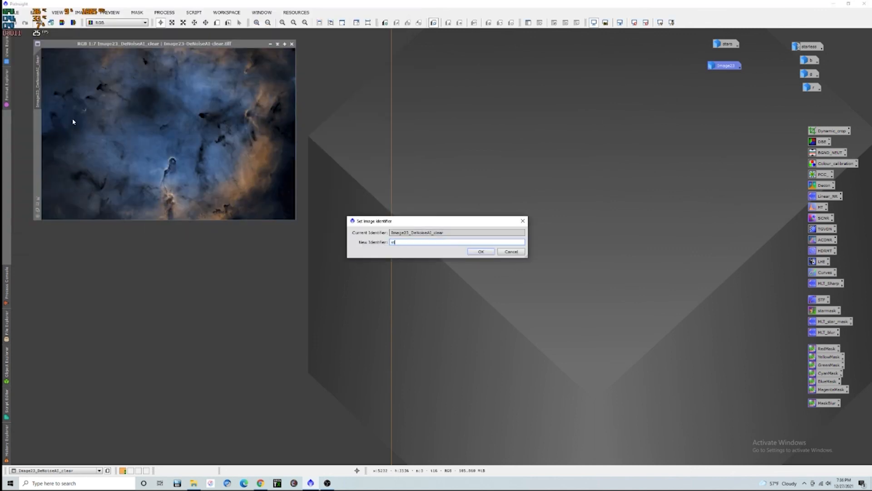
text(tarless)
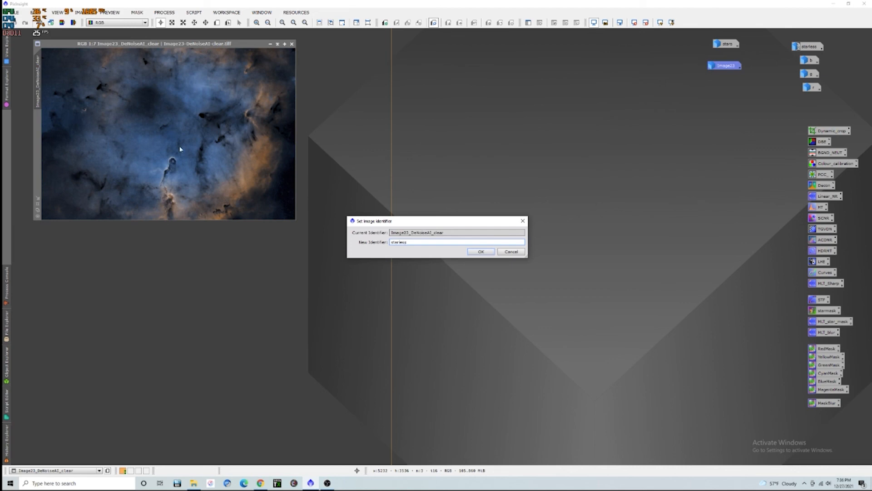
click(480, 252)
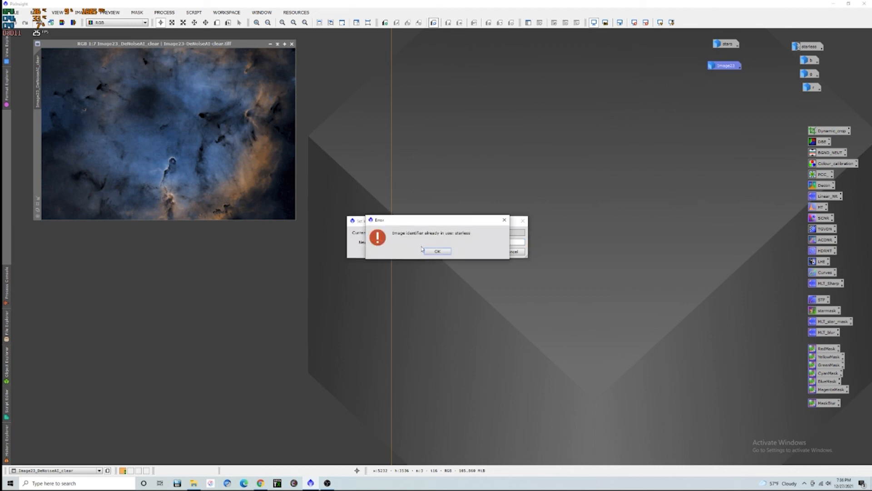
click(437, 250)
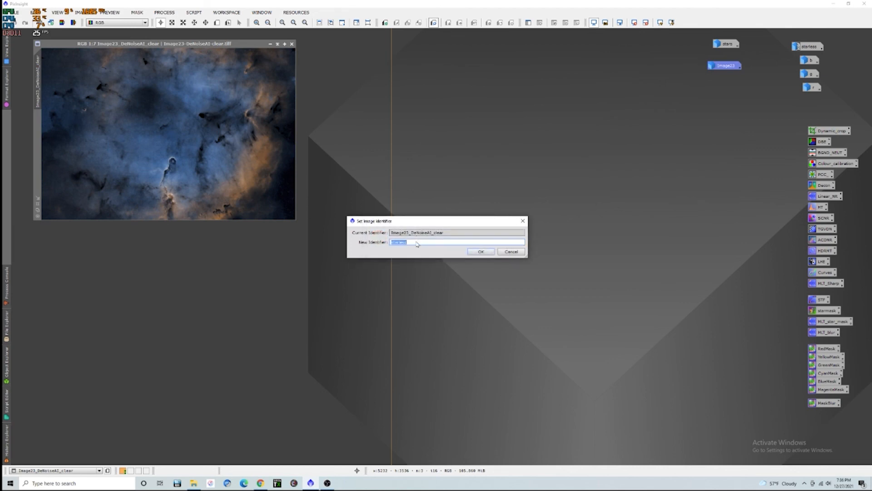
text(starless2)
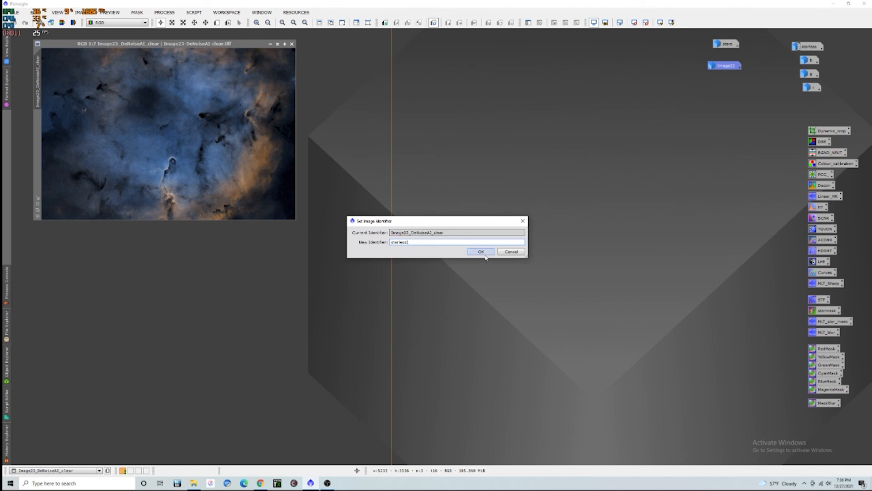
click(481, 251)
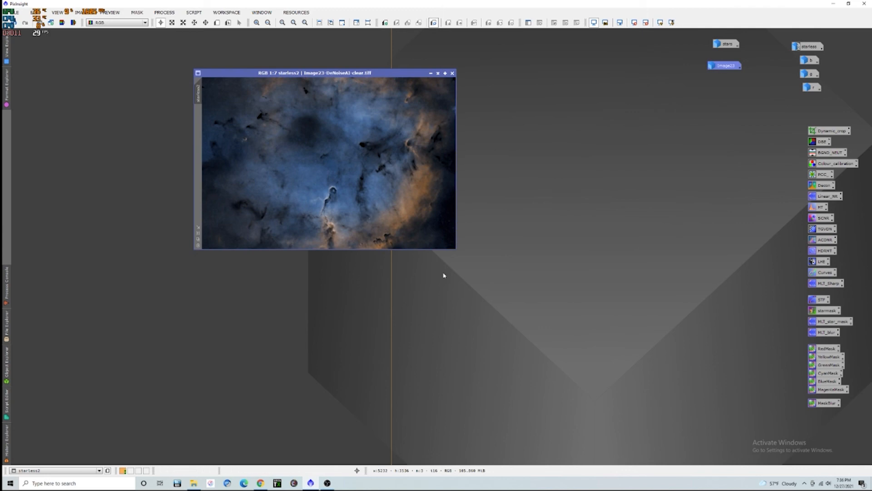
click(282, 23)
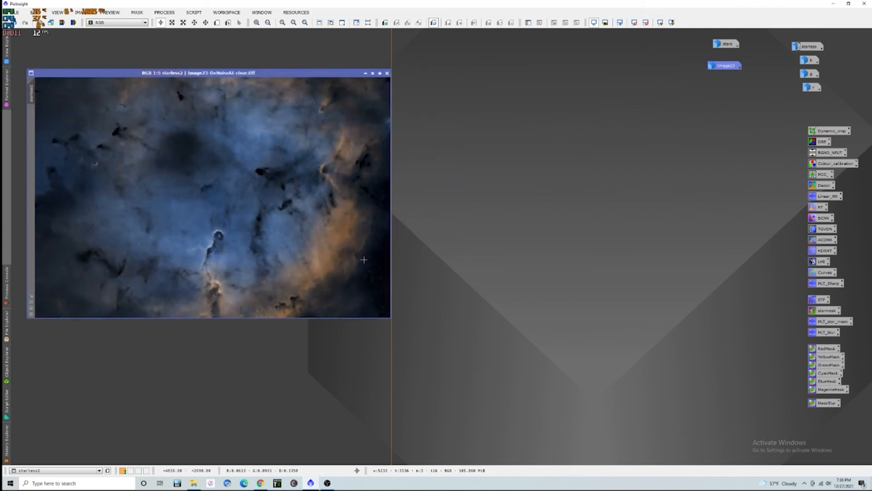
mouse_move(480, 129)
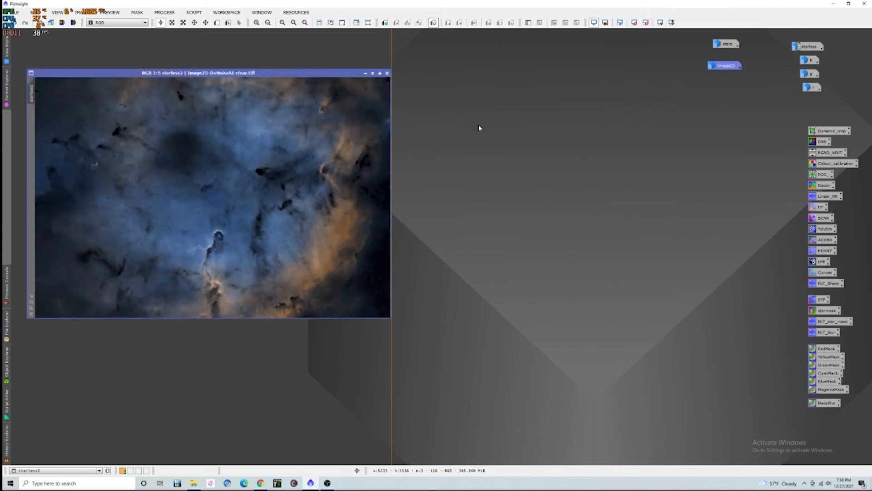
- Run PixelMath 'stars+starless2' into a new image, producing Image28
click(193, 12)
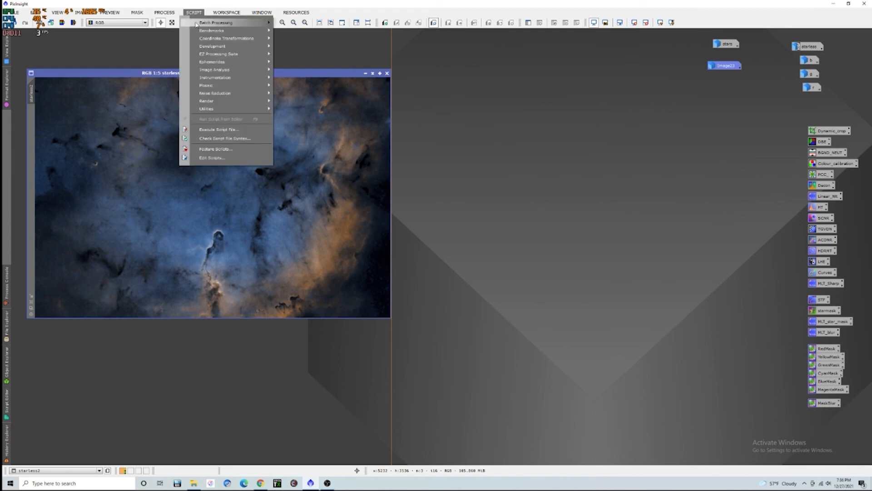
click(164, 13)
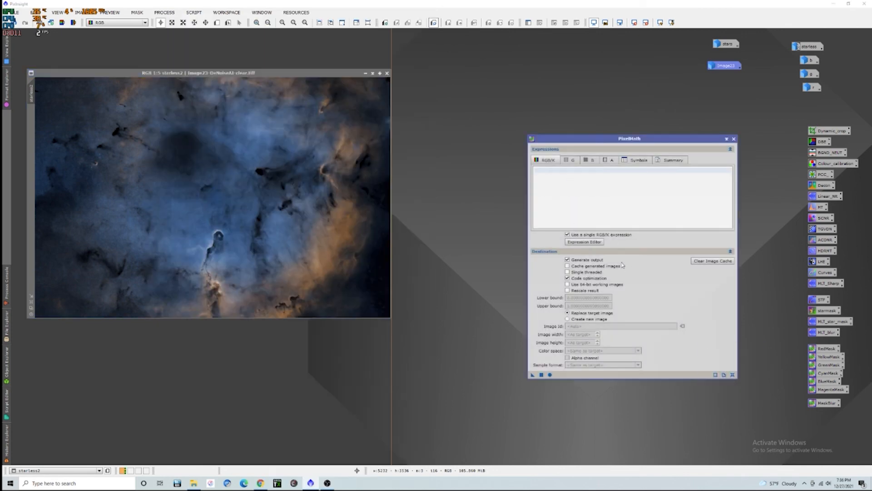
mouse_move(568, 319)
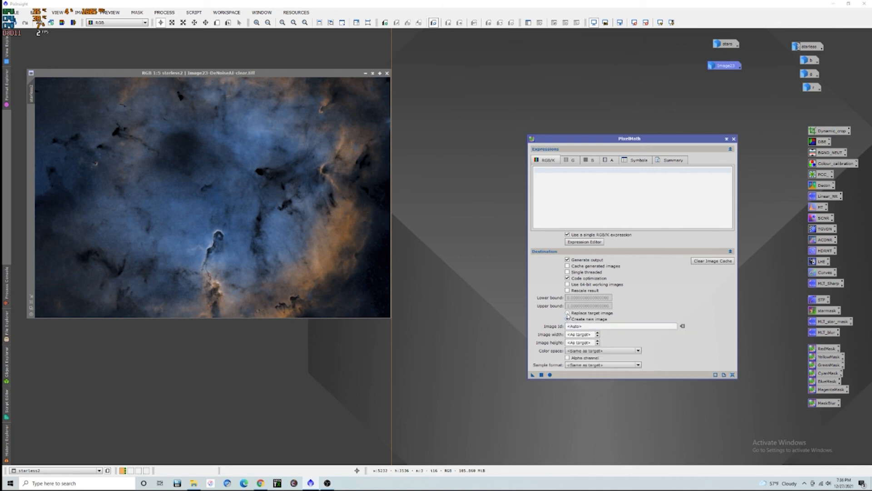
click(568, 319)
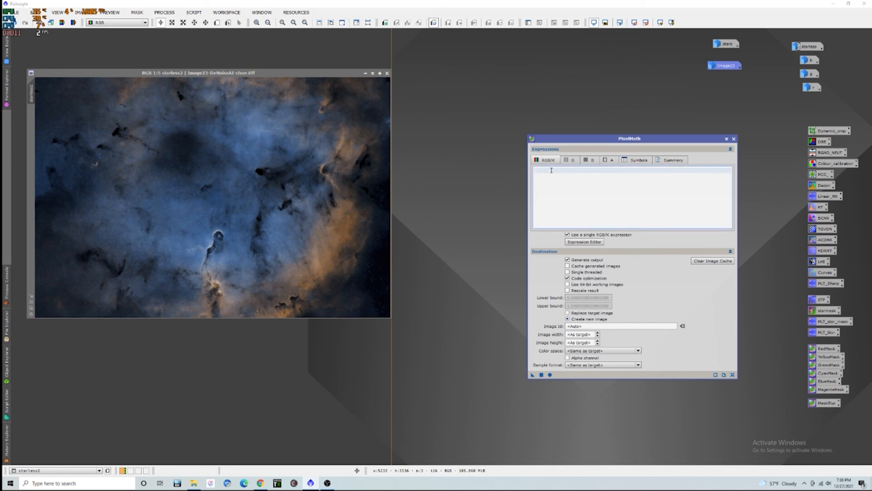
text(stars+)
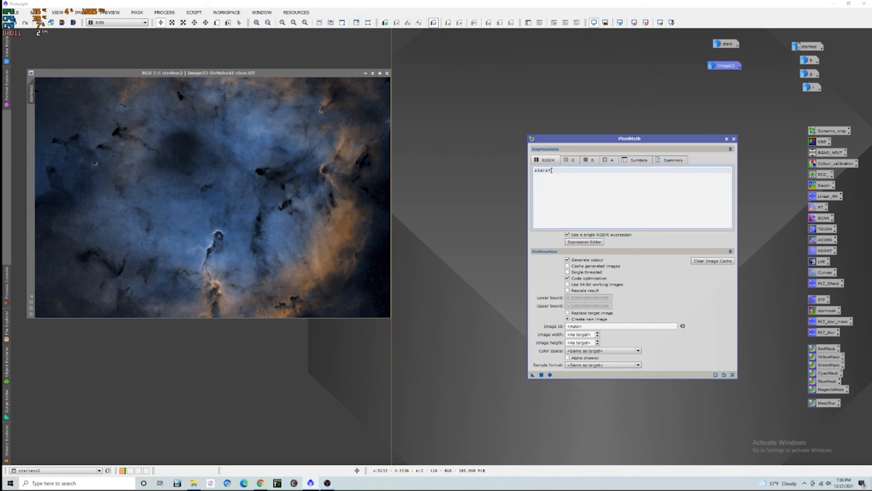
text(starless2)
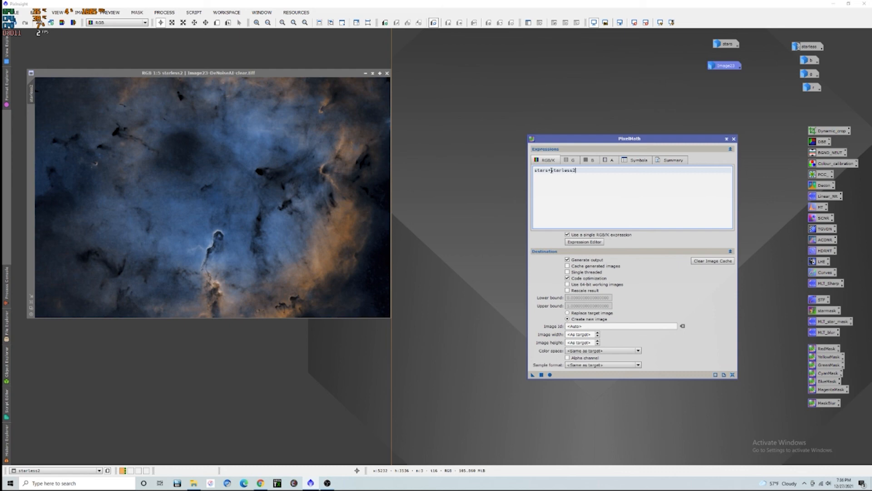
click(532, 374)
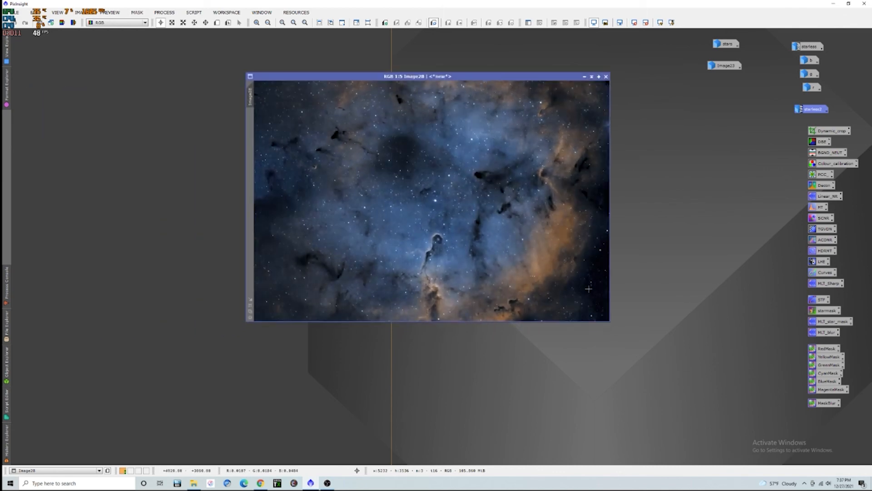
mouse_move(452, 252)
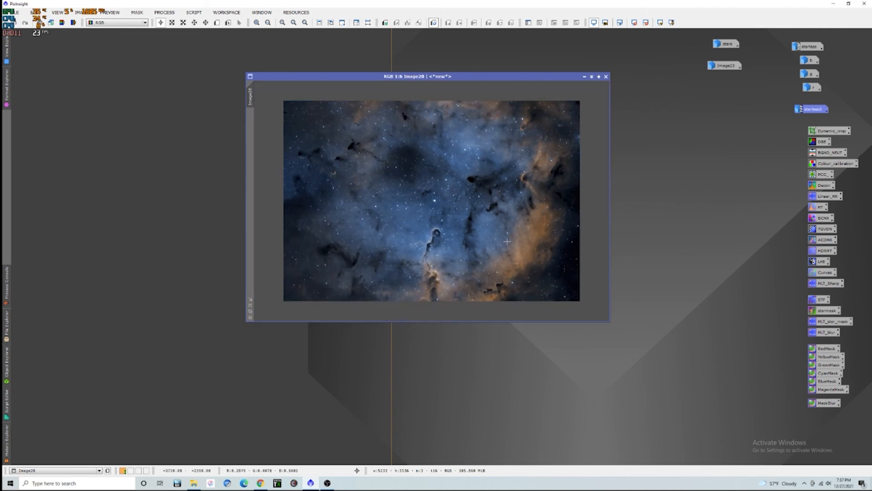
mouse_move(571, 299)
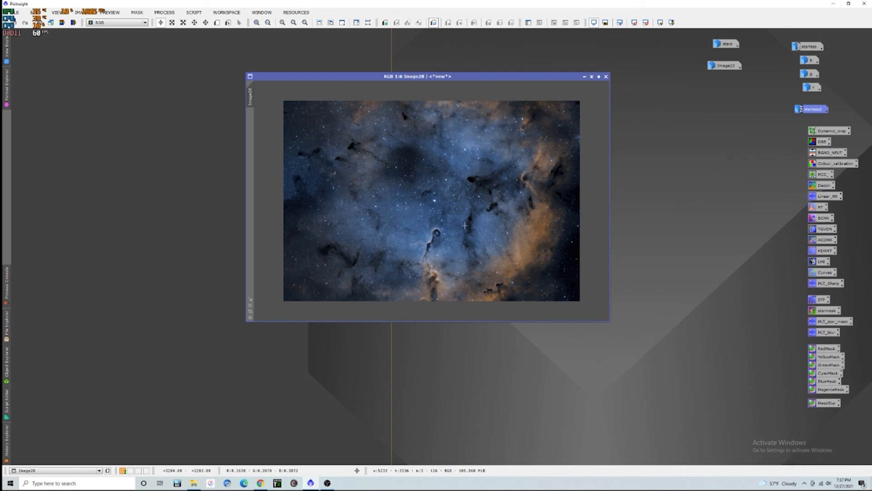
mouse_move(476, 246)
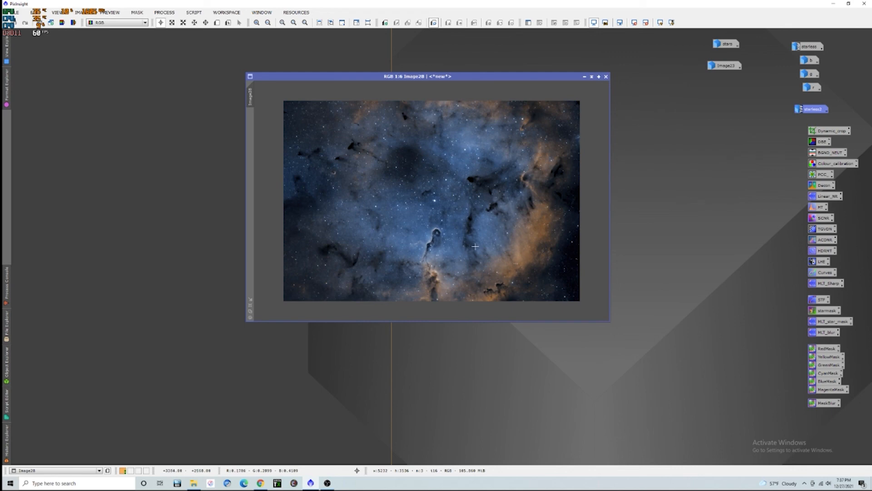